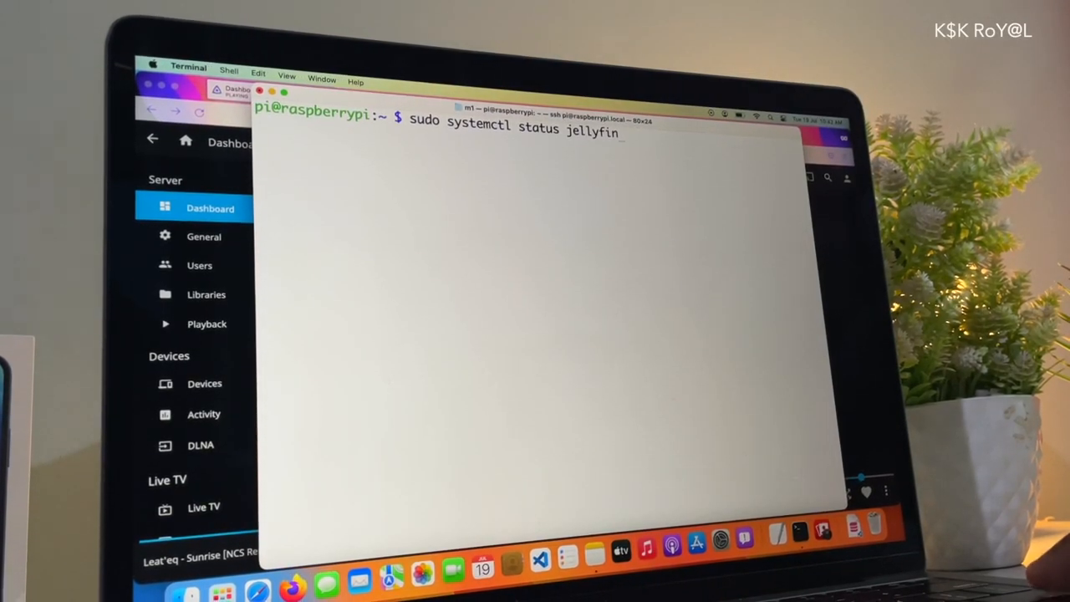
# Run sudo systemctl status jellyfin over SSH to check the service status
pyautogui.press('Return')
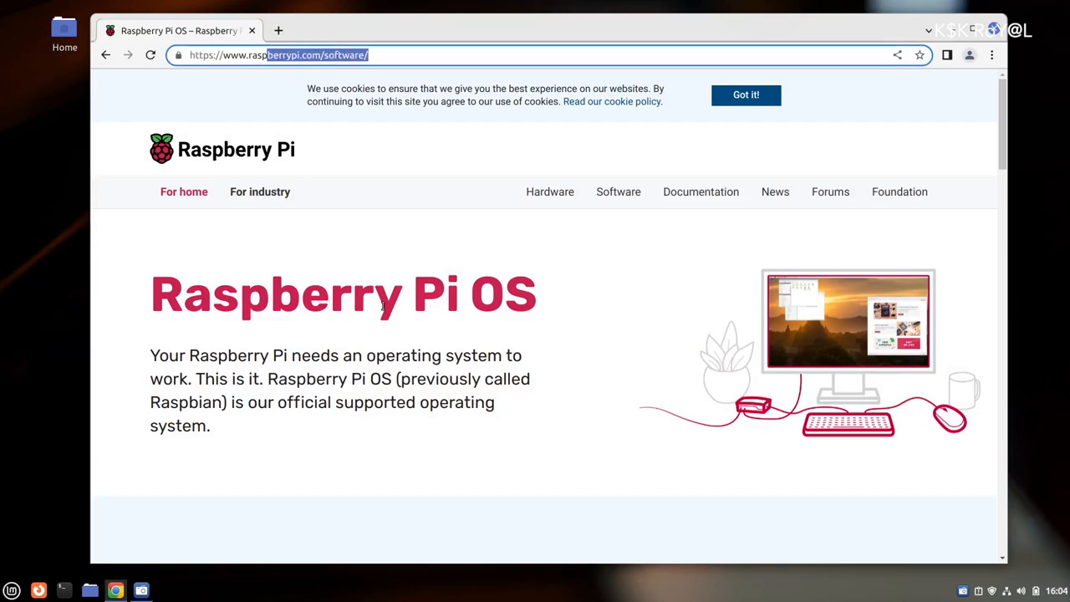
# Scroll to Operating system images and jump to the Raspberry Pi OS (64-bit) downloads
pyautogui.scroll(-3)
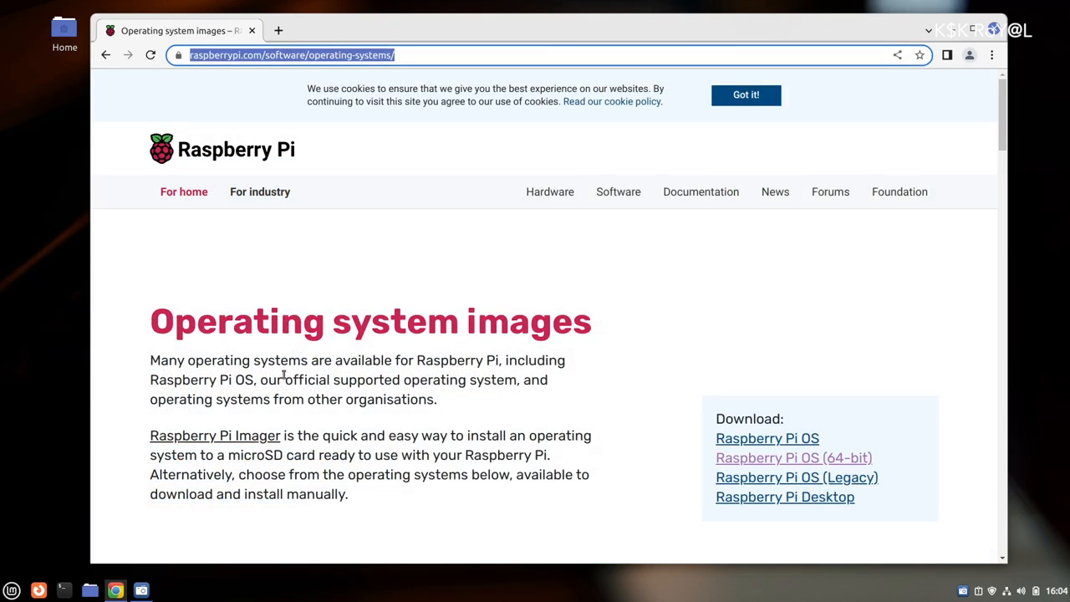
pyautogui.doubleClick(237, 321)
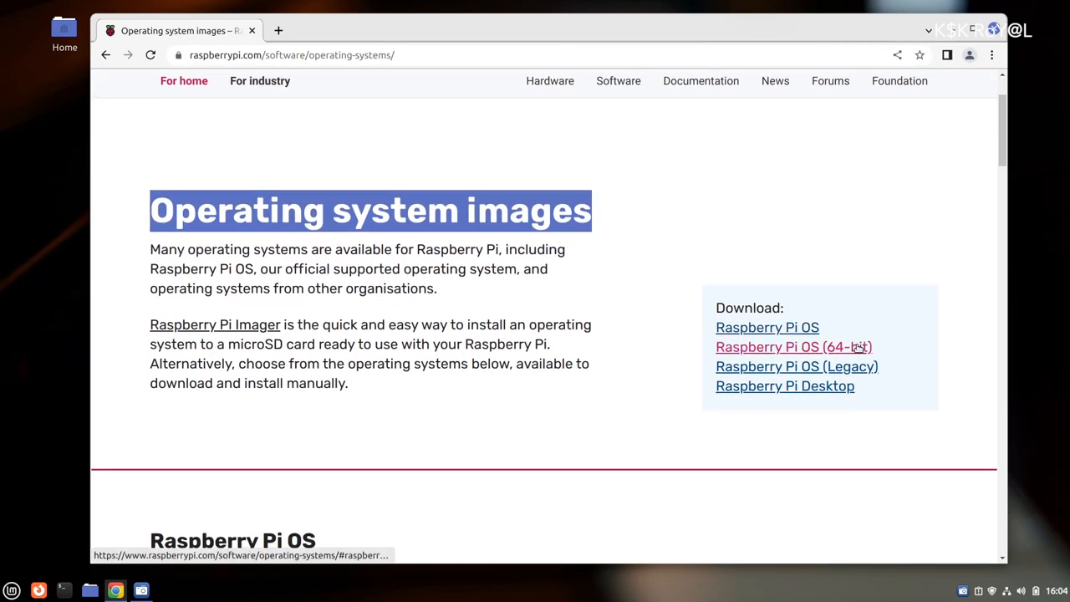
pyautogui.click(794, 346)
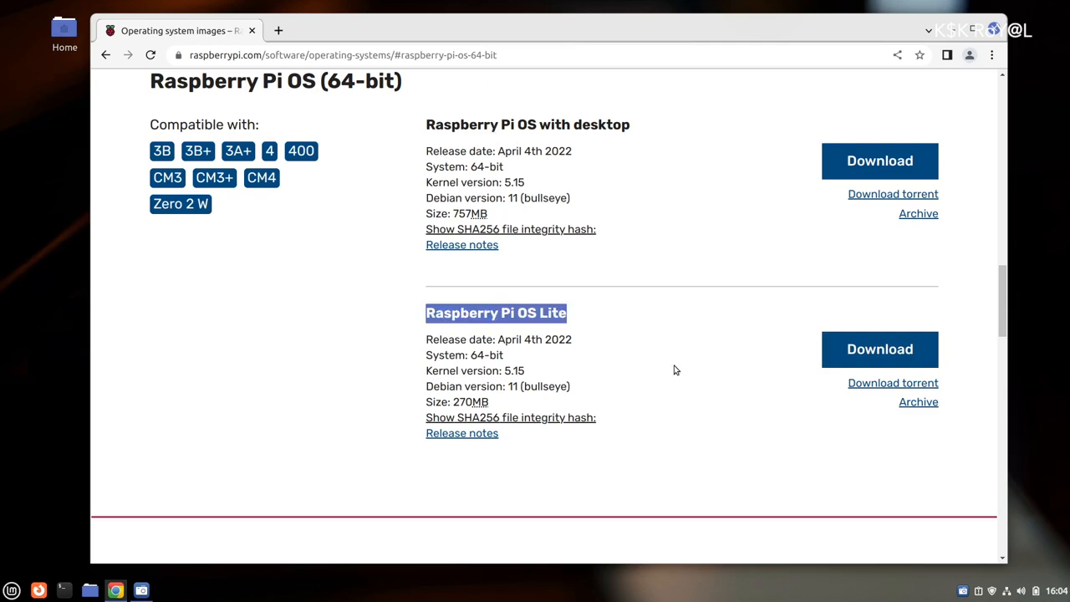
pyautogui.moveTo(669, 373)
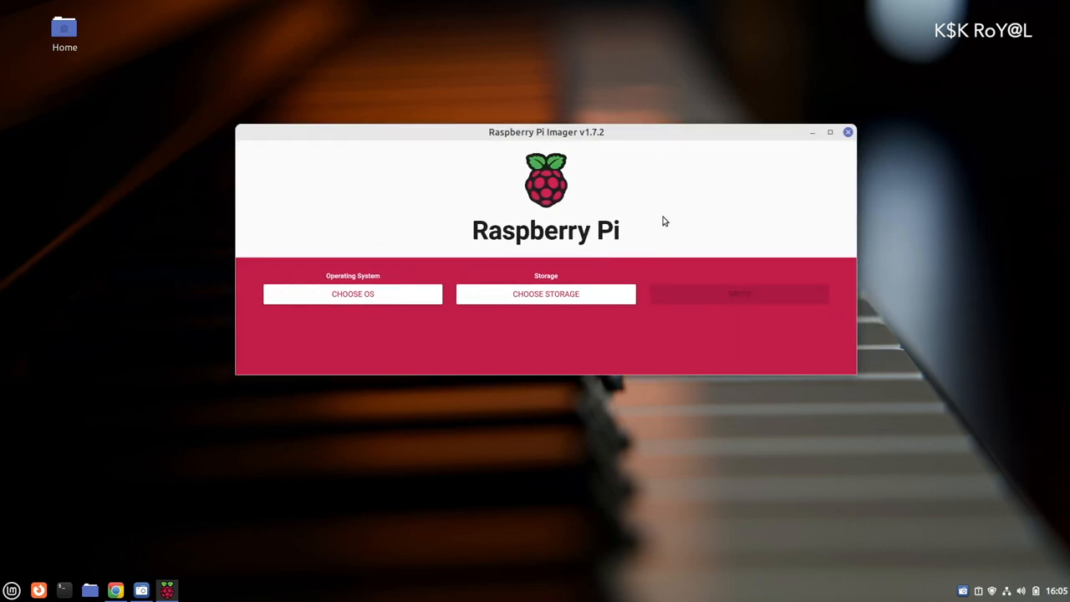
pyautogui.moveTo(380, 5)
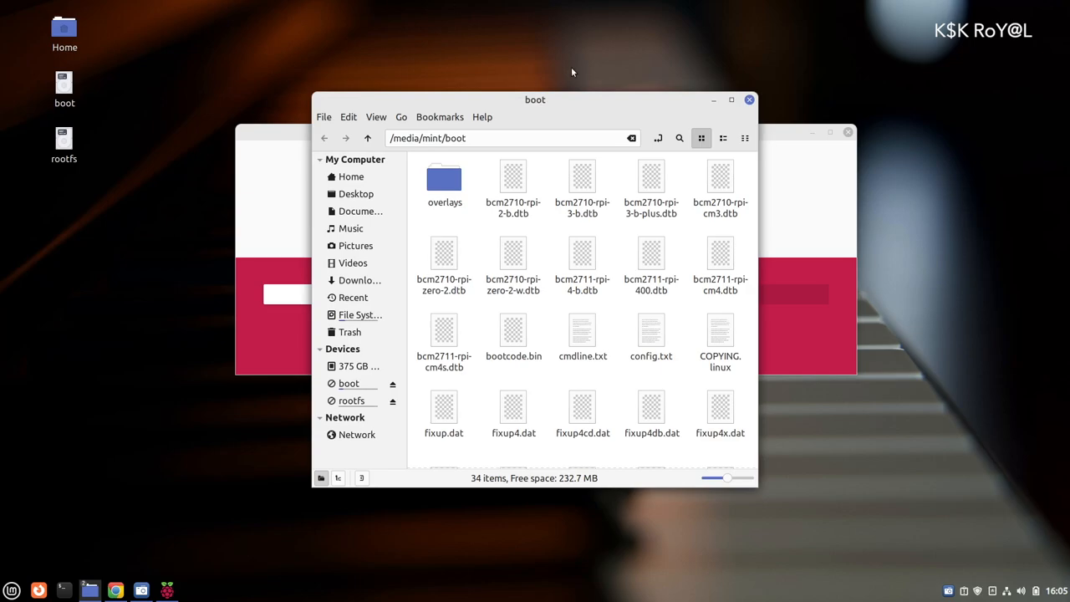
# Use the downloaded 2022-04-04 Lite arm64 .img.xz as a custom OS, then open the storage list
pyautogui.click(351, 400)
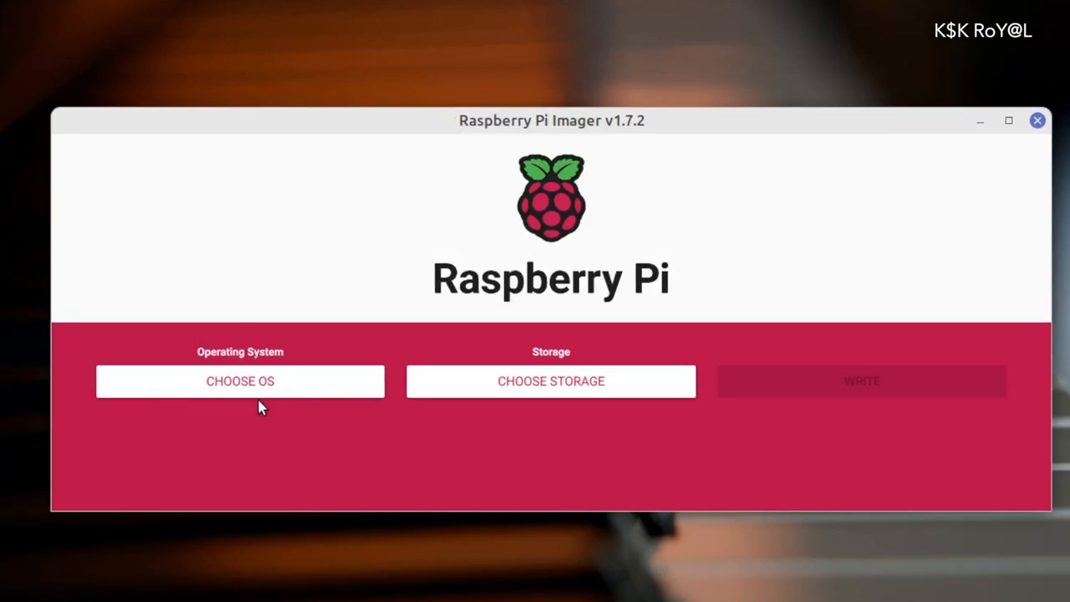
pyautogui.click(240, 381)
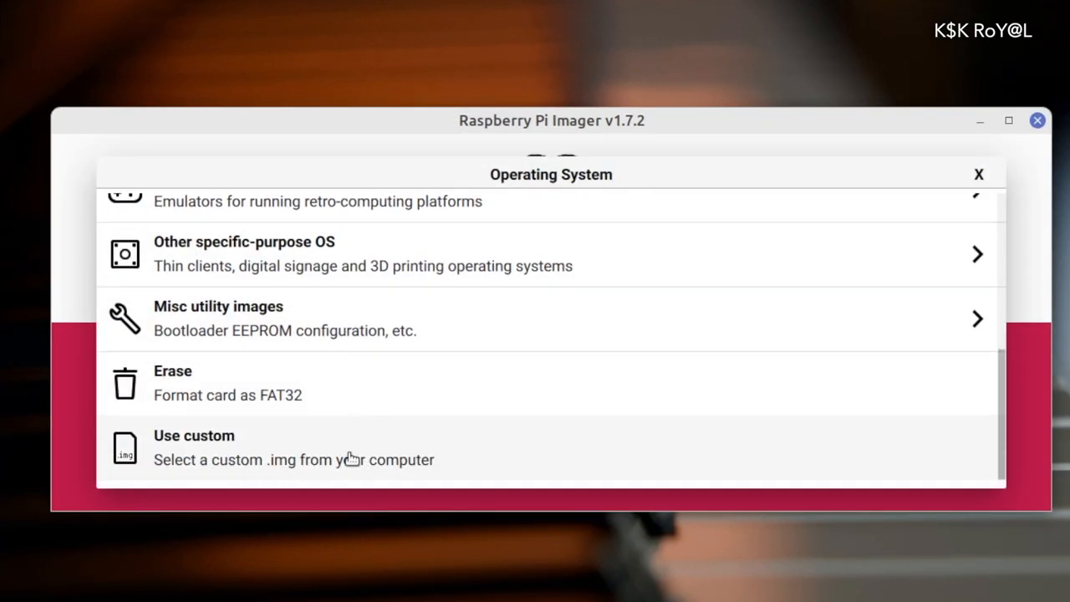
pyautogui.click(194, 447)
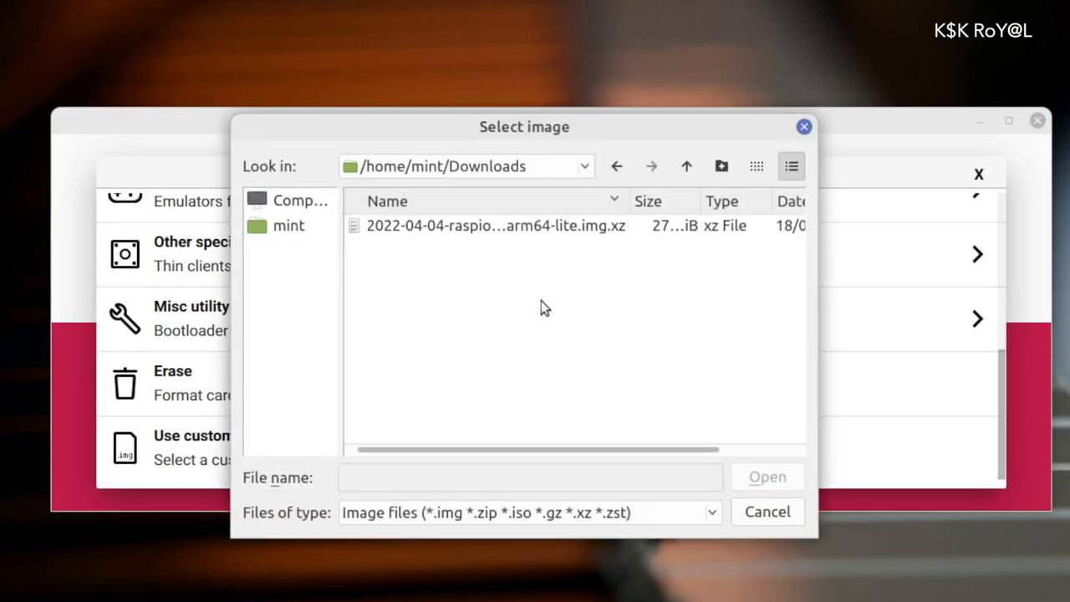
pyautogui.click(495, 225)
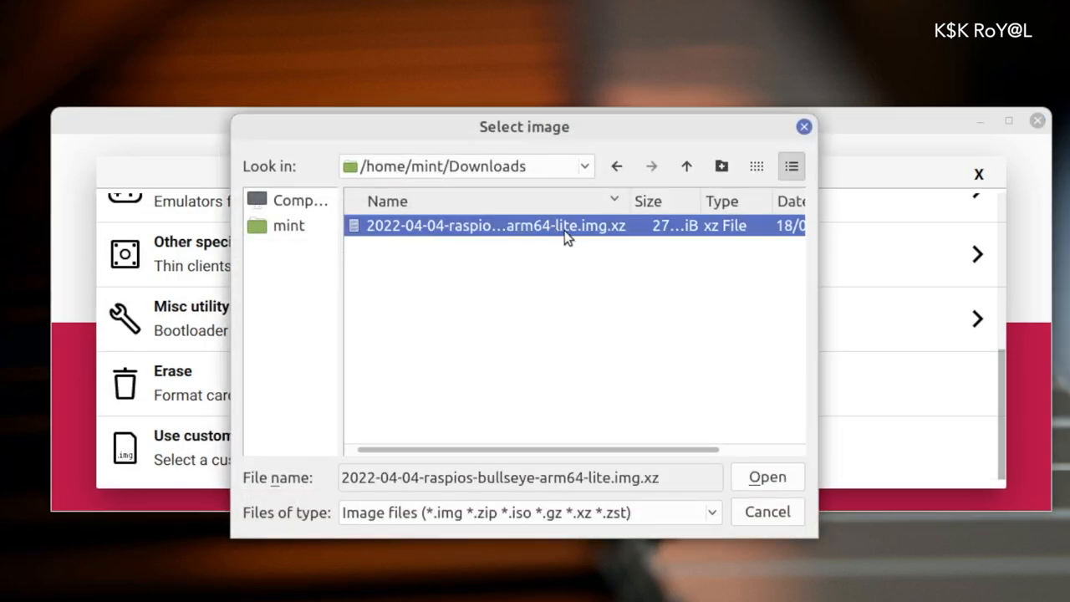
pyautogui.moveTo(606, 321)
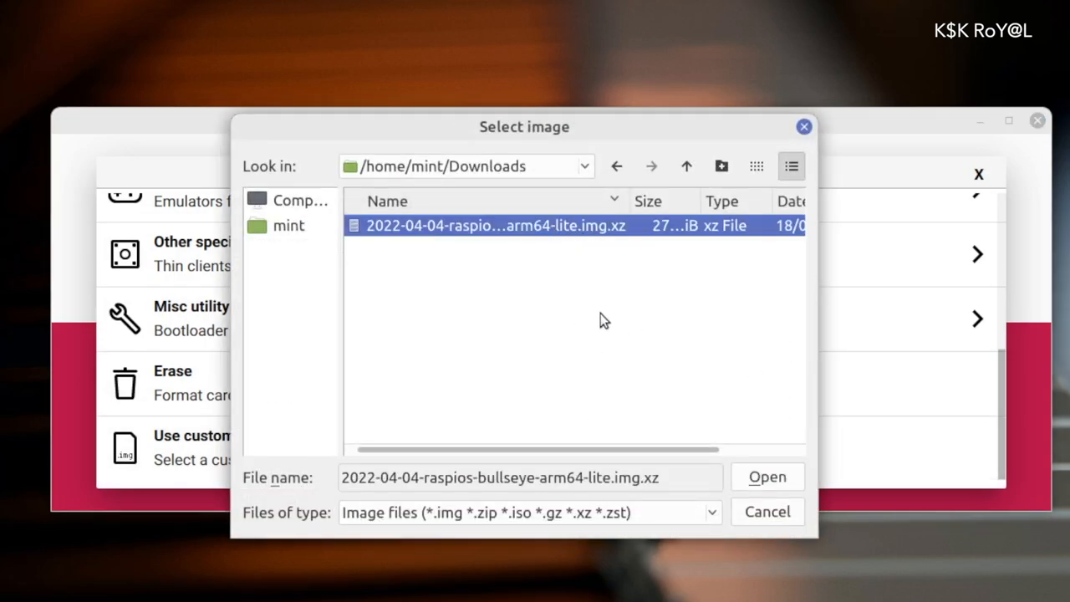
pyautogui.click(766, 476)
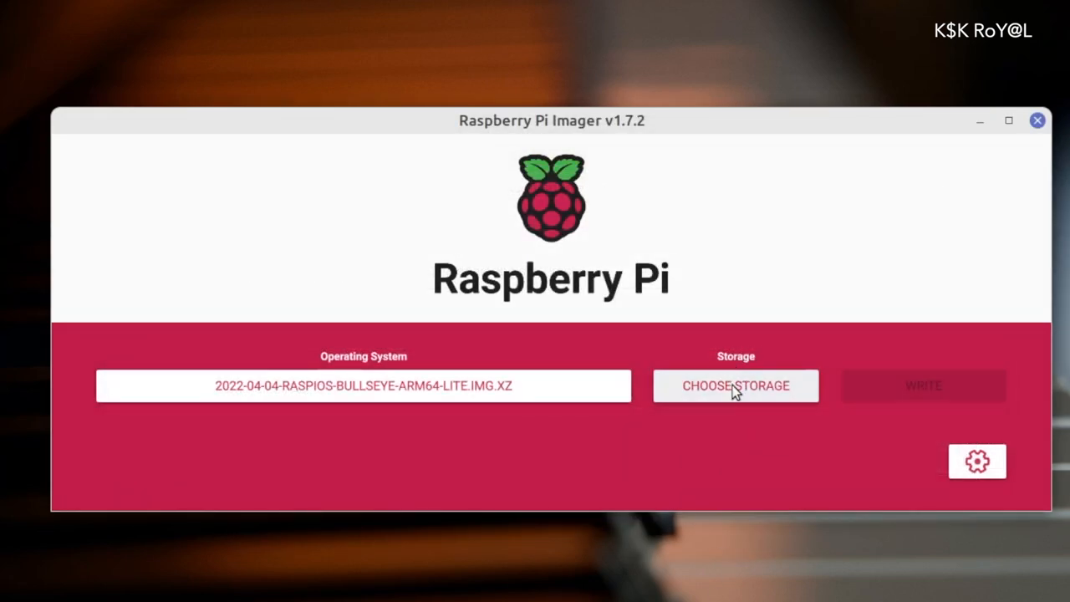
pyautogui.click(735, 385)
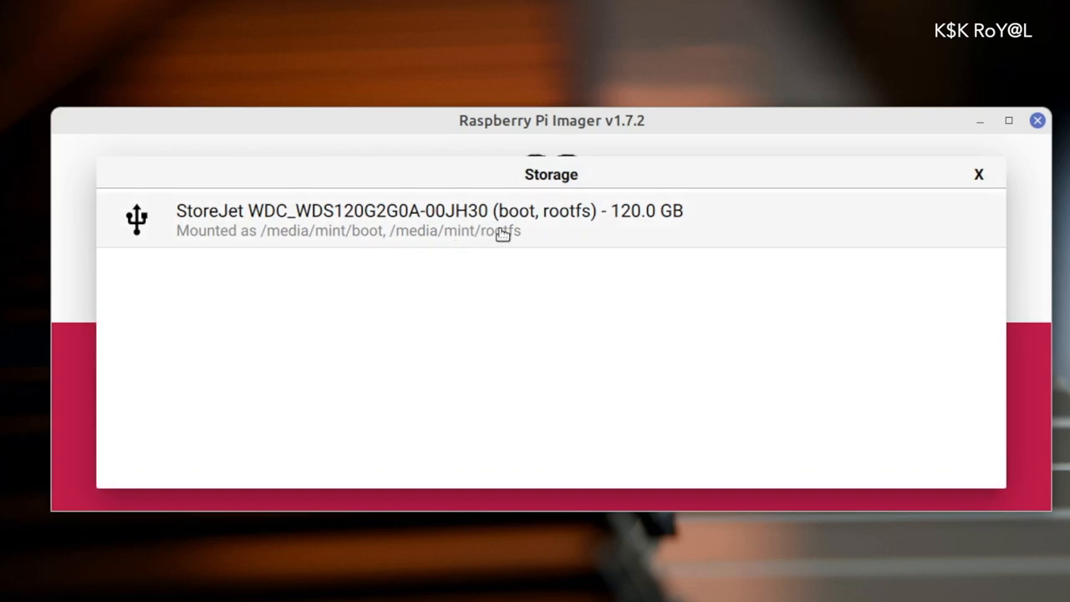
pyautogui.moveTo(493, 232)
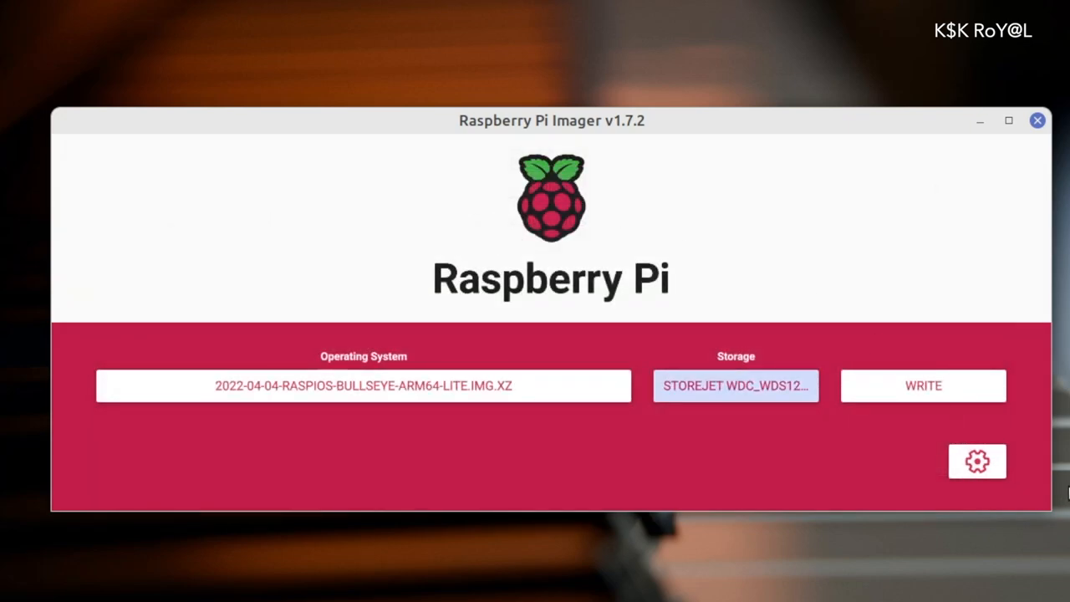
# Enable custom hostname, SSH, and username/password, leave wireless LAN off, and save the options
pyautogui.click(977, 461)
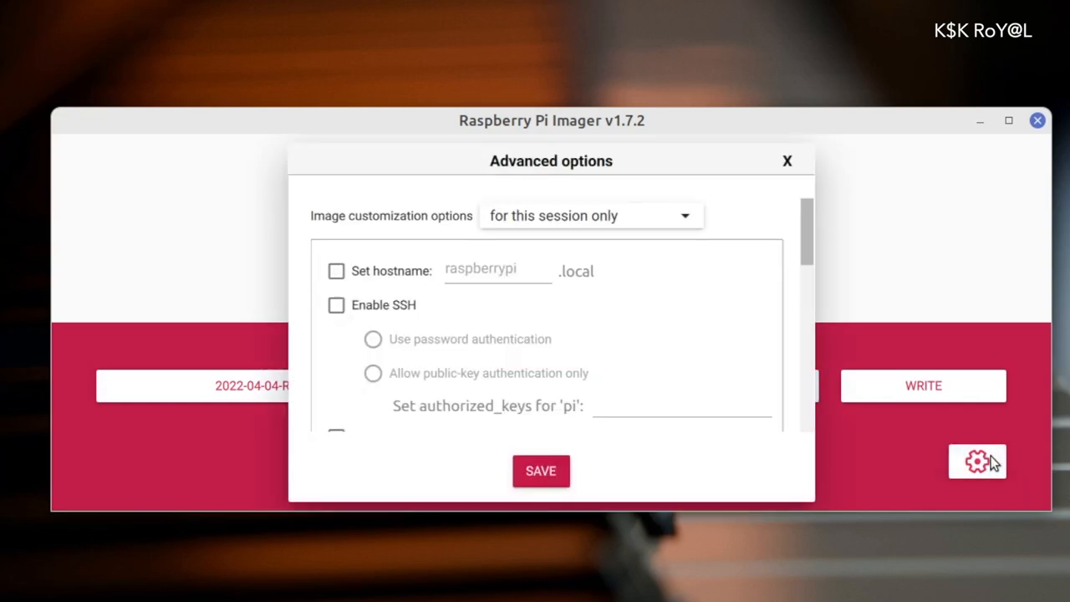
pyautogui.click(335, 270)
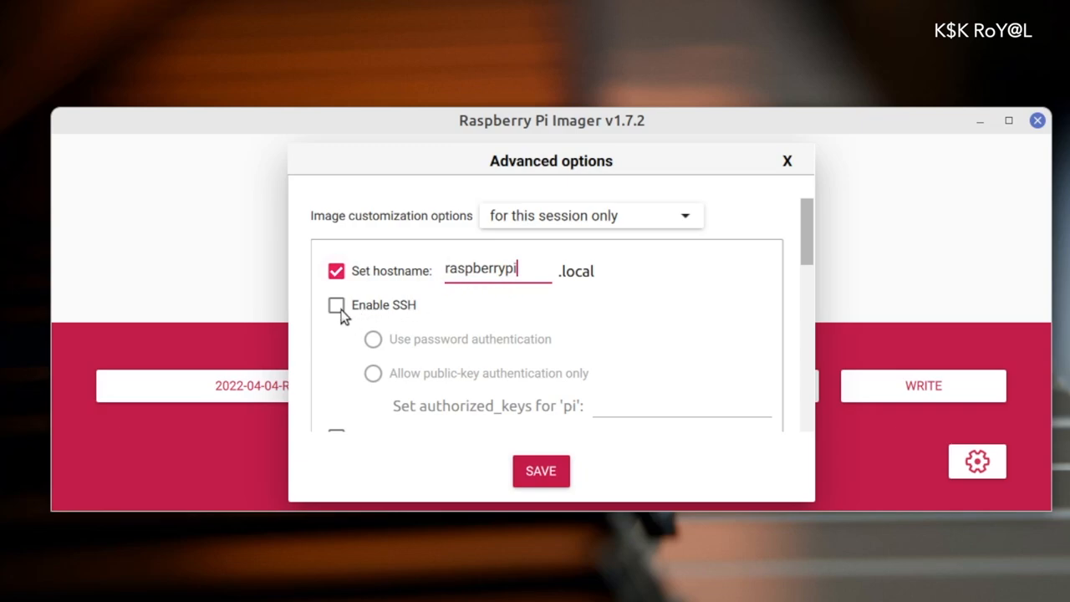
pyautogui.click(336, 305)
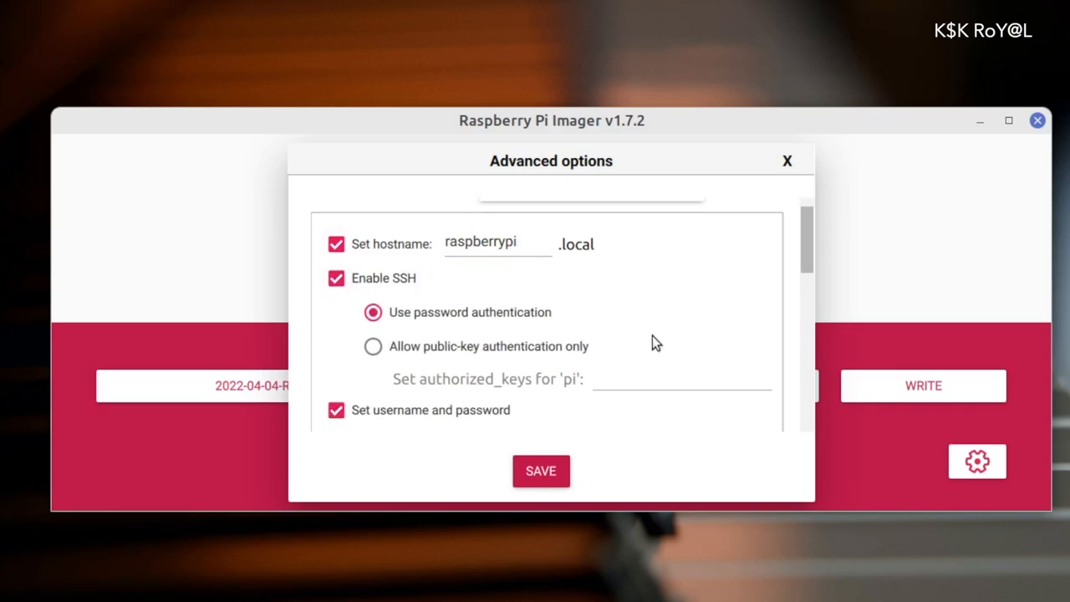
pyautogui.scroll(-3)
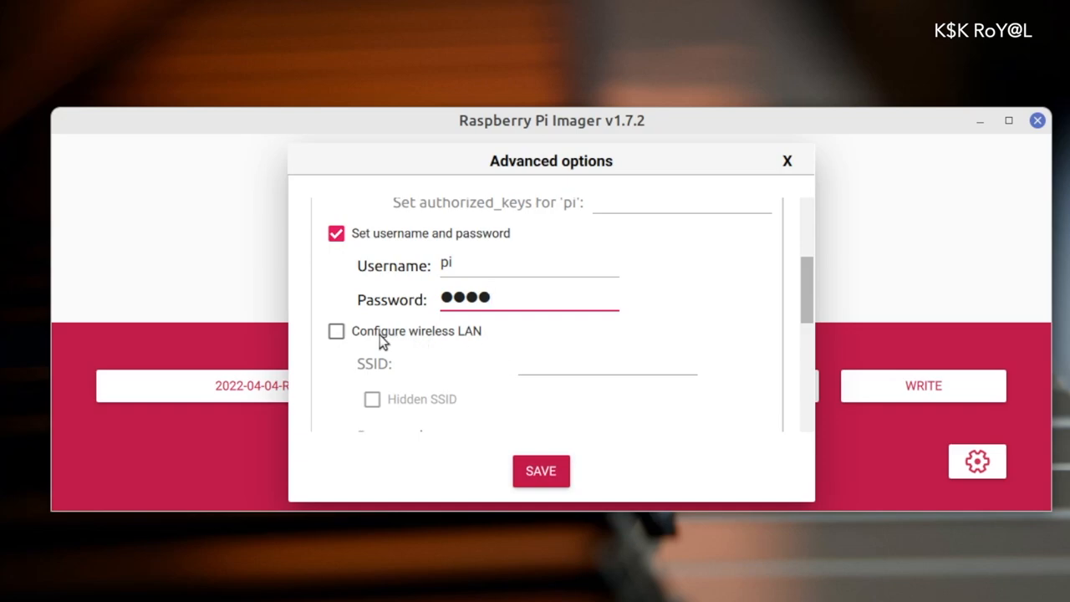
pyautogui.click(336, 331)
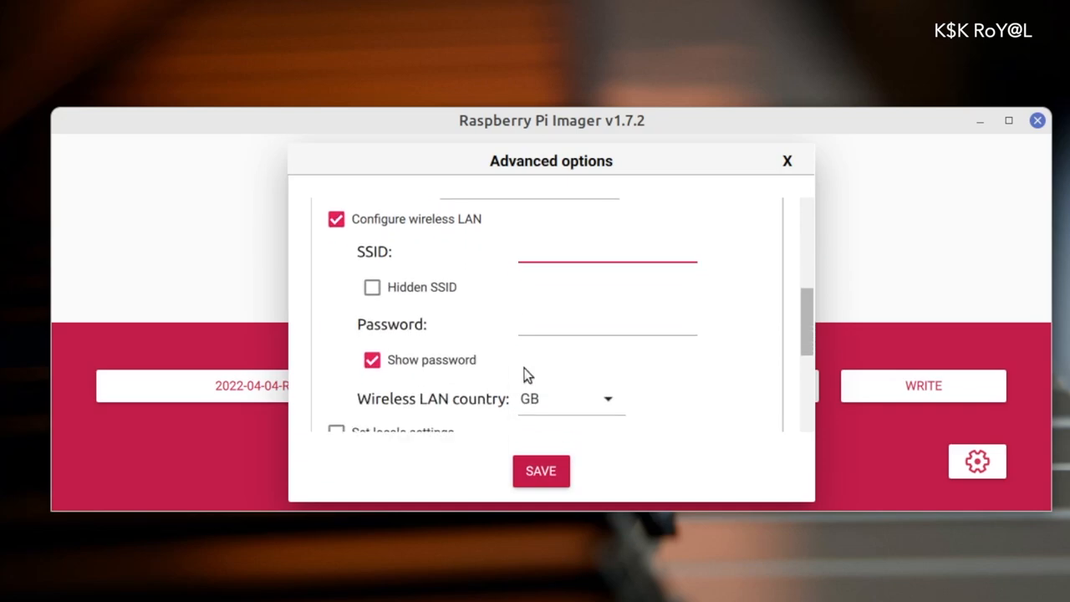
pyautogui.click(337, 219)
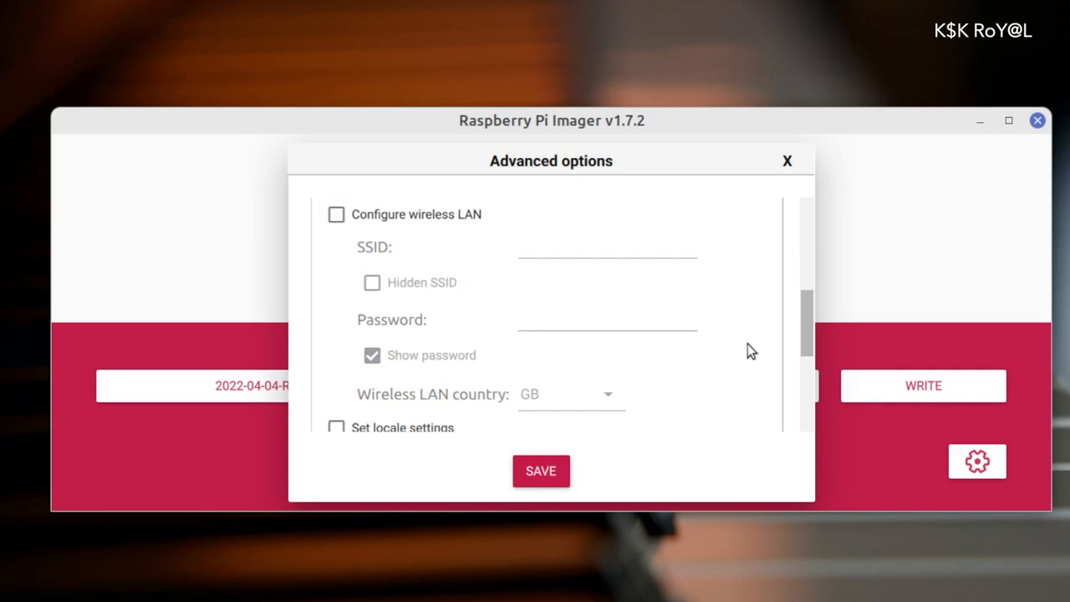
pyautogui.scroll(-3)
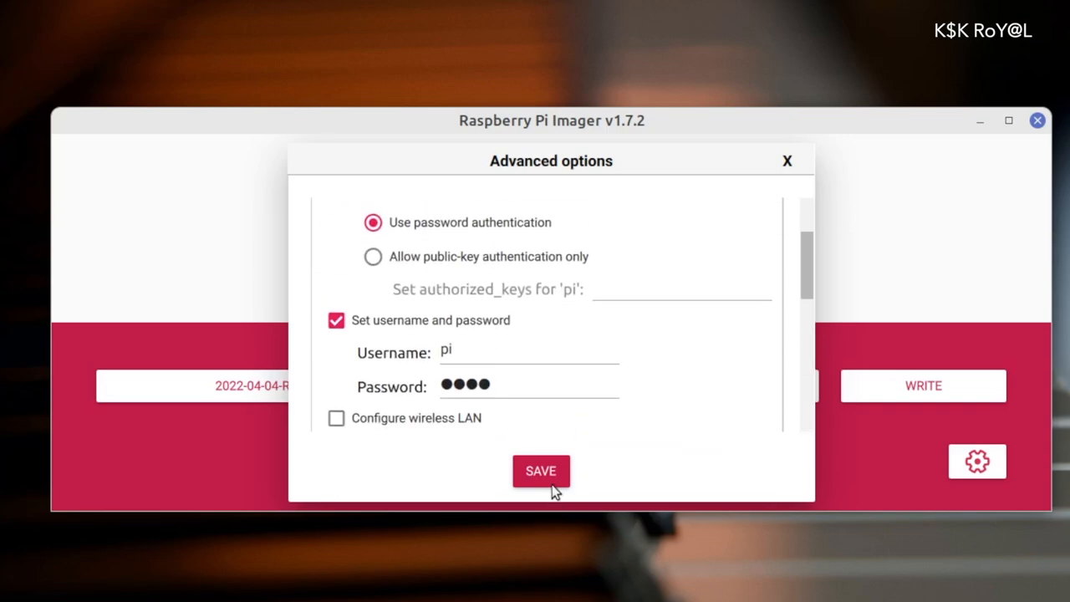
pyautogui.click(541, 471)
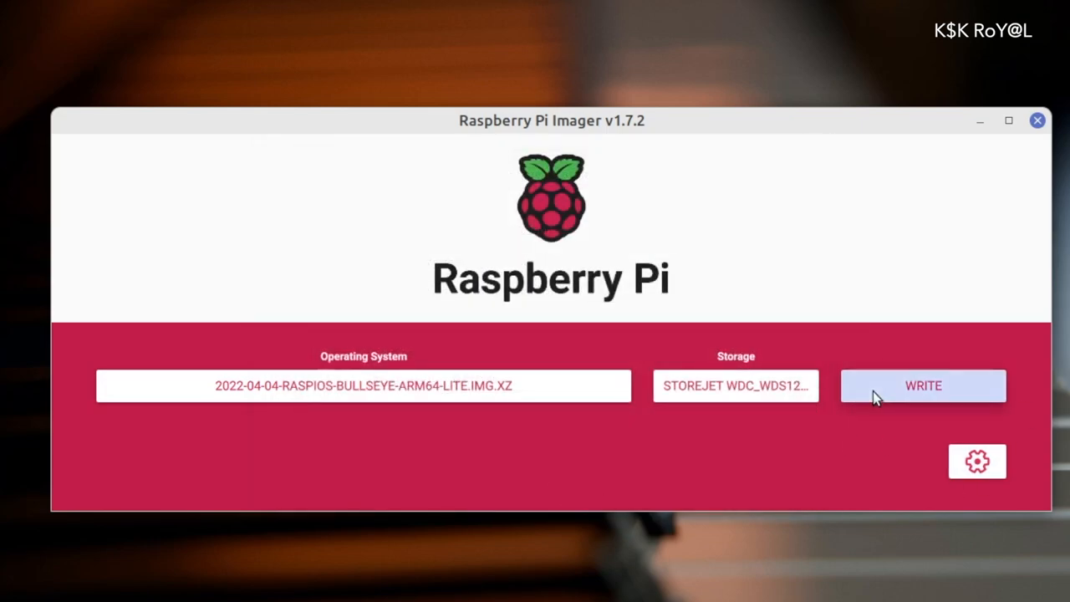
# Write the Lite image to the StoreJet drive with admin authentication, then close Imager
pyautogui.click(923, 385)
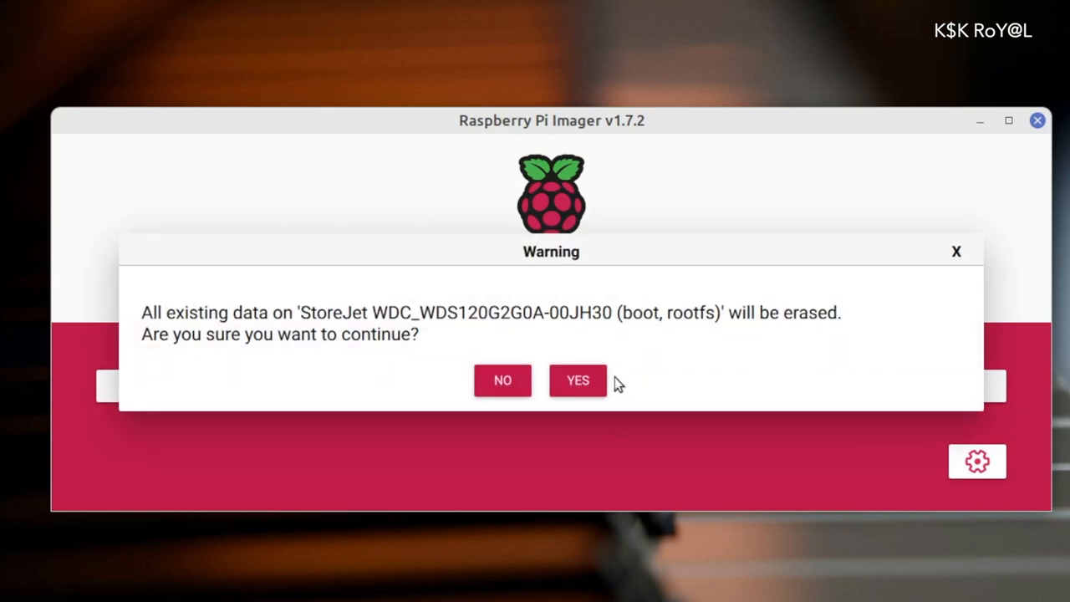
pyautogui.click(577, 380)
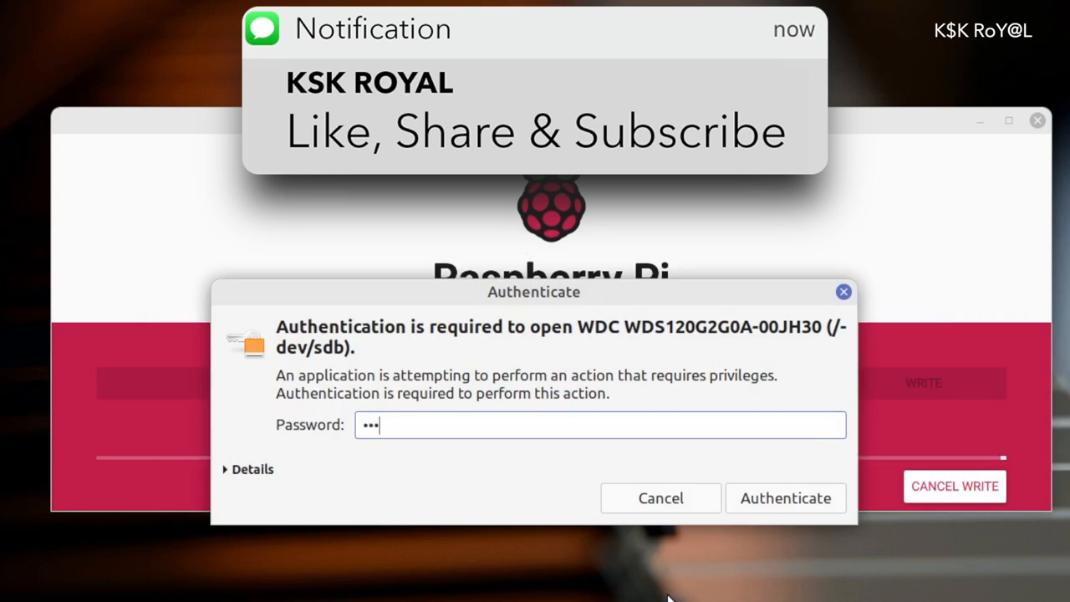
pyautogui.click(785, 498)
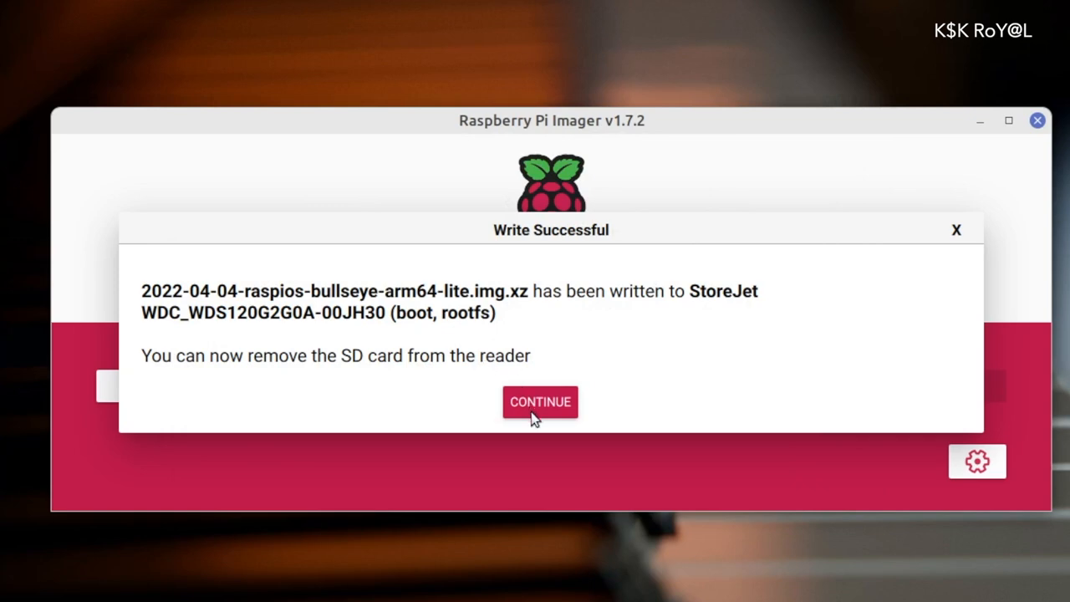
pyautogui.click(539, 401)
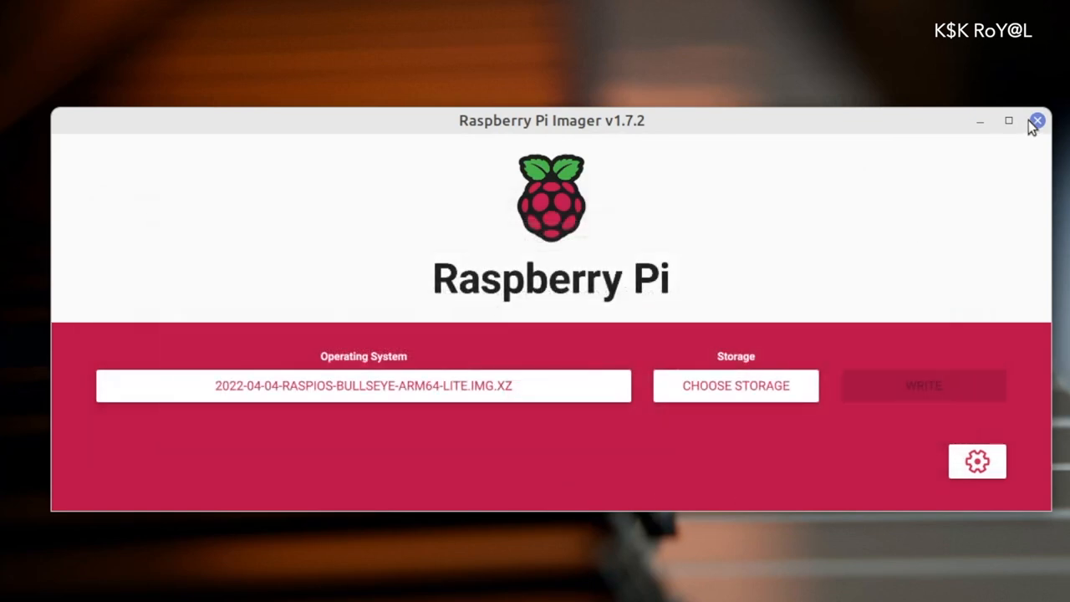
pyautogui.click(1037, 121)
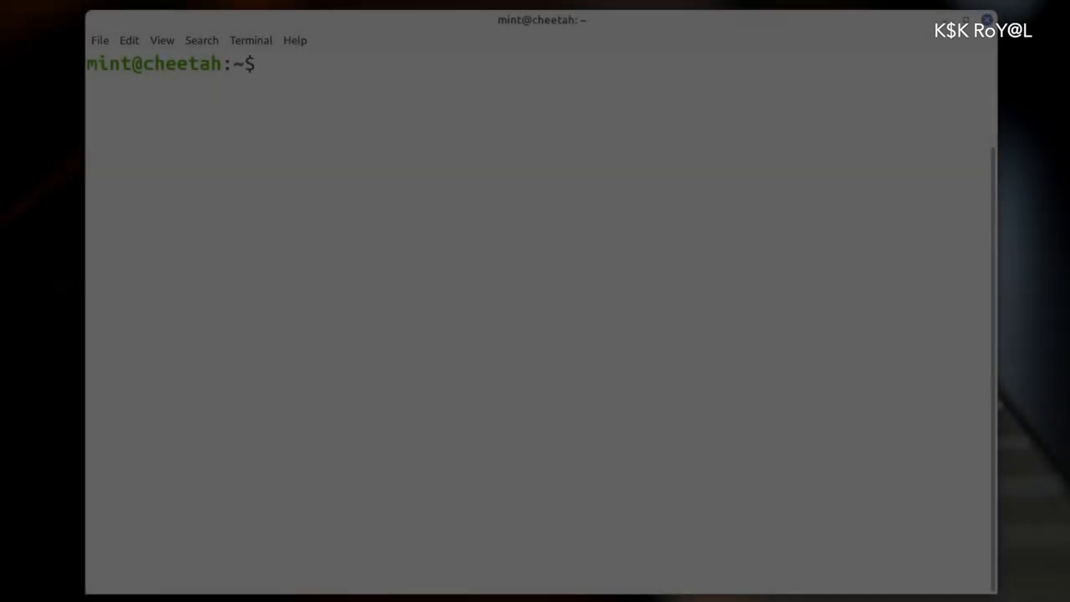
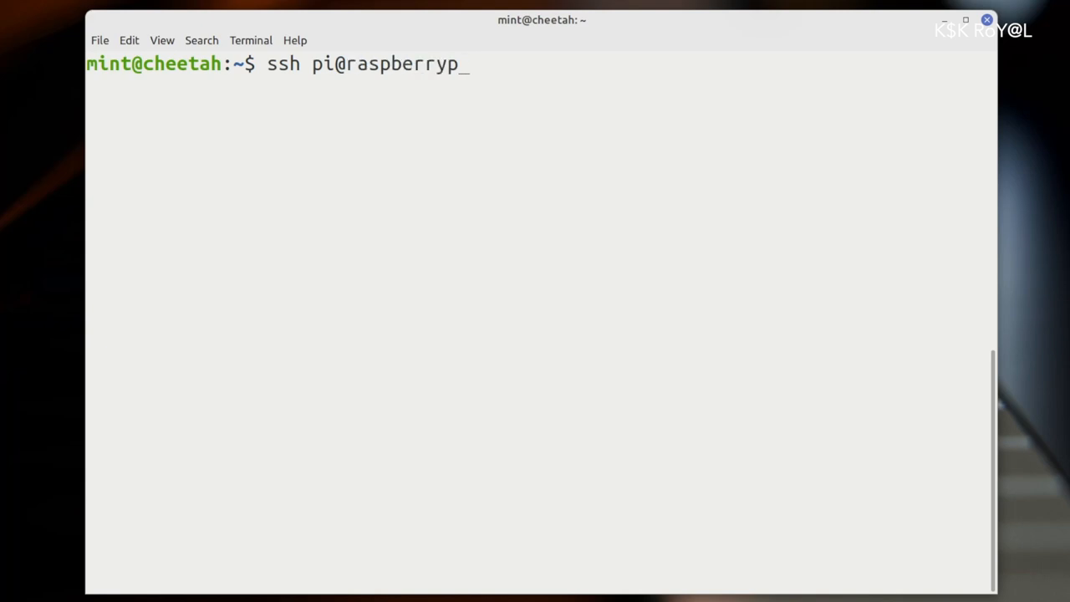
# Ping raspberrypi.local, then SSH in as pi and accept the host fingerprint with yes
pyautogui.press('Return')
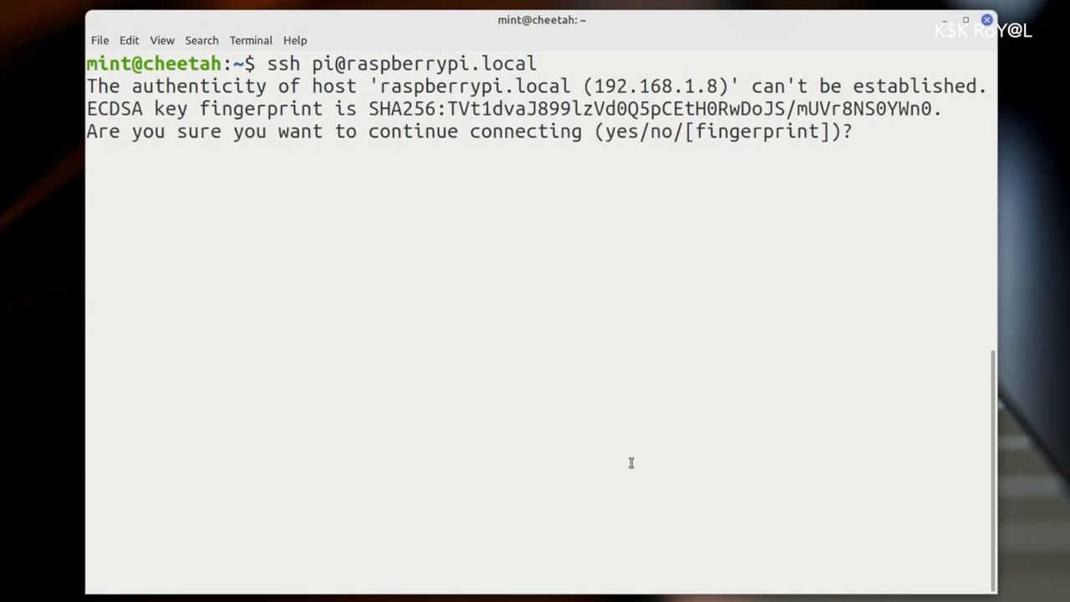
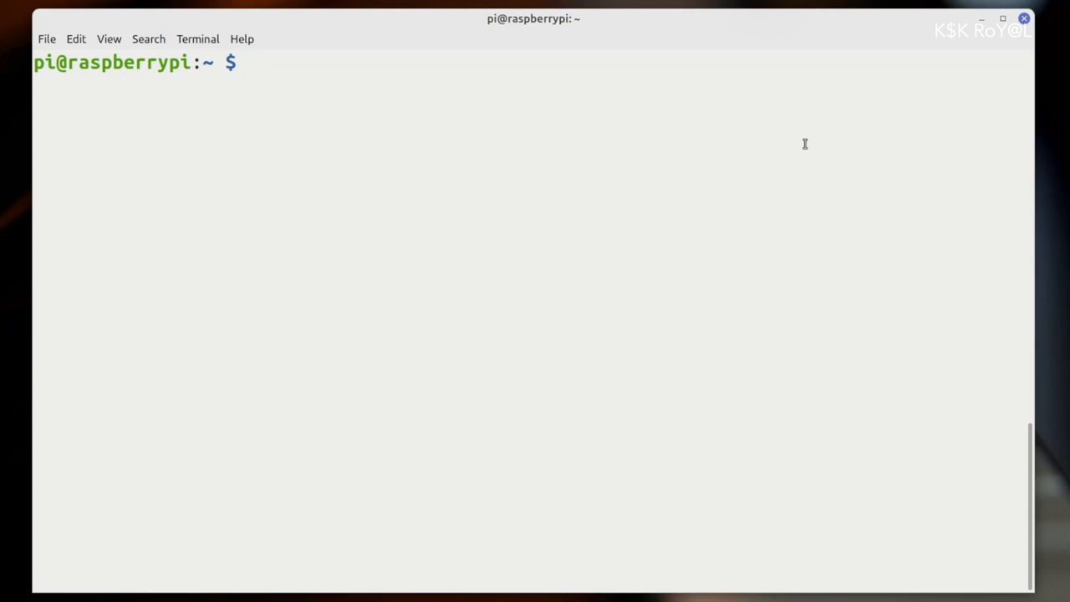
# Set ClientAliveInterval to 10000 in /etc/ssh/sshd_config with nano and save
pyautogui.write('sudo nano /etc/ssh/')
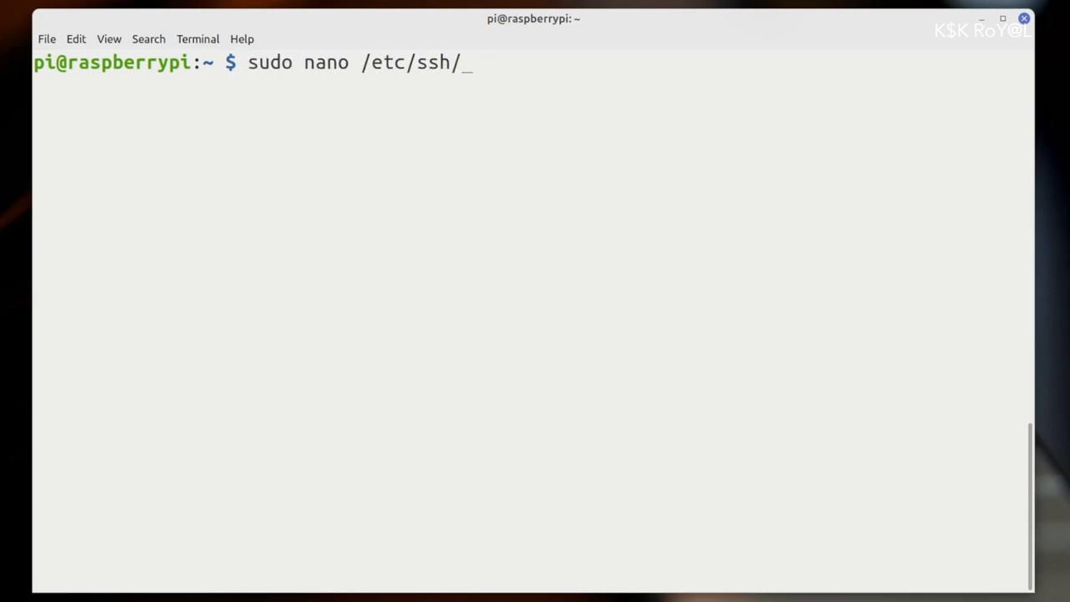
pyautogui.write('sshd_config')
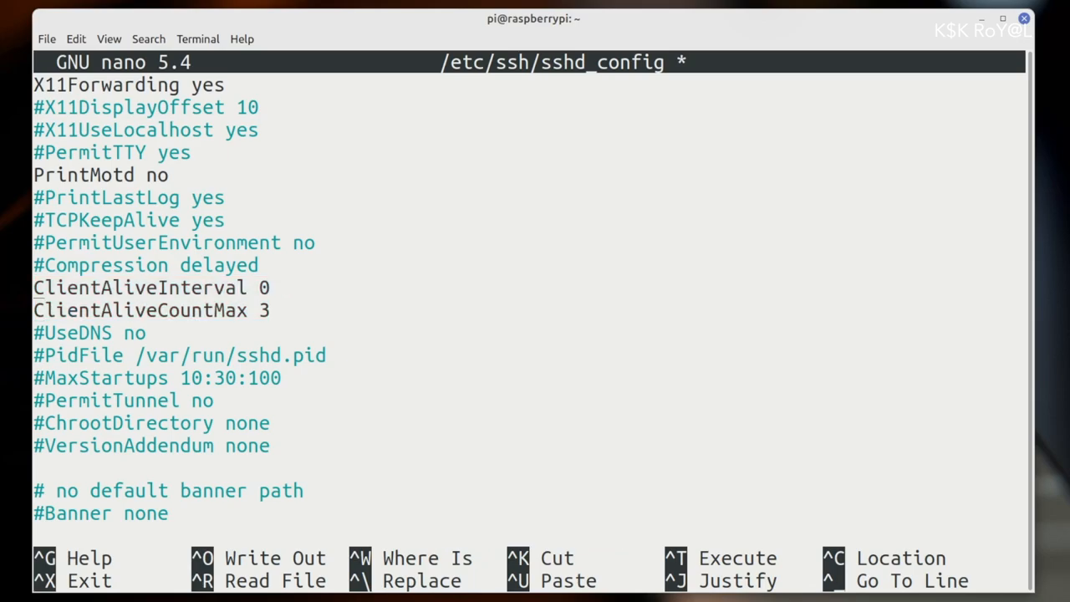
pyautogui.press('BackSpace')
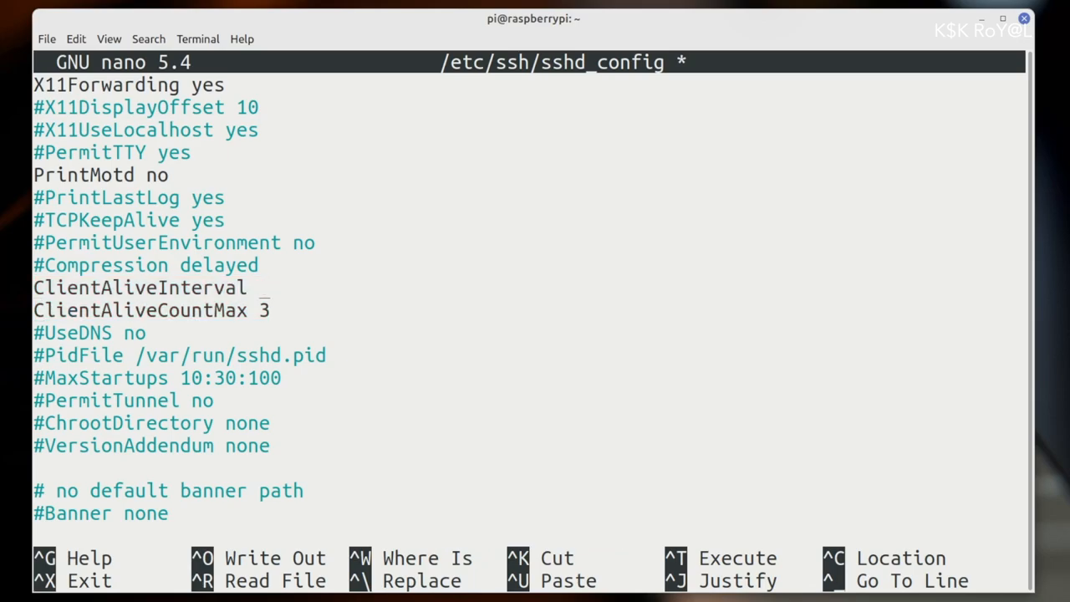
pyautogui.write('10000')
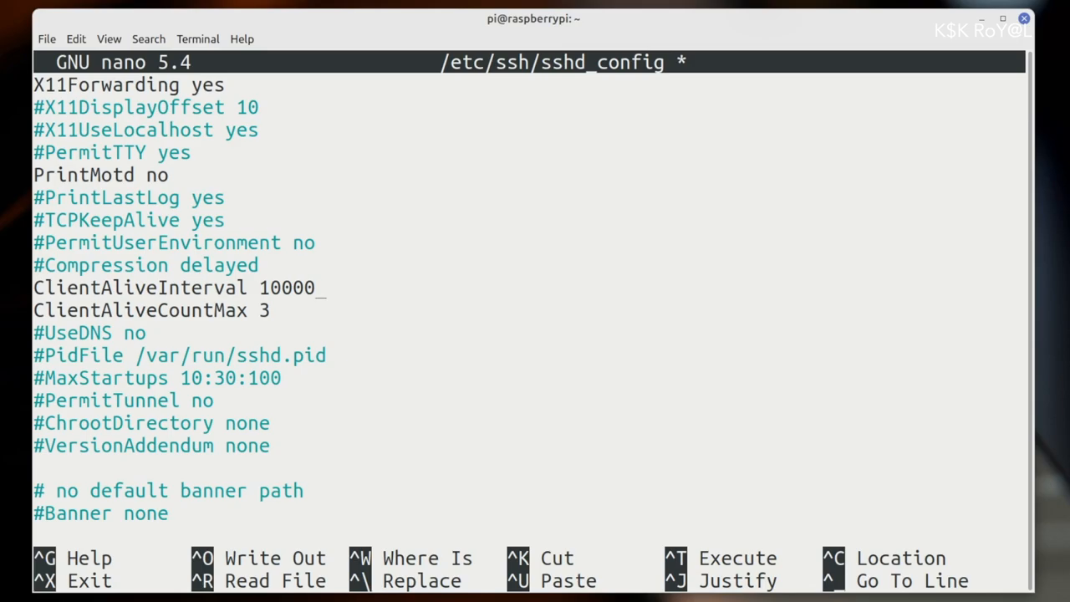
pyautogui.press('ctrl+o')
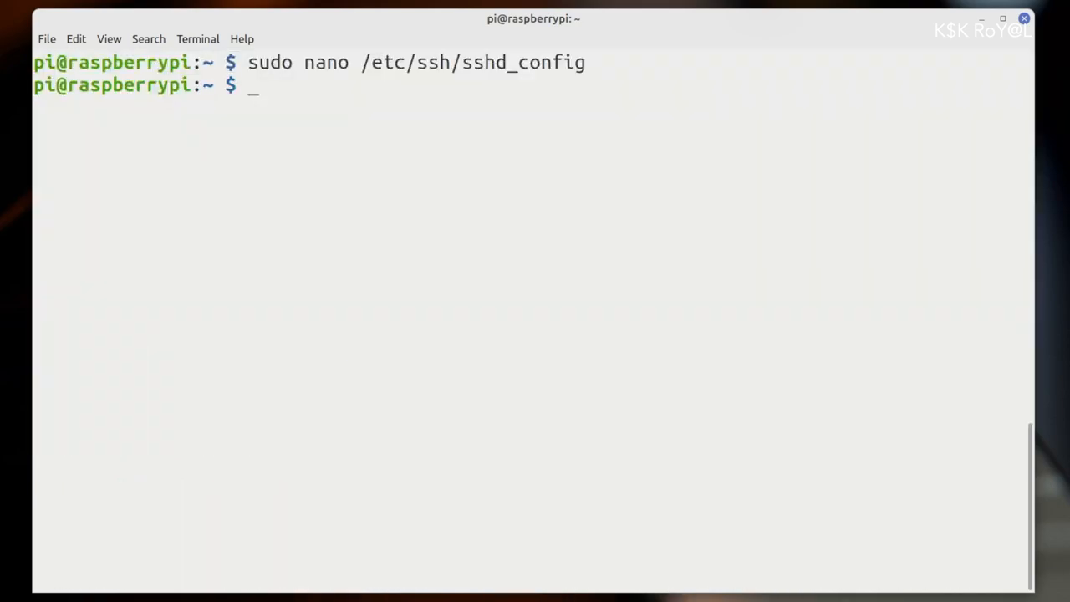
# Reload the SSH service with sudo systemctl reload ssh
pyautogui.write('sud')
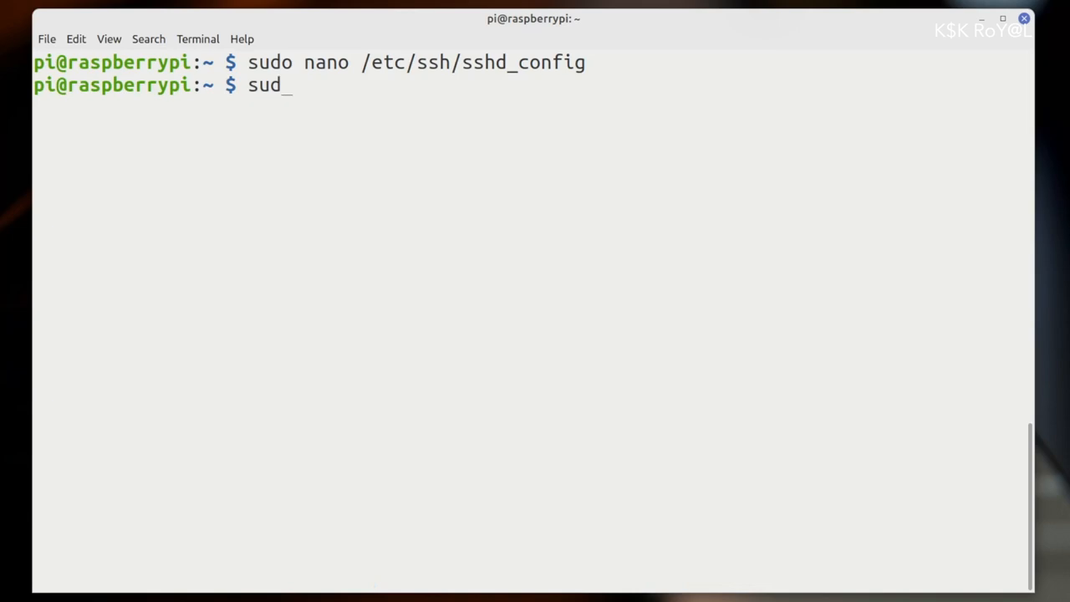
pyautogui.write('o systemct')
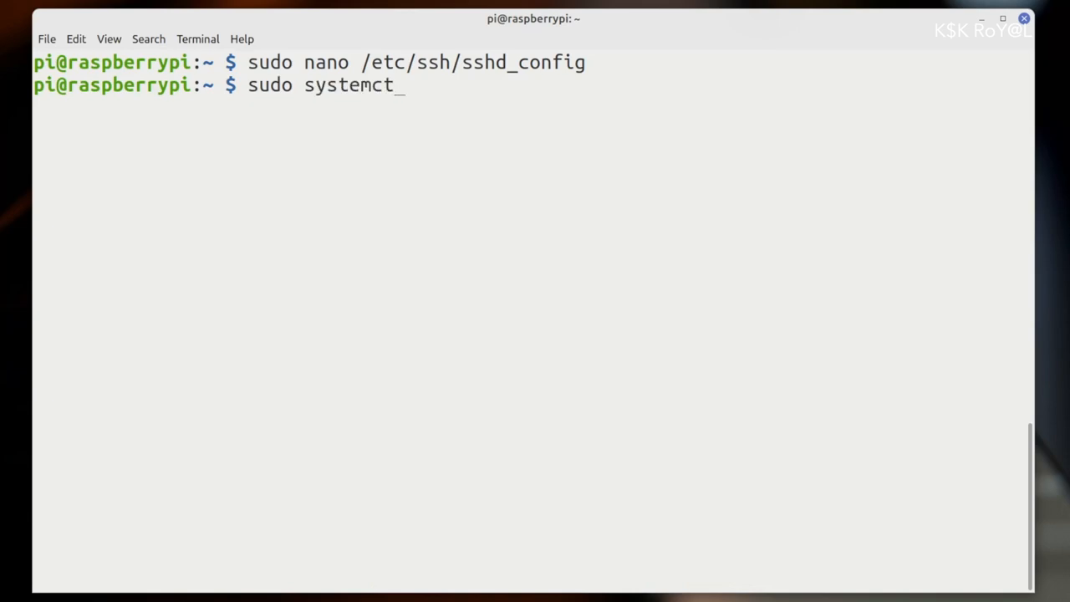
pyautogui.write('l reload ssh')
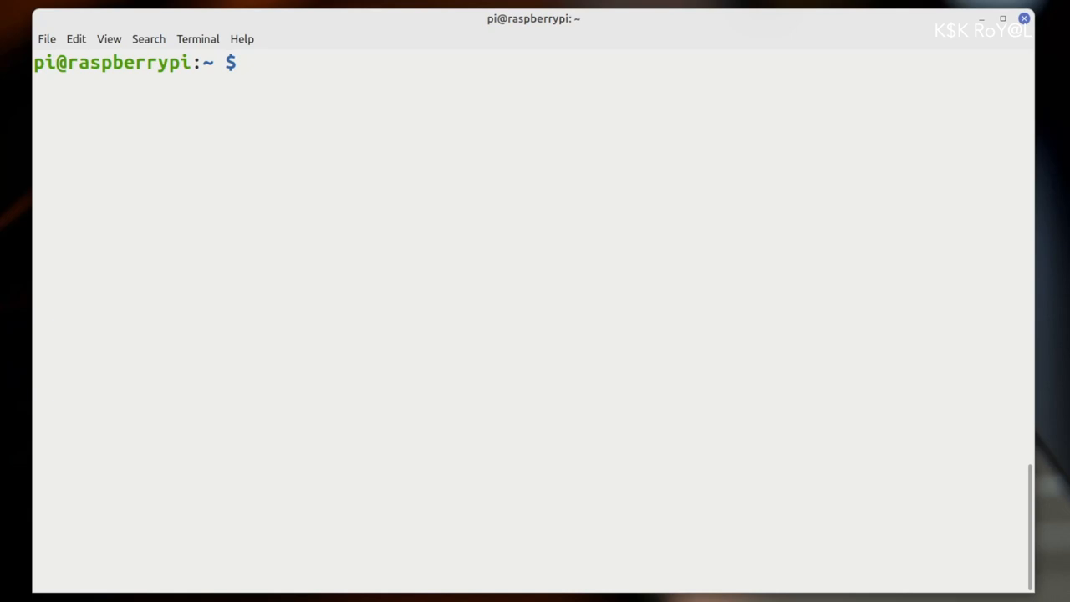
# Update and upgrade all packages with apt -y, then install samba and samba-common-bin
pyautogui.write('sudo apt update && sudo apt upgrade -y')
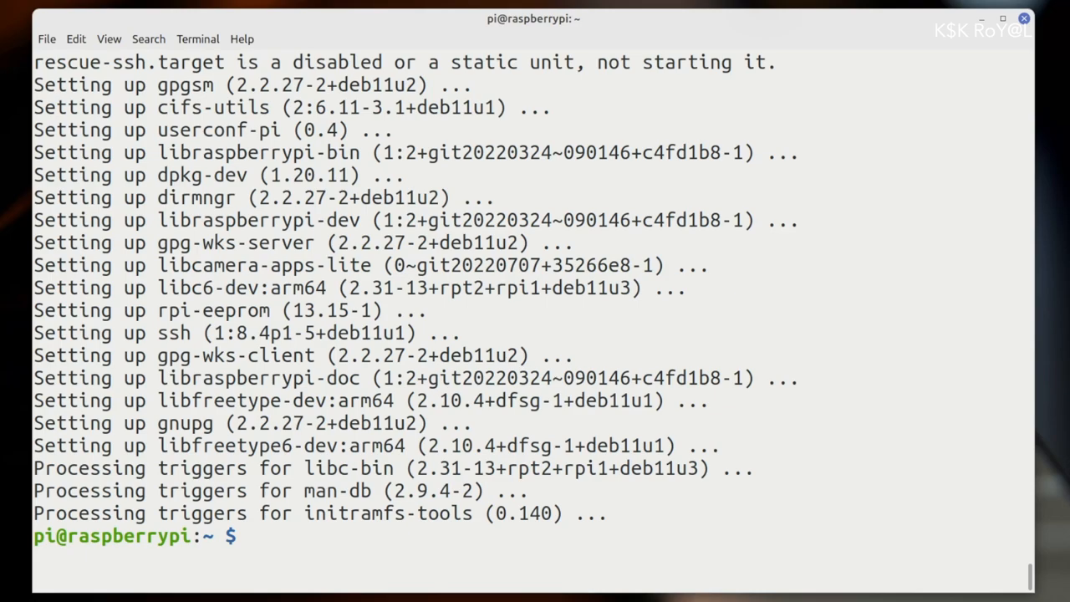
pyautogui.write('sudo apt install sa')
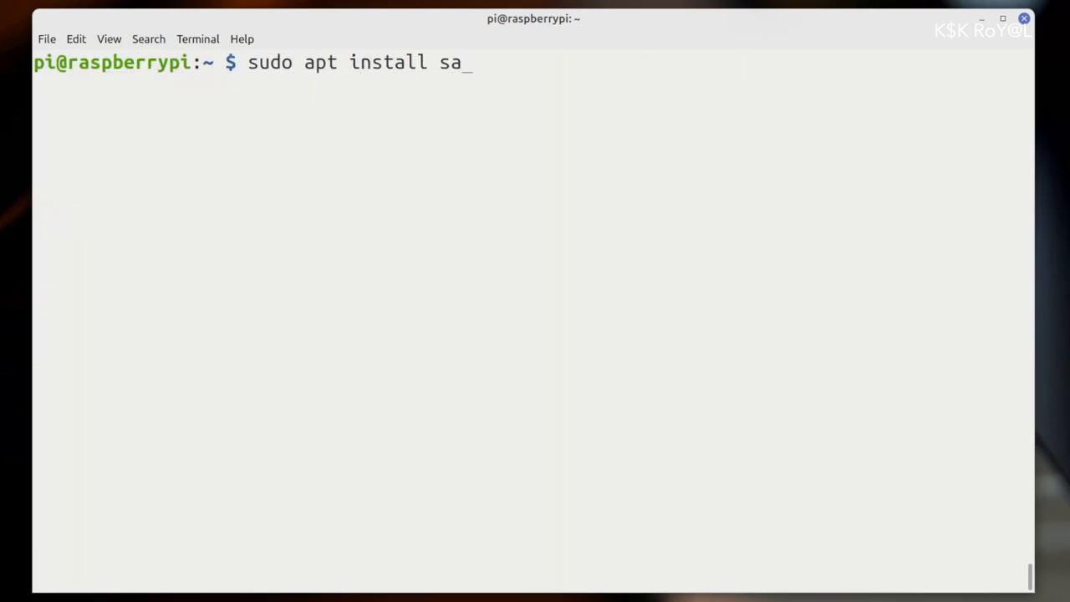
pyautogui.write('mba samba-common0-b')
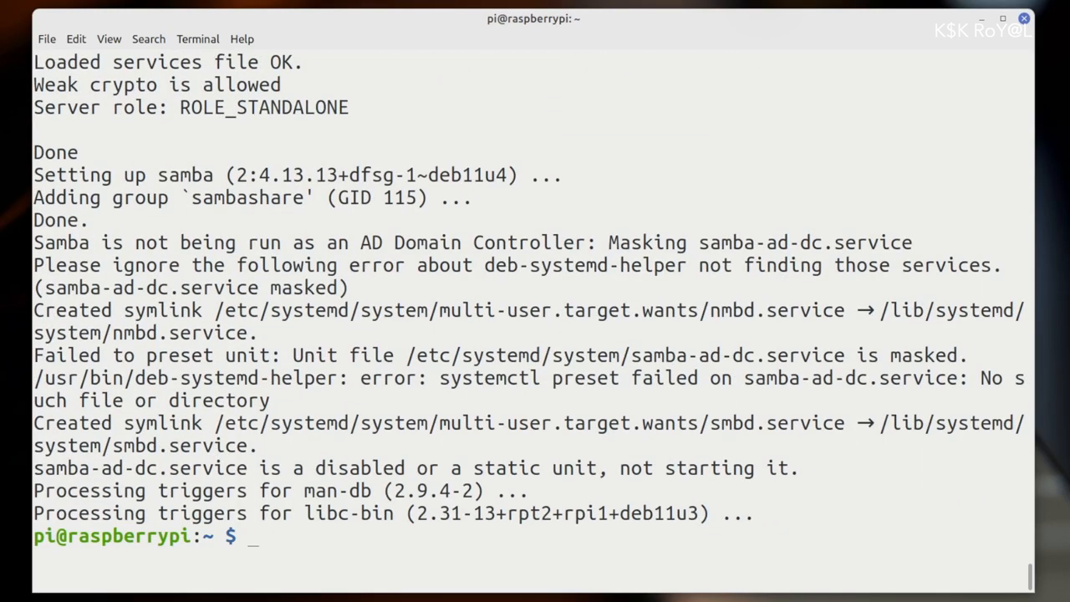
# Create /media/files with Movies and Music subfolders and list its contents
pyautogui.write('sudo mkdir /')
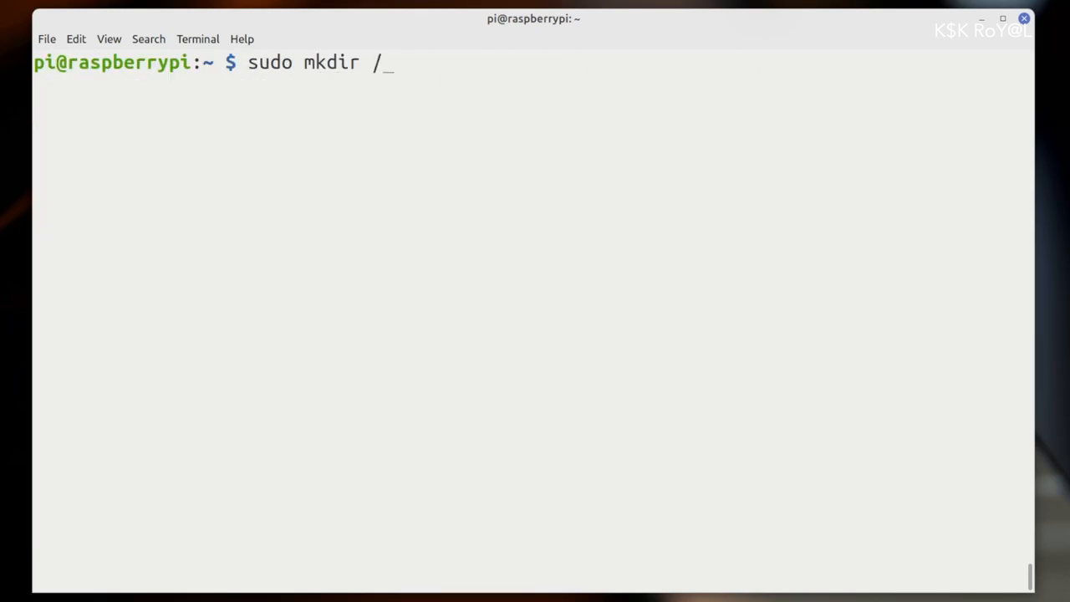
pyautogui.write('media/files')
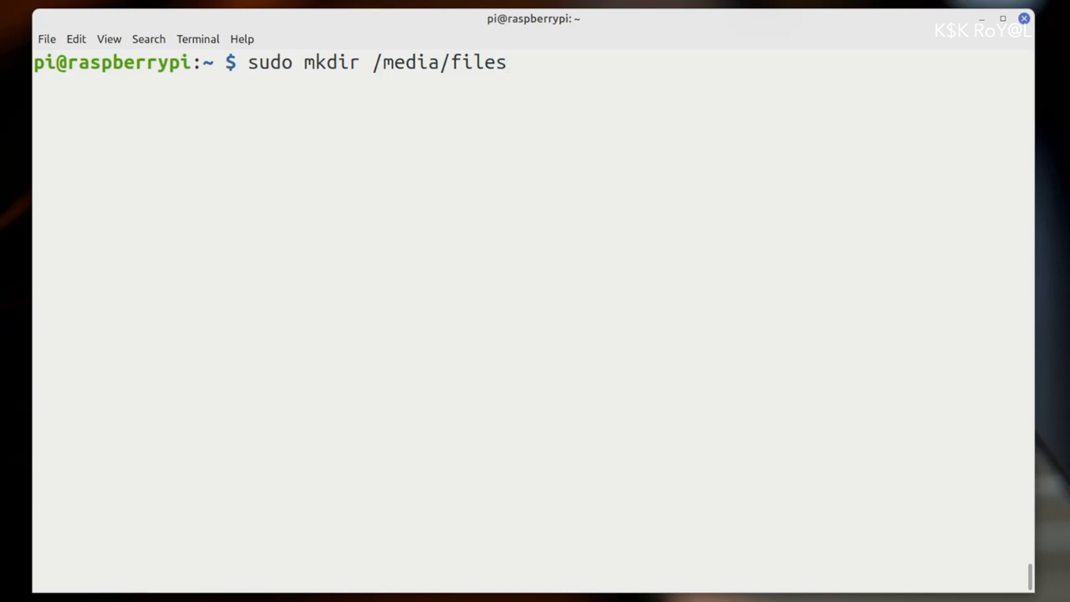
pyautogui.write('sudo m')
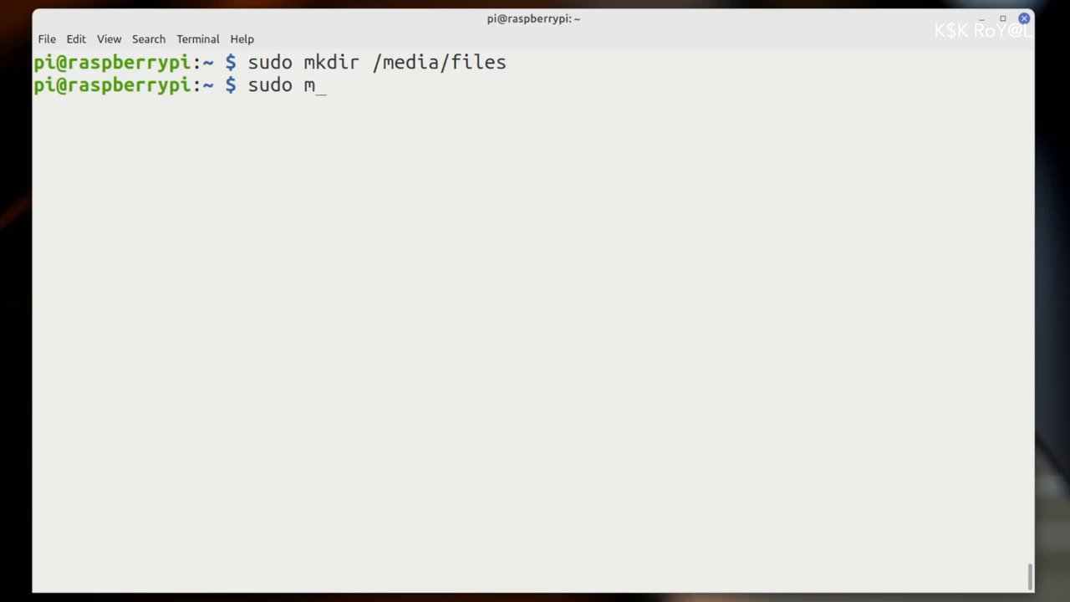
pyautogui.write('kdir /media/files/Movies /media/files/Music')
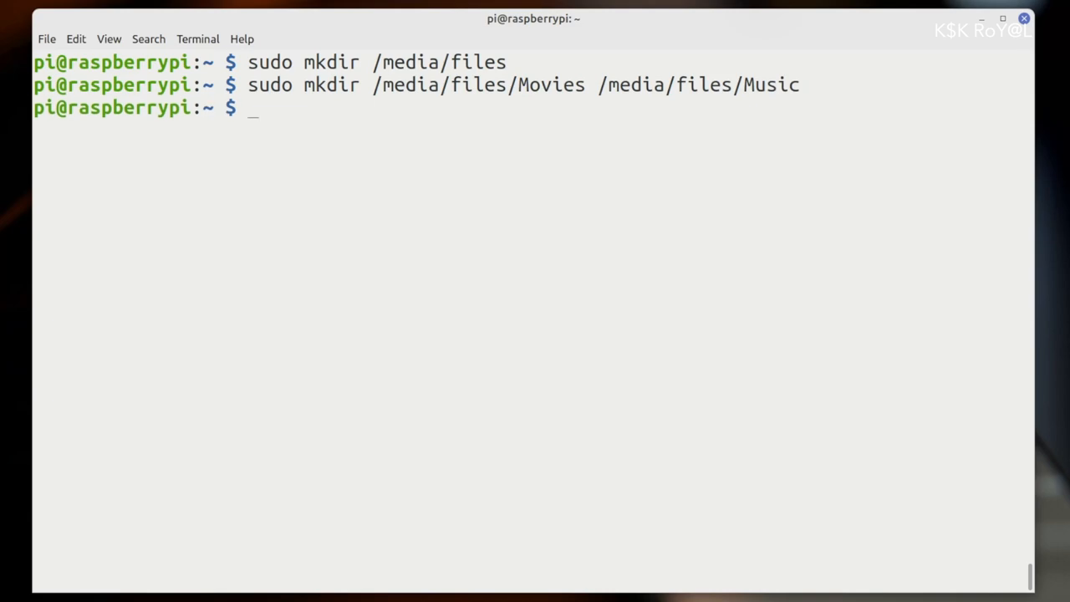
pyautogui.write('ls /media/files/')
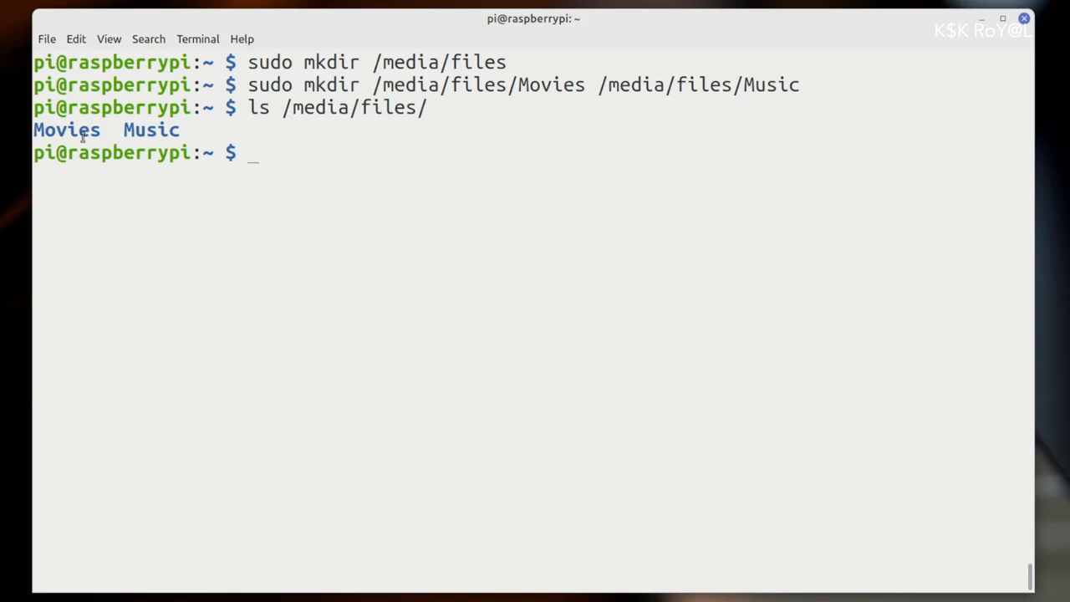
pyautogui.doubleClick(151, 130)
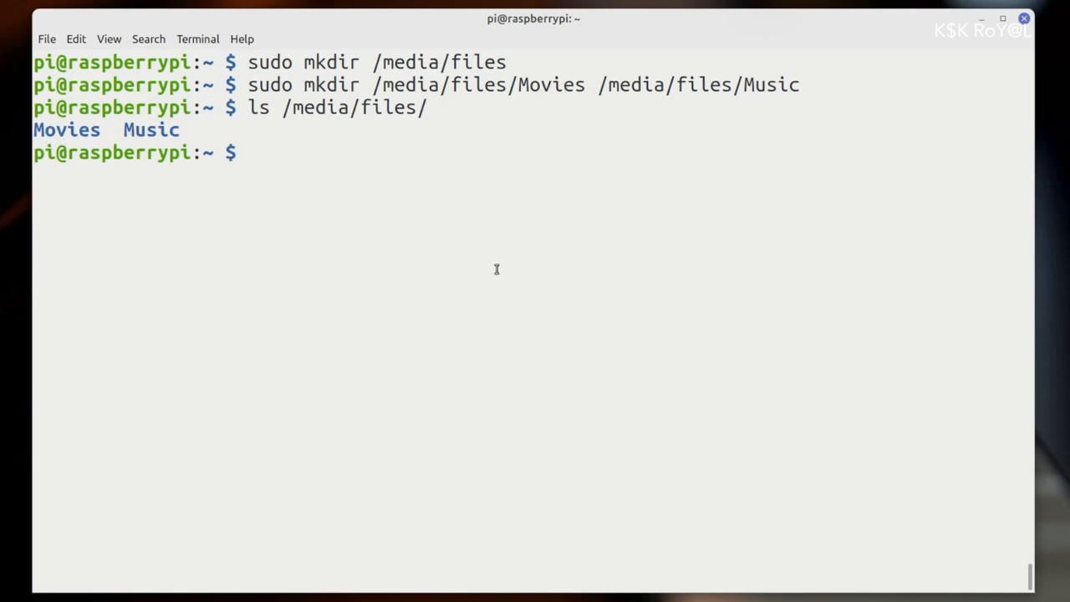
pyautogui.moveTo(438, 257)
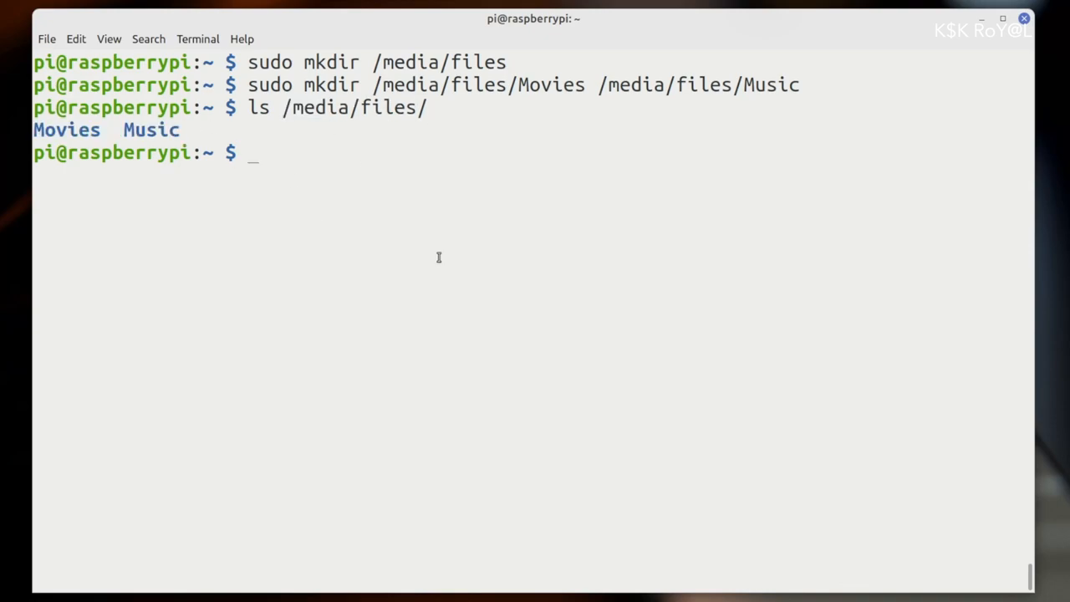
# Set 755 permissions on directories and 644 on files under /media/files
pyautogui.write('sudo find /media/files/')
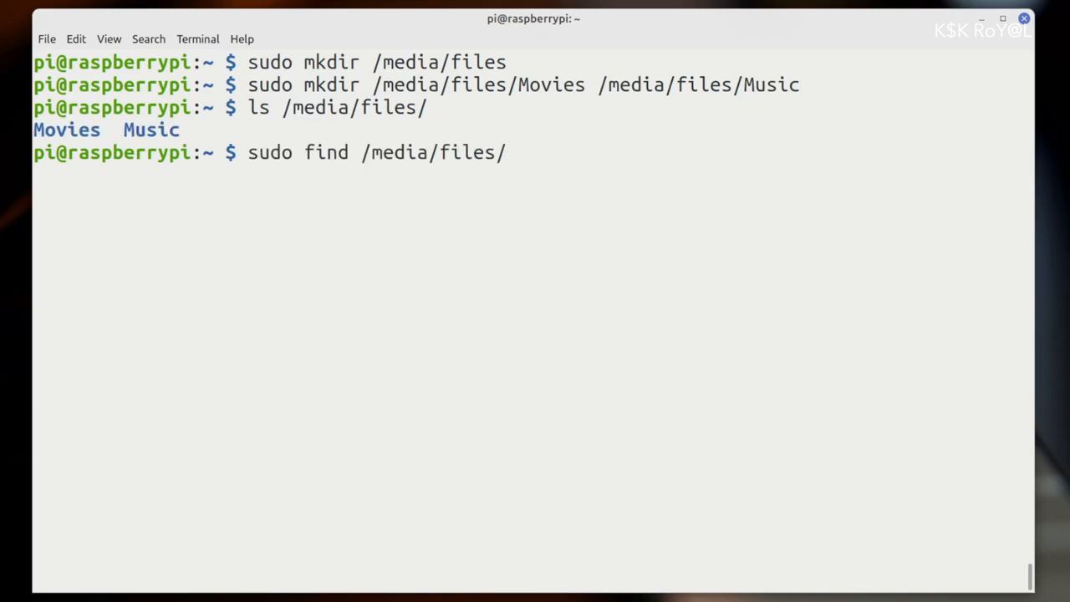
pyautogui.write('-type d -exec chmod 755 {} \\;')
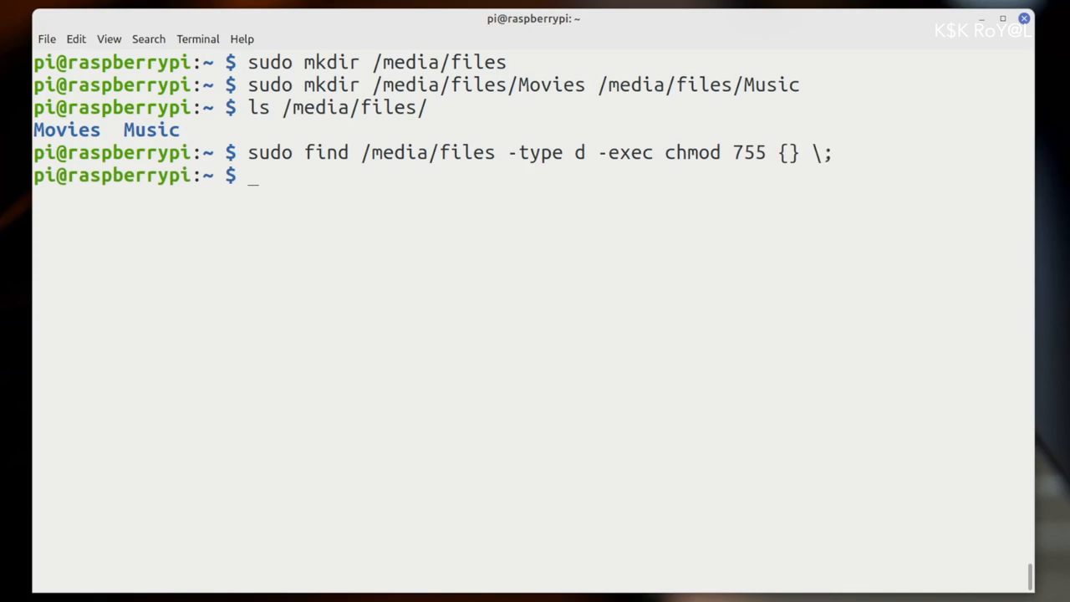
pyautogui.write('sudo find /media/files -type f -exec chmod 644 {} \\;')
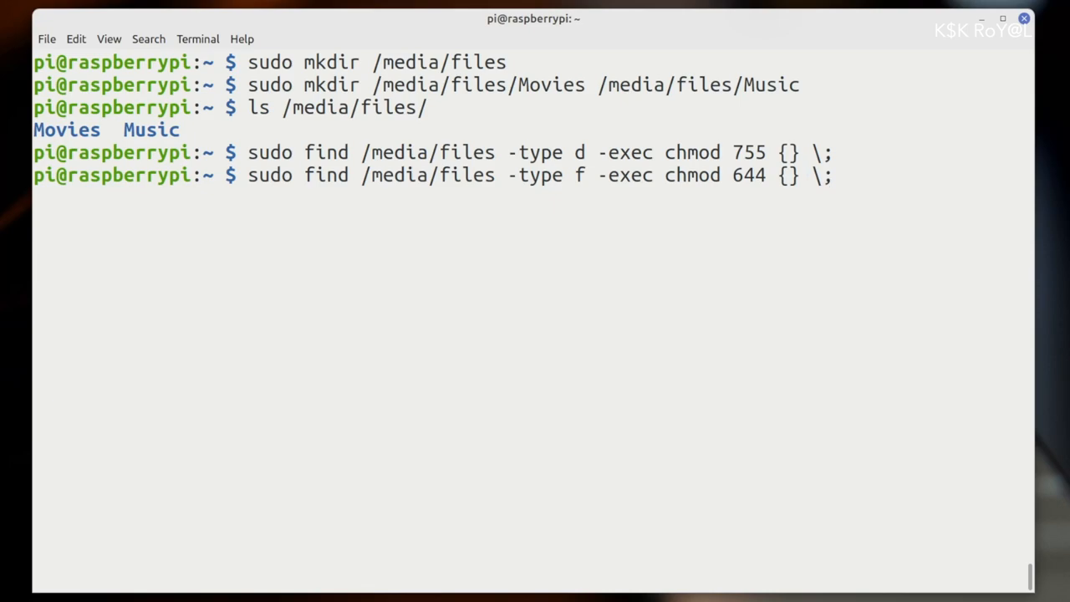
pyautogui.write('sudo')
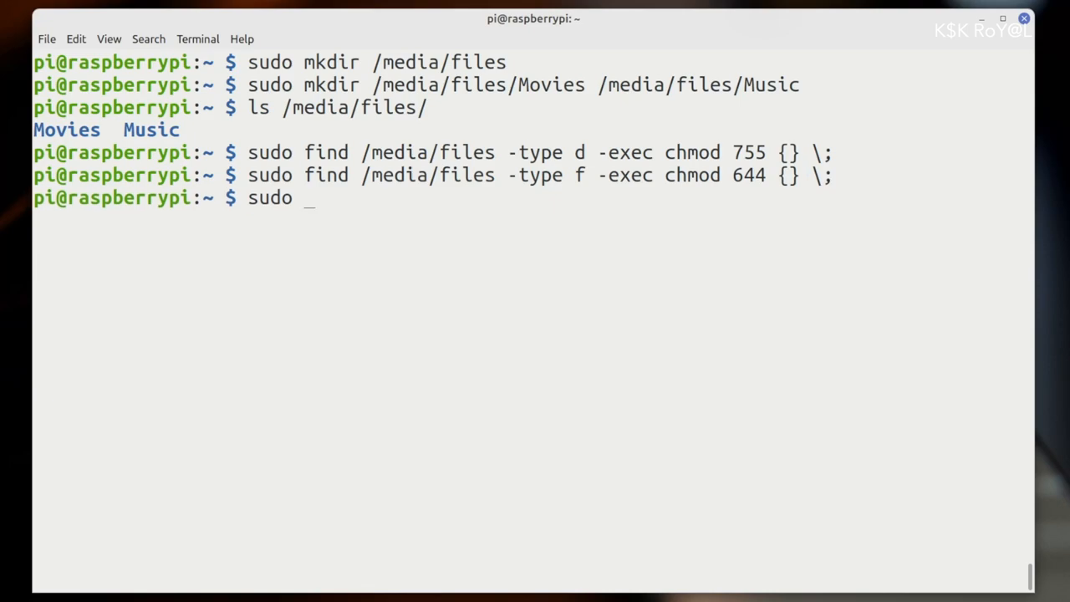
# Add a writeable [JellyFin NAS] share for /media/files, 0777 masks, force user root, to smb.conf and save
pyautogui.write('nano /')
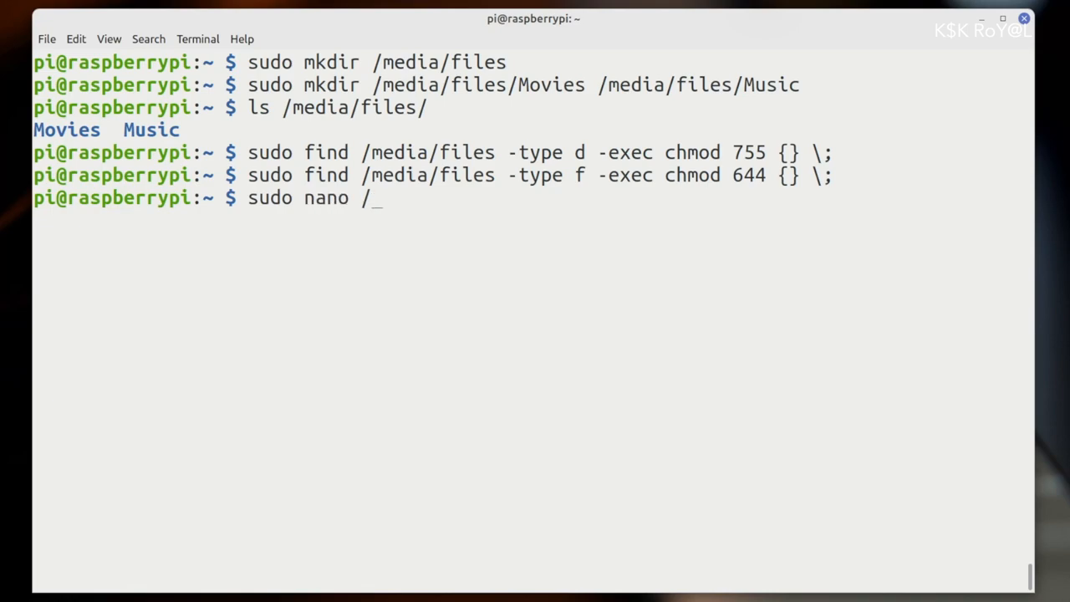
pyautogui.write('etc/samba/smb.conf')
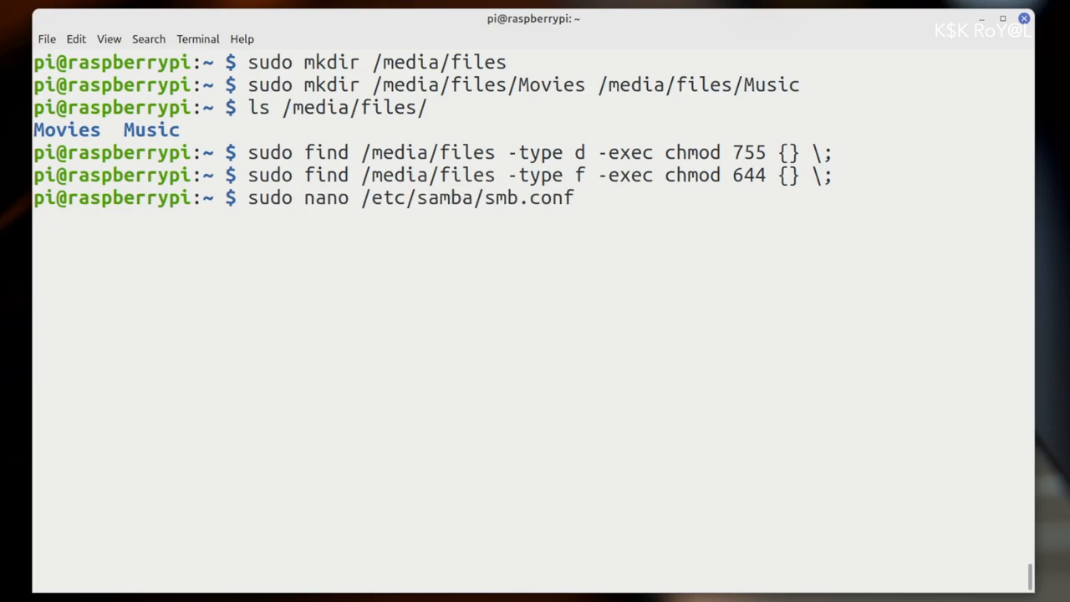
pyautogui.press('Return')
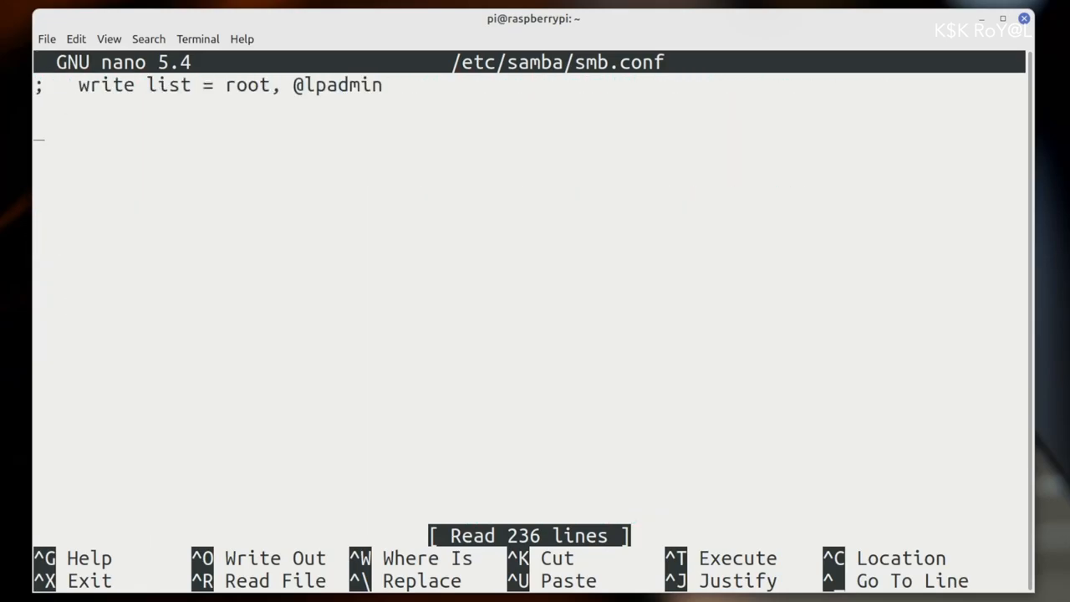
pyautogui.write('[JellyFin NAS]')
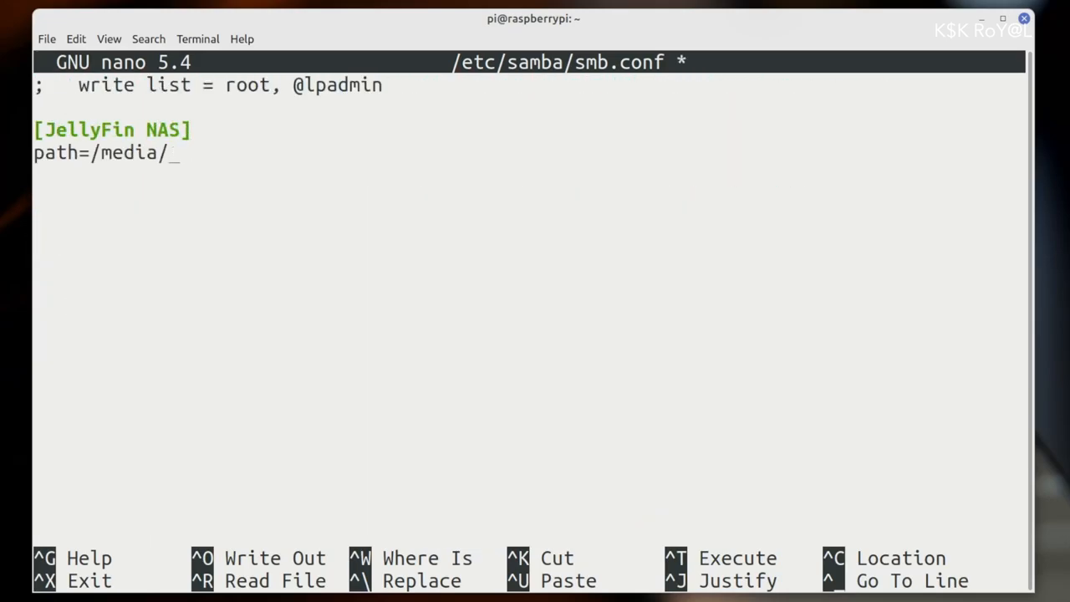
pyautogui.write('files')
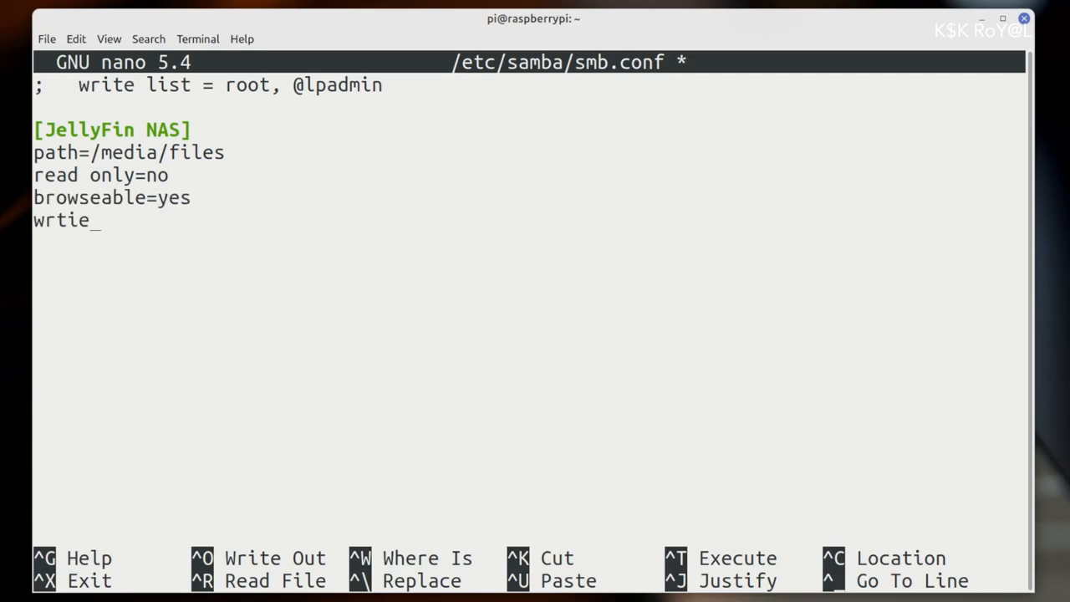
pyautogui.write('able=yes')
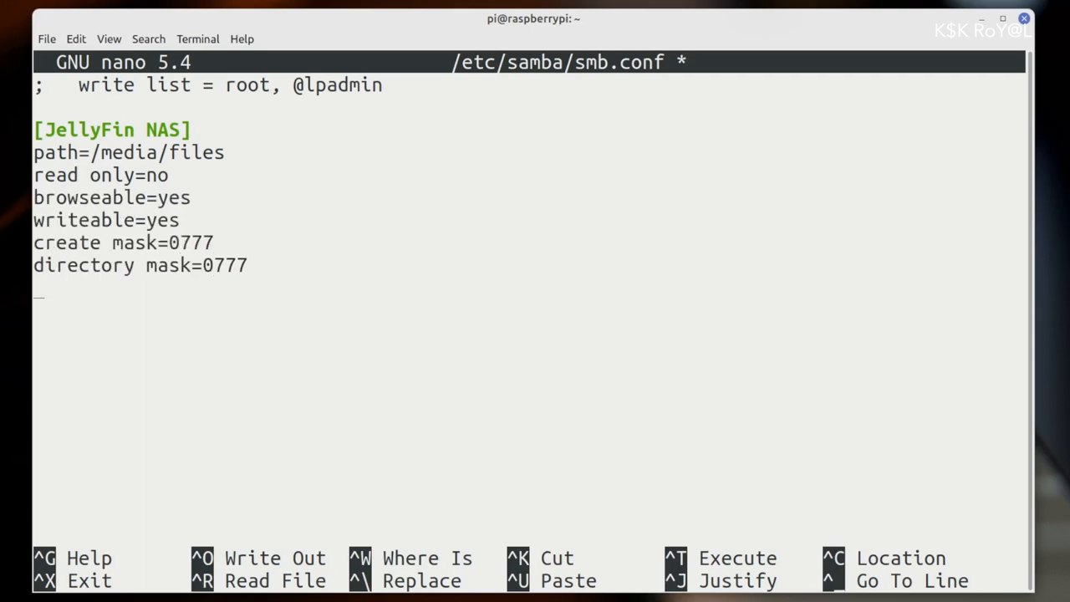
pyautogui.write('force user=root')
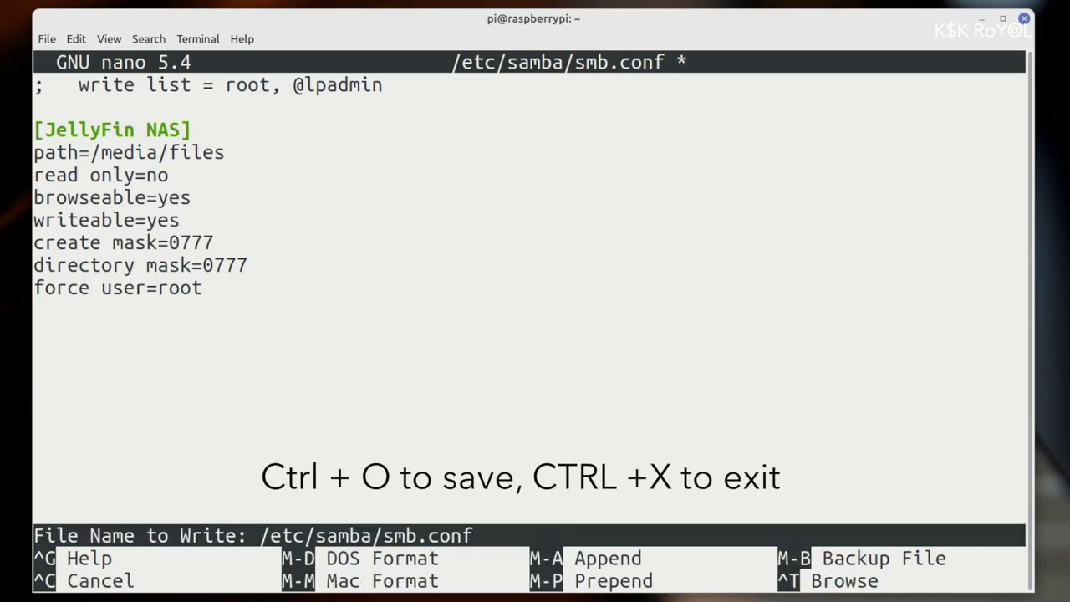
pyautogui.press('Enter')
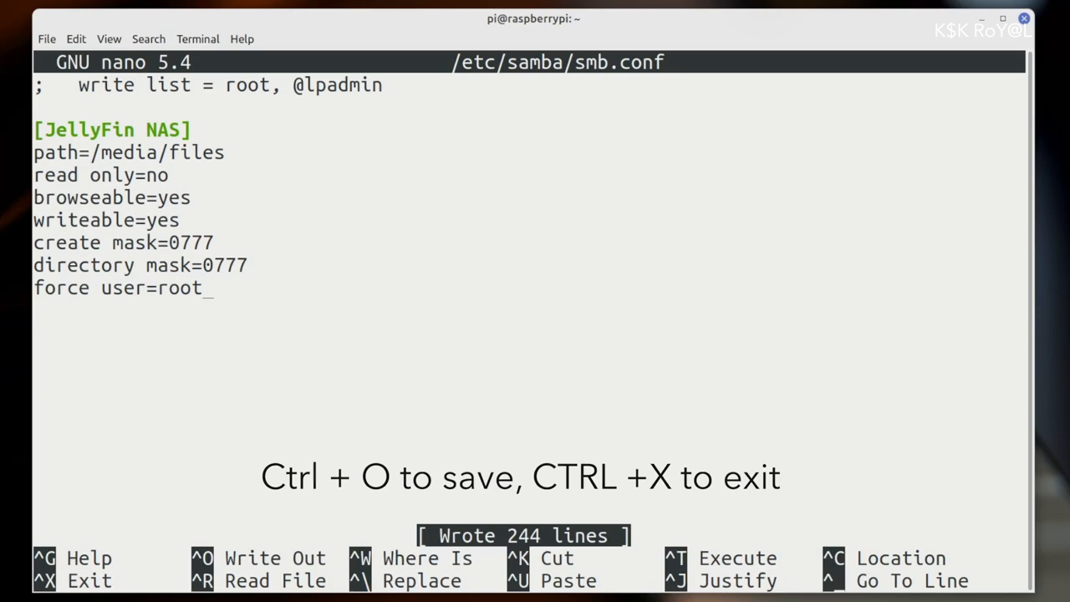
pyautogui.press('ctrl+x')
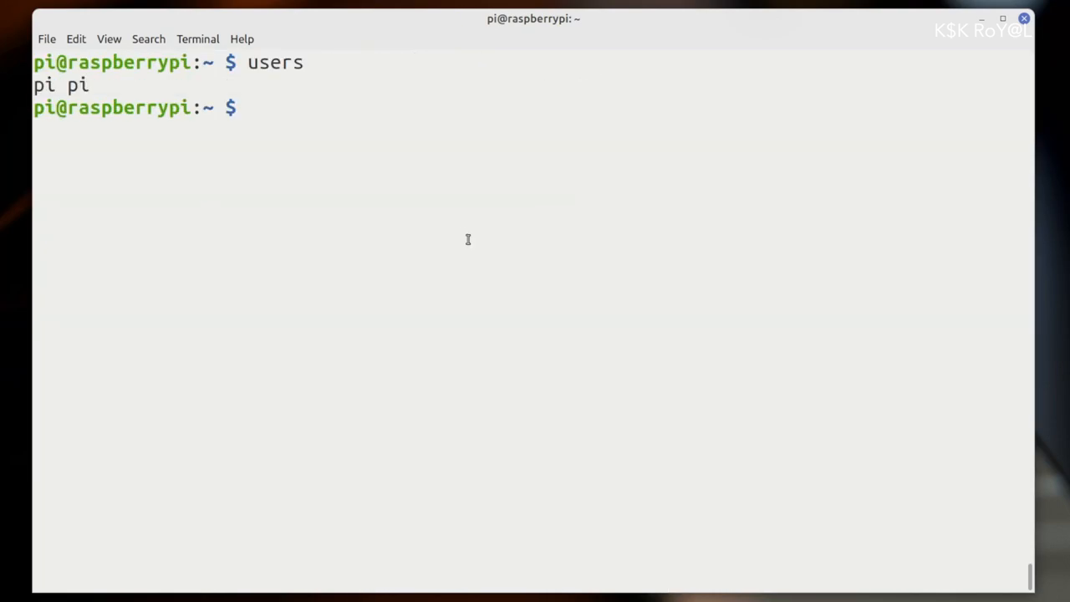
# Add pi as a Samba user with sudo smbpasswd -a pi, entering the password twice
pyautogui.write('sudo smbpasswd -a pi')
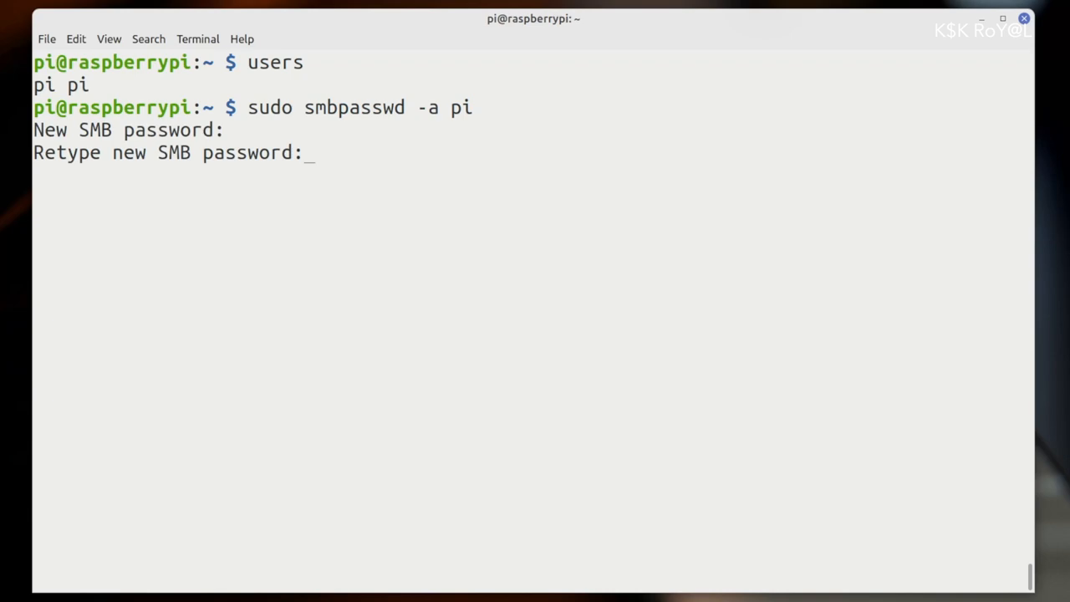
pyautogui.press('Return')
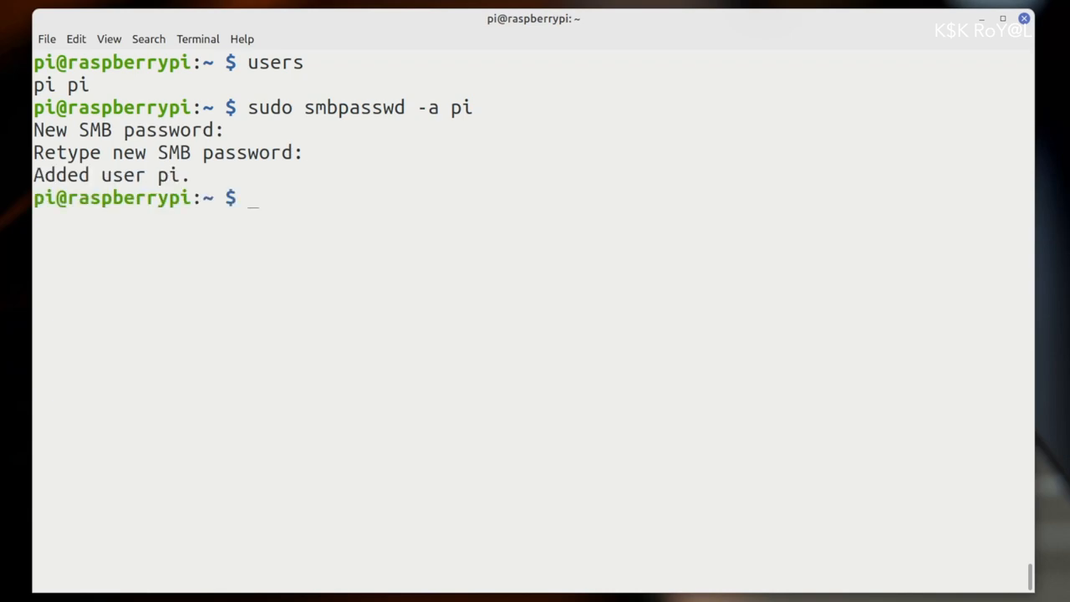
pyautogui.write('sudo')
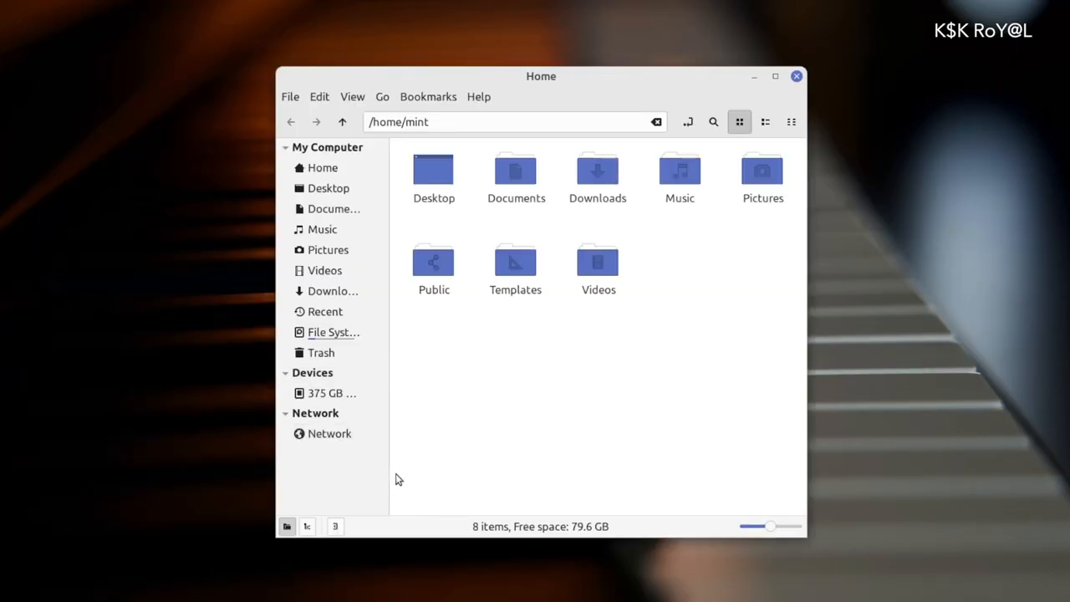
# Open RASPBERRYPI's JellyFin NAS share from Network and log in as registered user pi
pyautogui.click(329, 433)
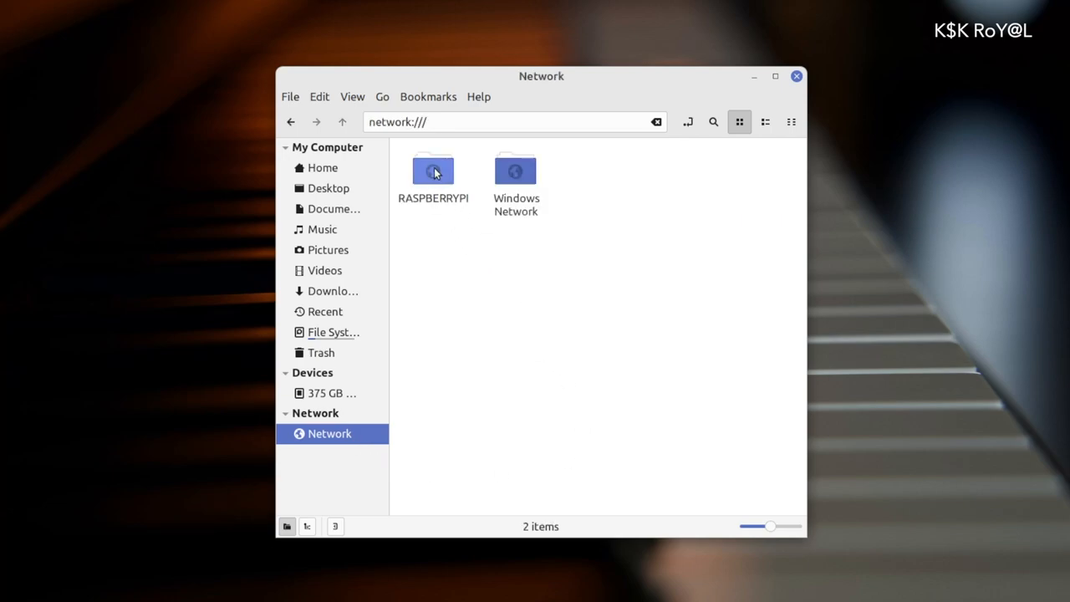
pyautogui.doubleClick(433, 170)
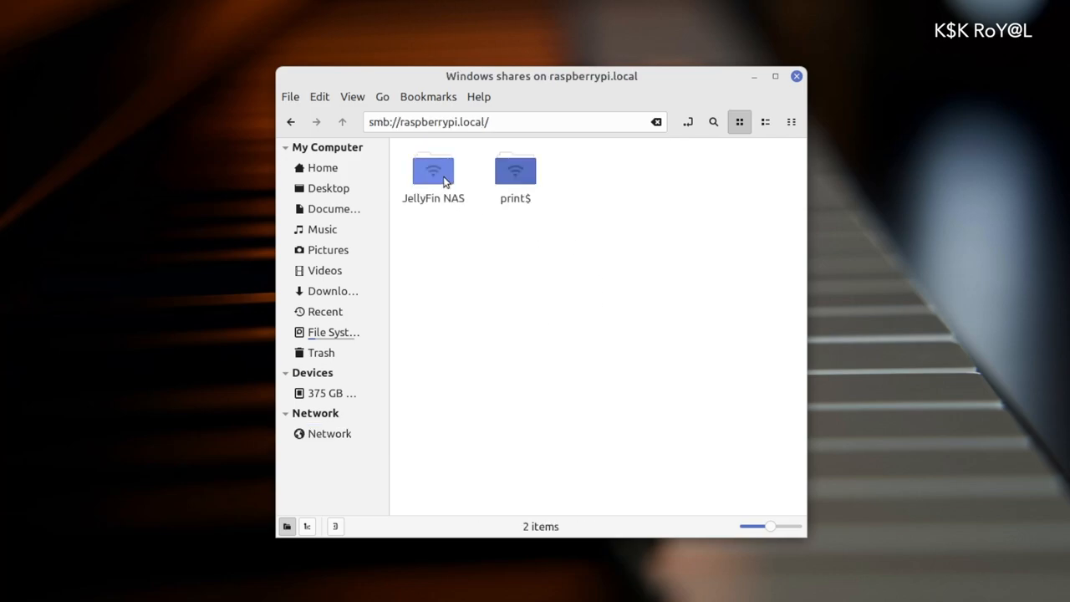
pyautogui.doubleClick(433, 176)
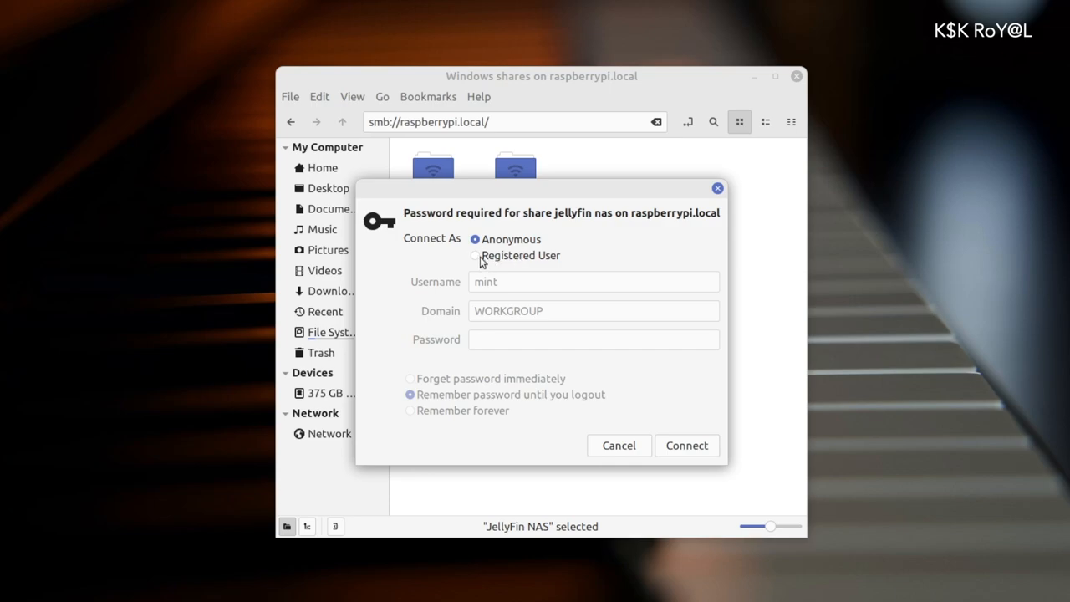
pyautogui.click(475, 256)
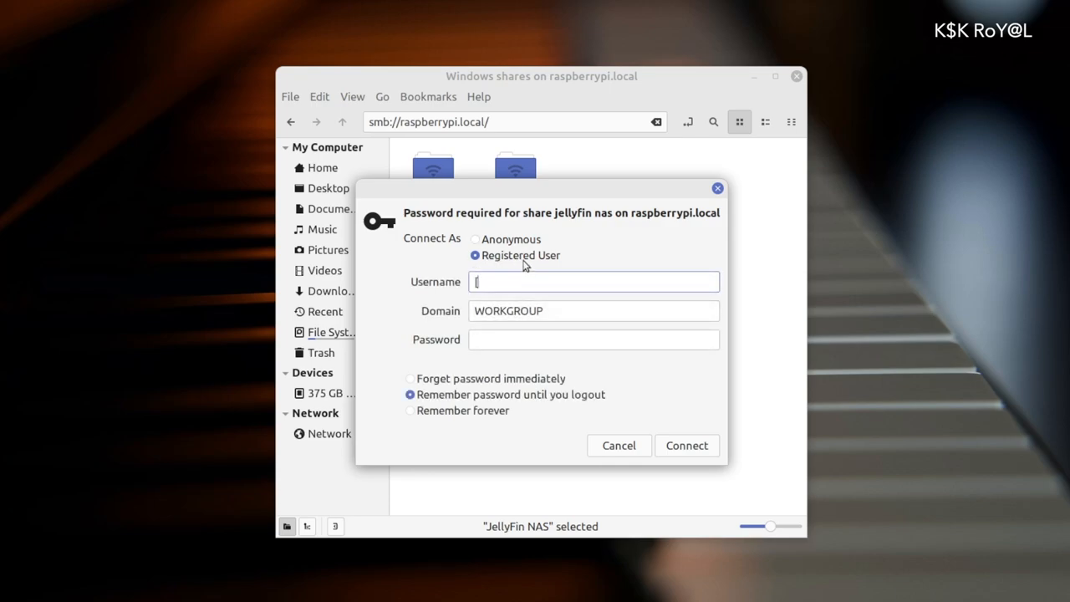
pyautogui.write('pi')
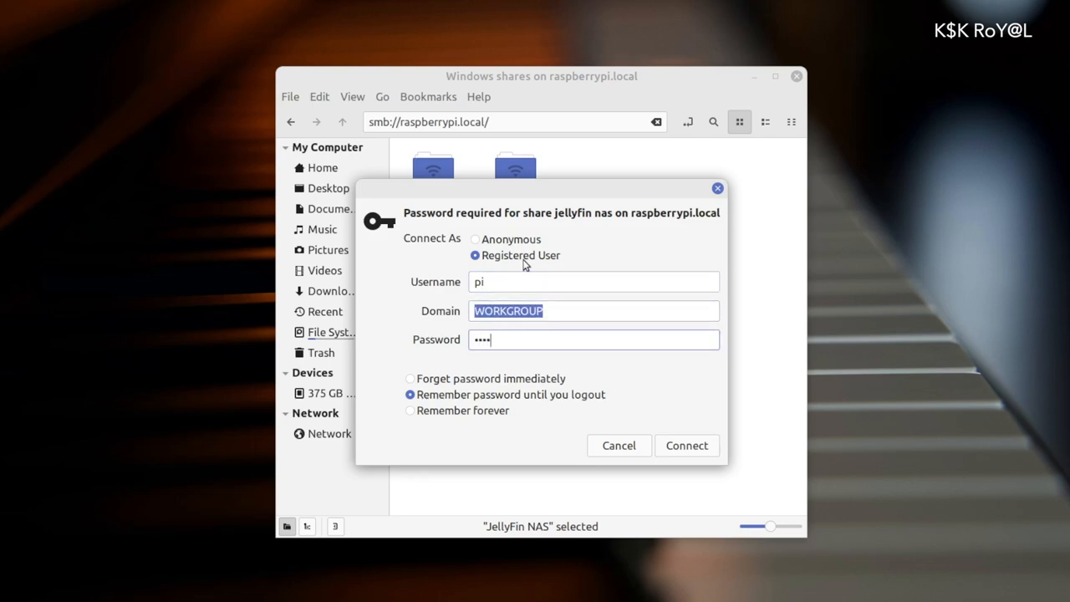
pyautogui.moveTo(701, 444)
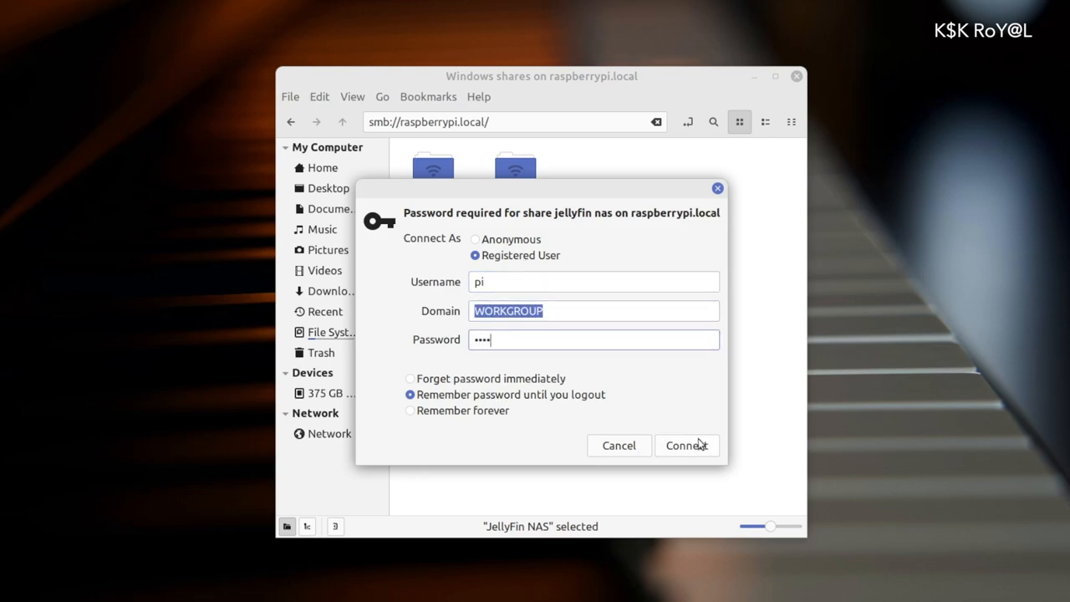
pyautogui.click(686, 445)
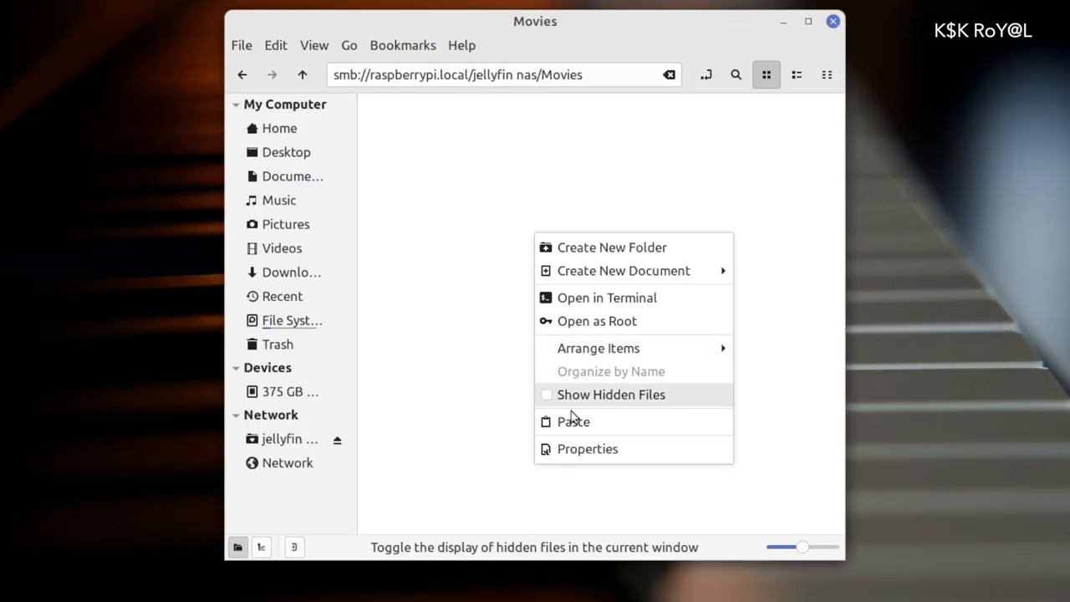
# Paste the Black Box video into Movies, copy the five local tracks, open the share's Music
pyautogui.click(535, 372)
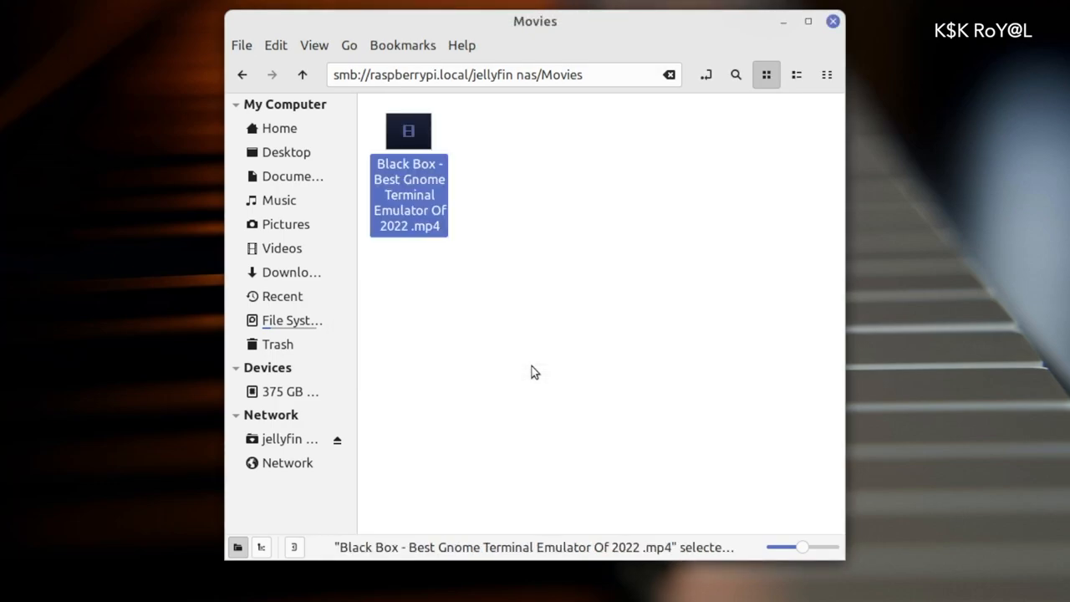
pyautogui.moveTo(279, 199)
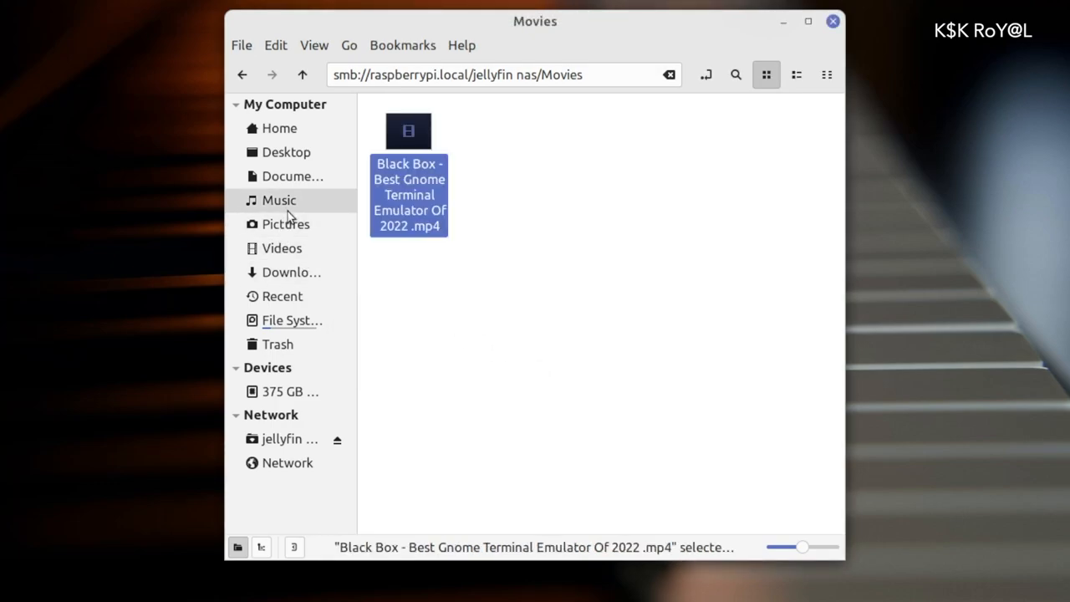
pyautogui.click(279, 200)
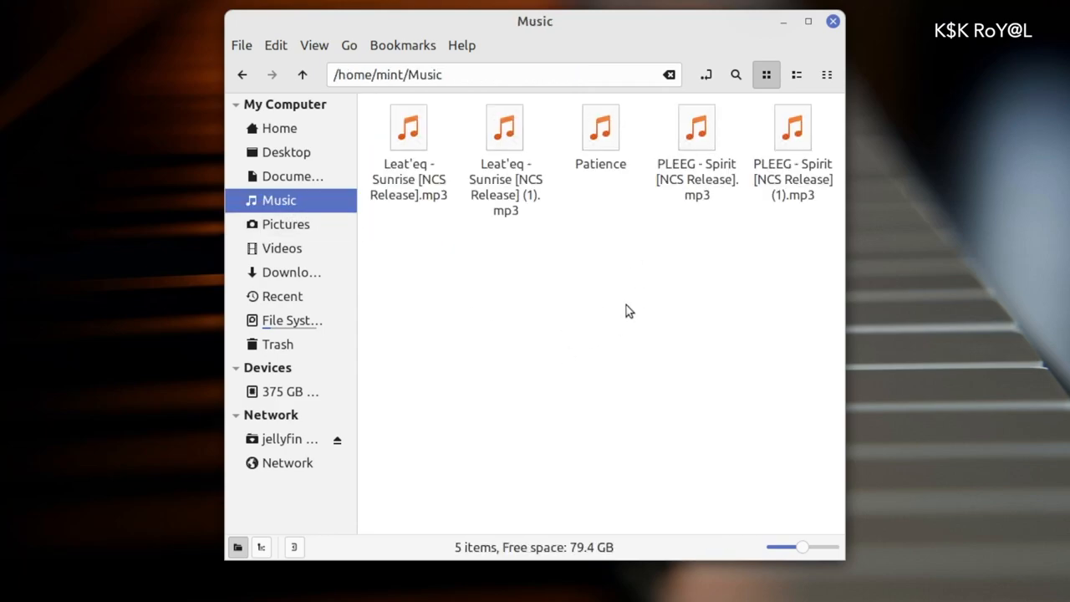
pyautogui.rightClick(506, 151)
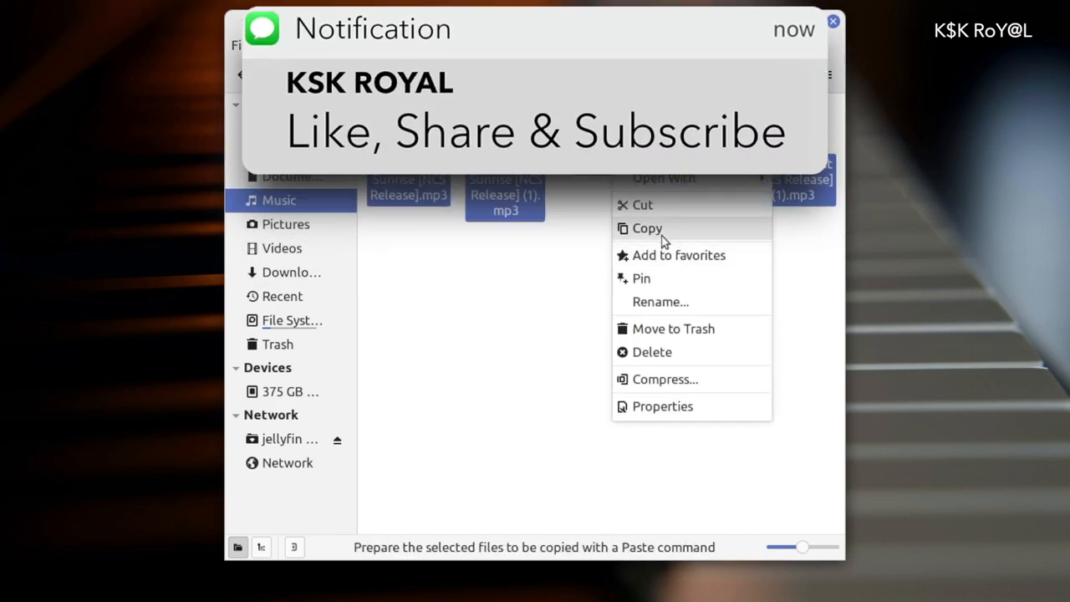
pyautogui.click(647, 227)
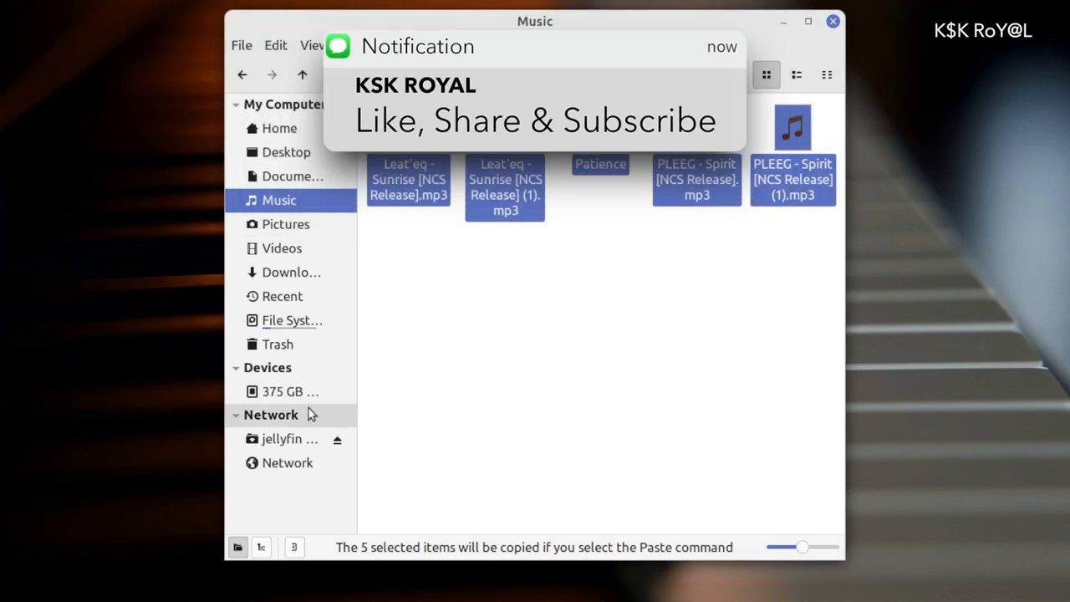
pyautogui.click(290, 438)
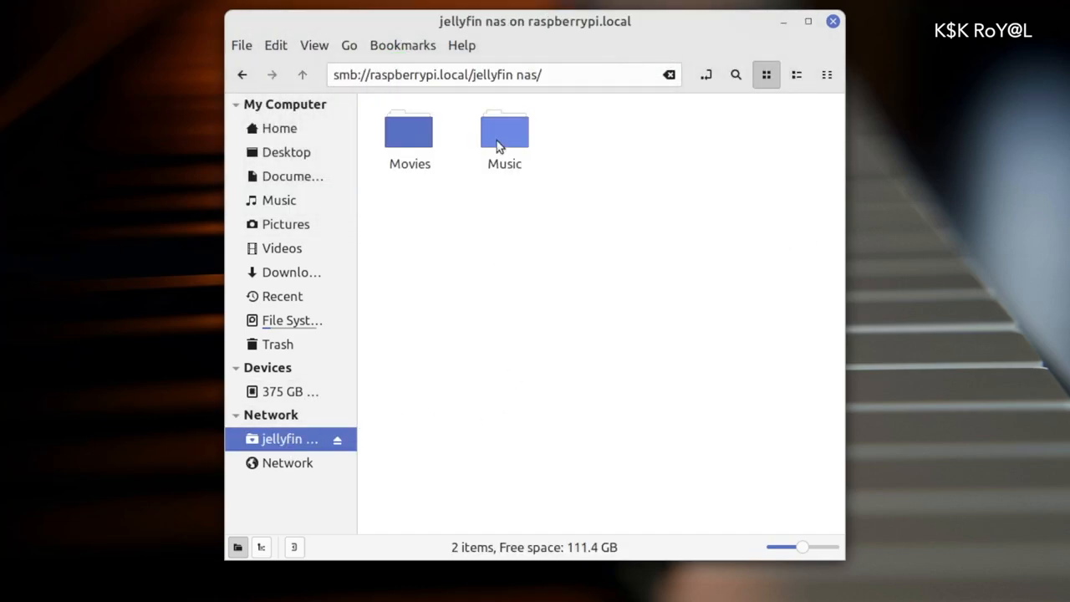
pyautogui.doubleClick(504, 134)
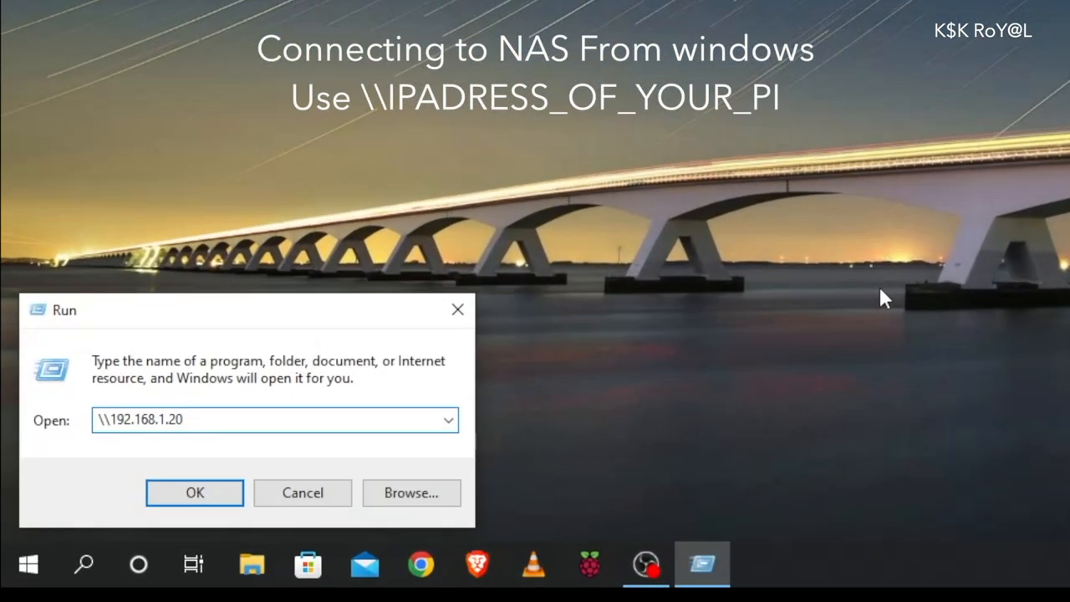
# Open \\192.168.1.8 from Run and log into the JellyFin NAS share as pi
pyautogui.press('BackSpace')
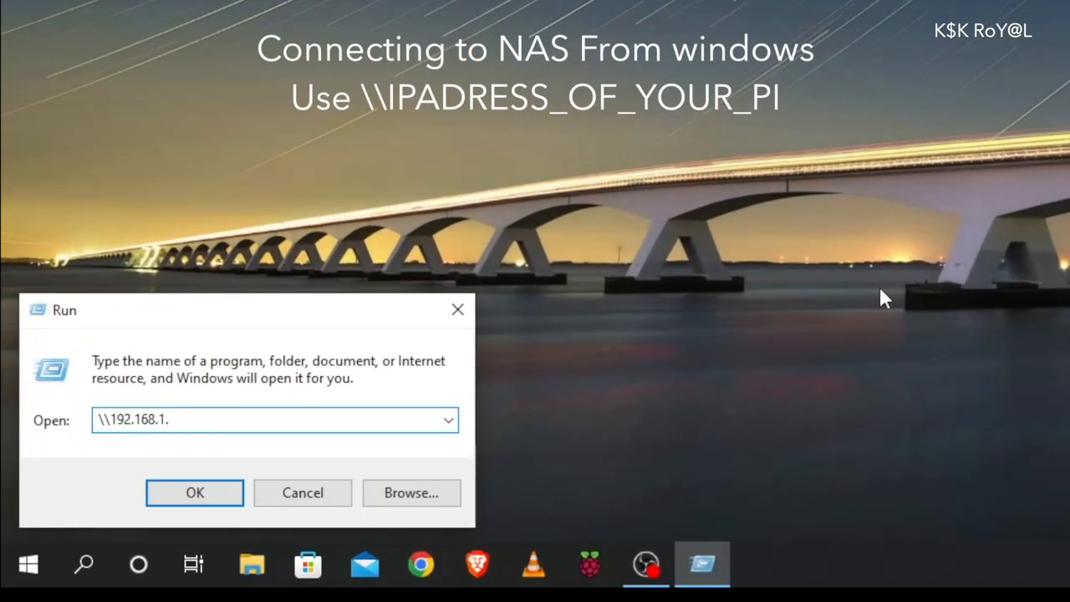
pyautogui.write('8')
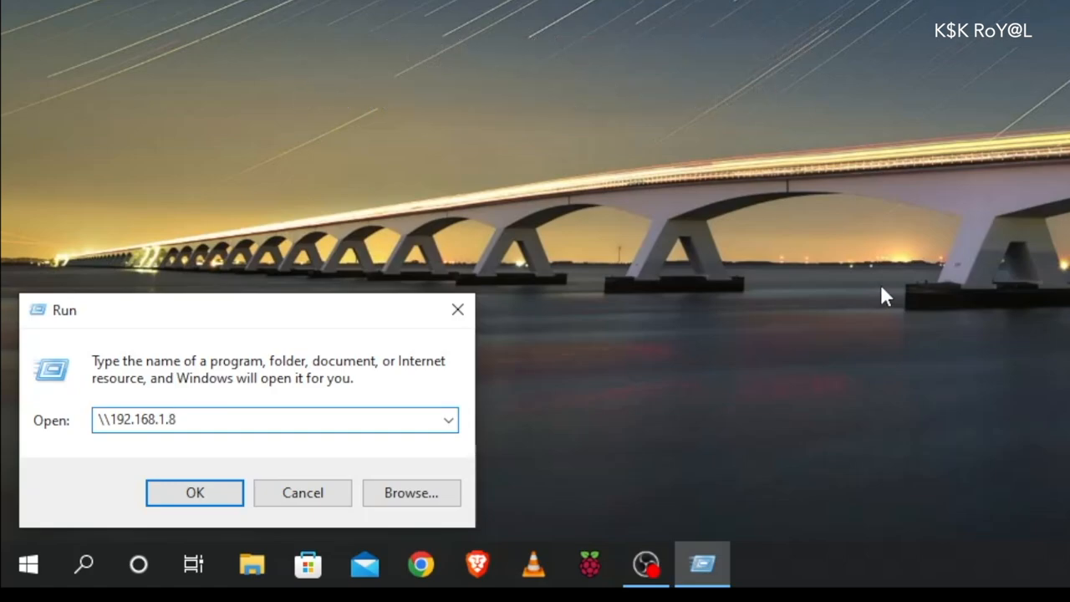
pyautogui.click(194, 493)
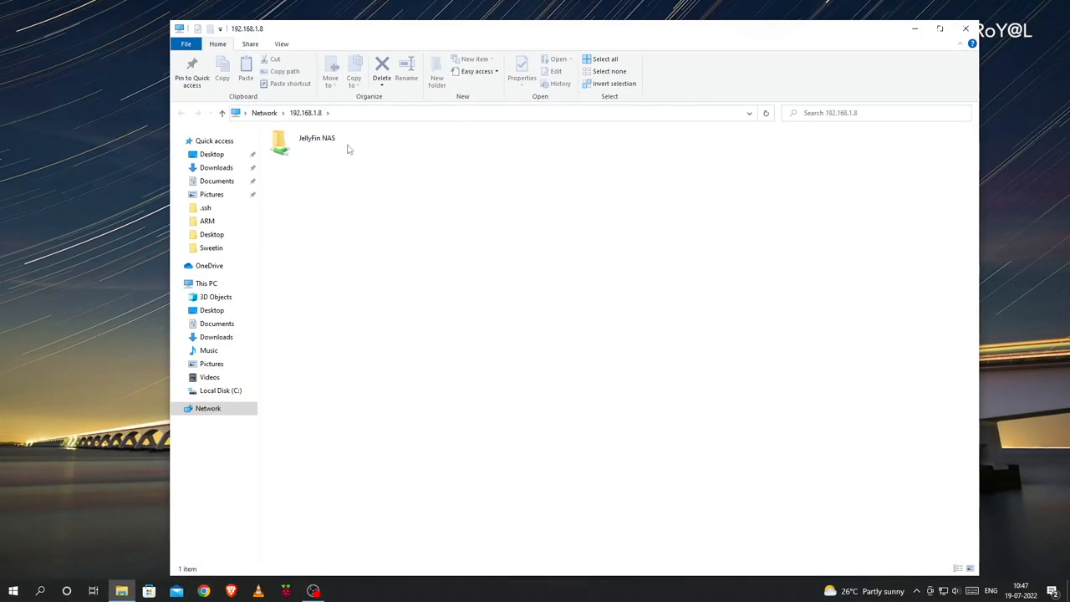
pyautogui.doubleClick(316, 143)
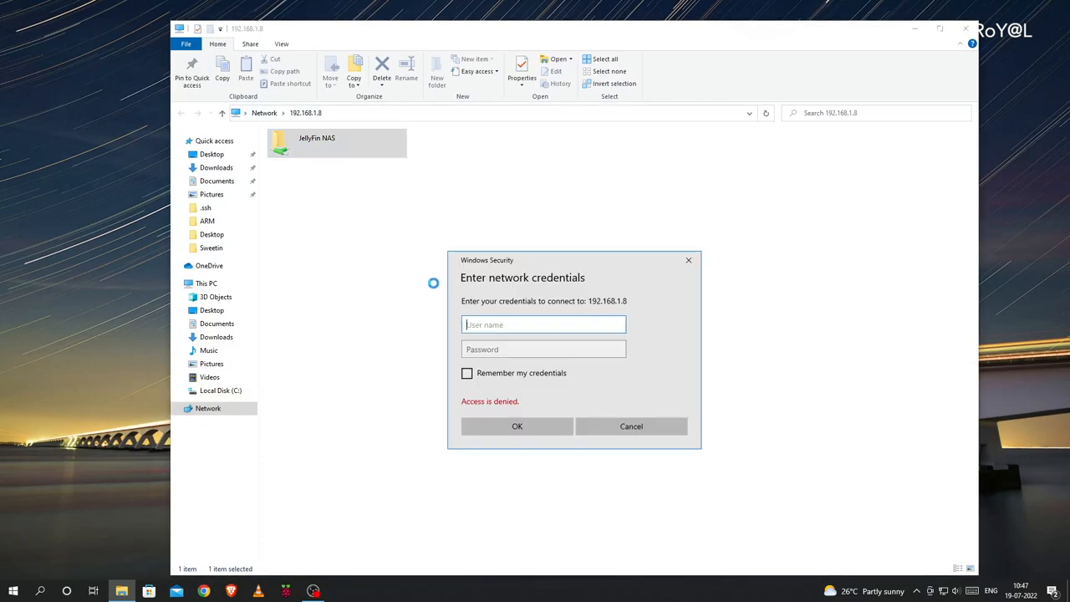
pyautogui.write('pi')
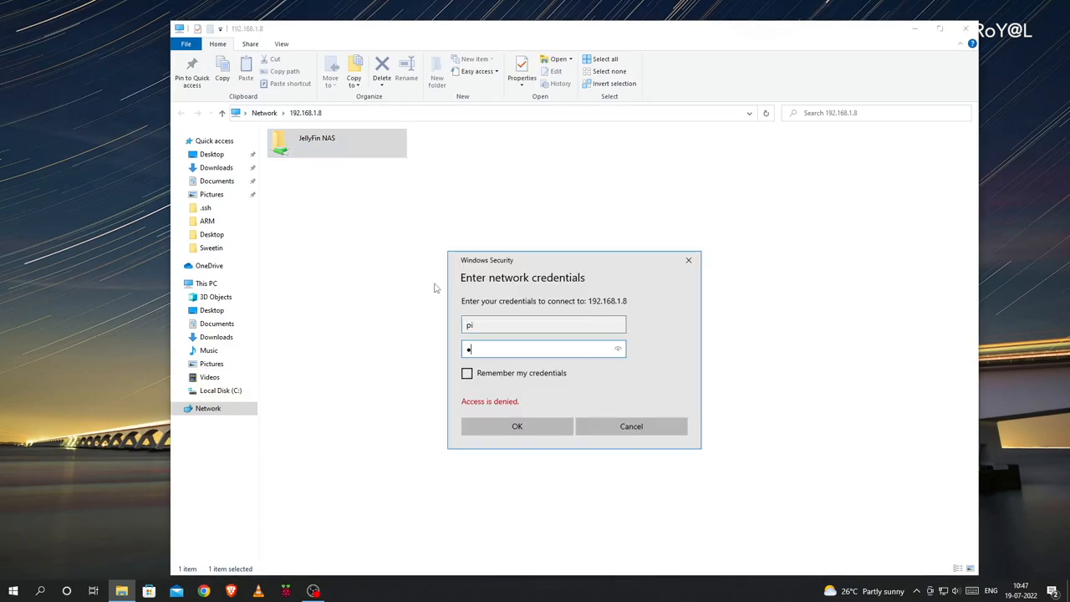
pyautogui.write('••••')
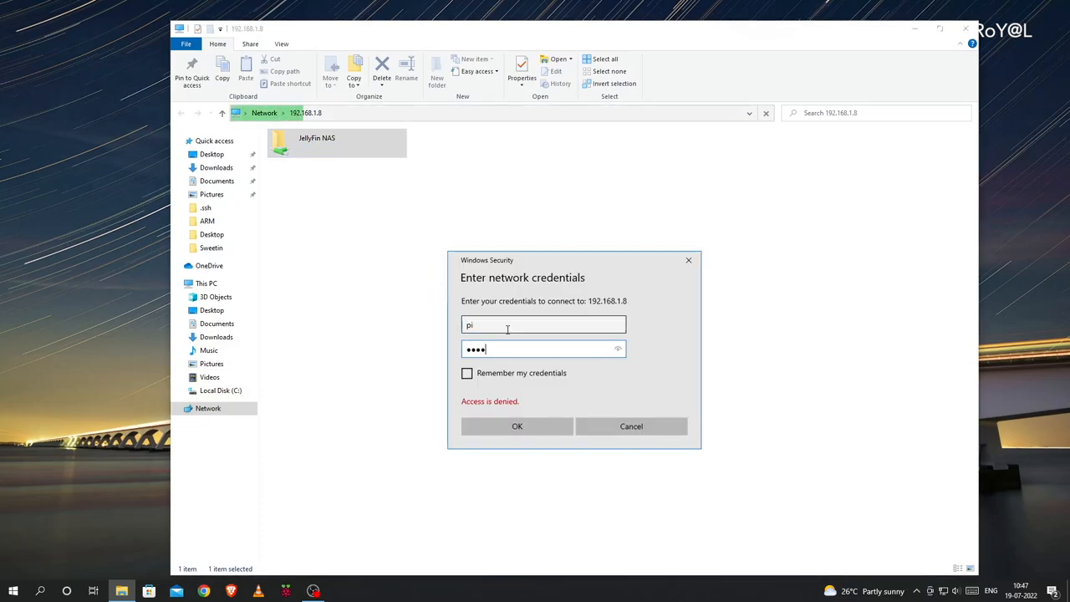
pyautogui.click(517, 427)
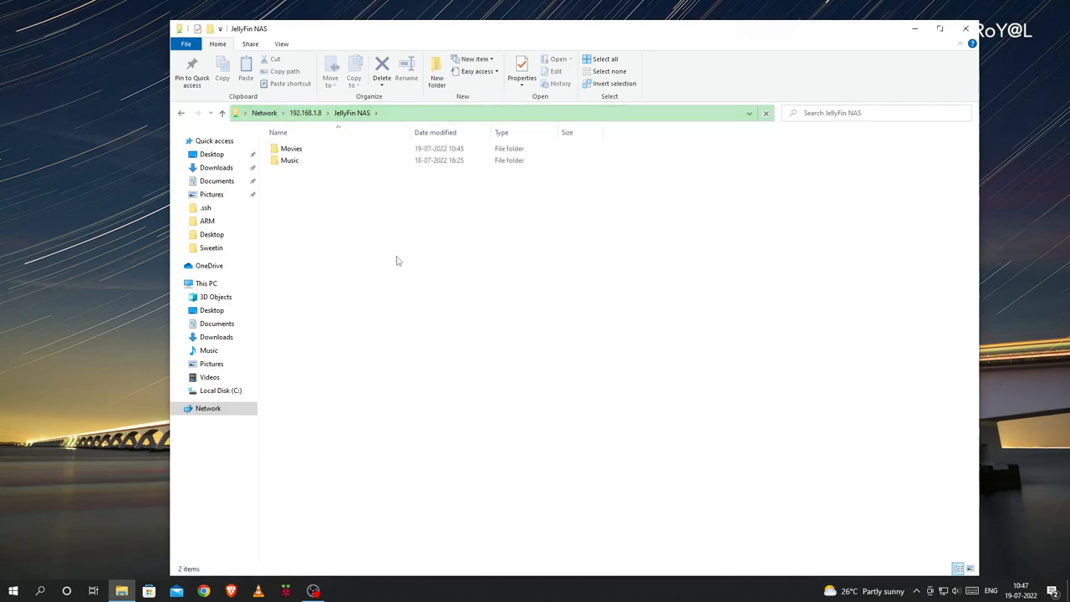
pyautogui.click(282, 43)
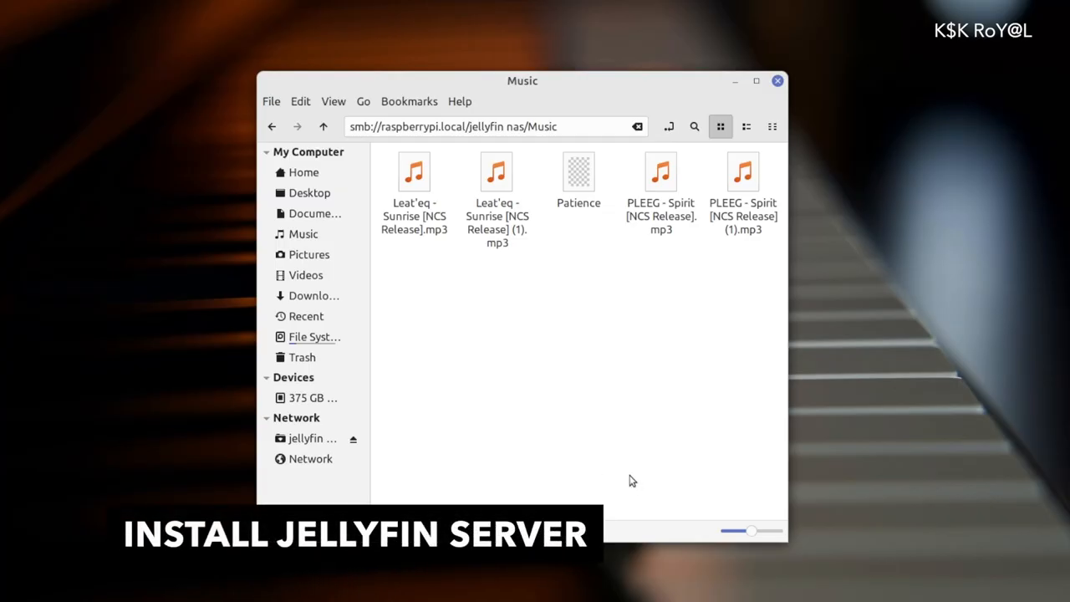
pyautogui.moveTo(279, 137)
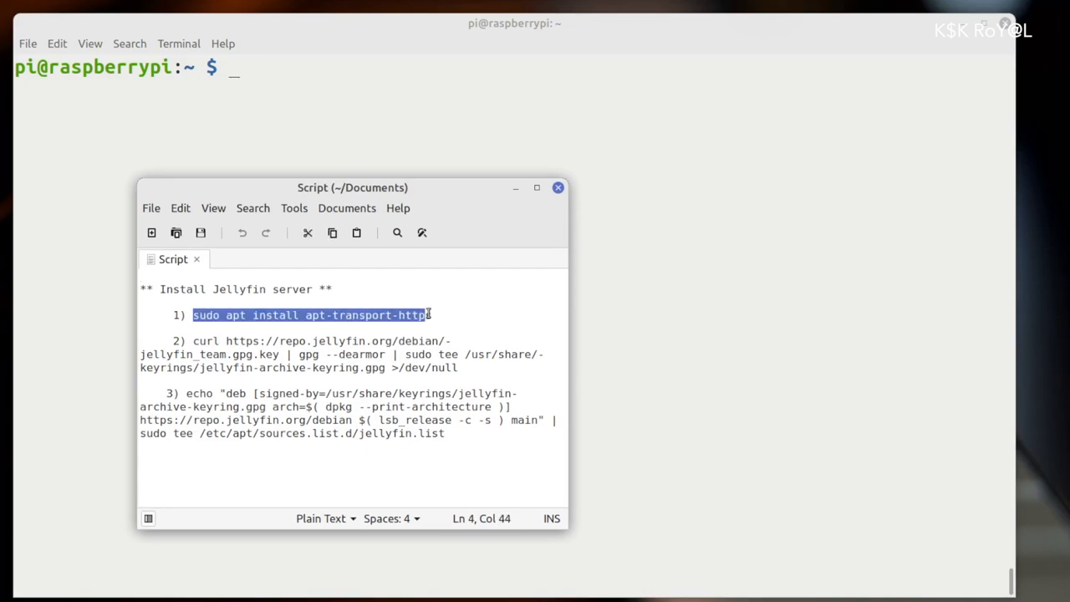
# Add the Jellyfin repository and key, then run sudo apt update and sudo apt install jellyfin
pyautogui.rightClick(410, 316)
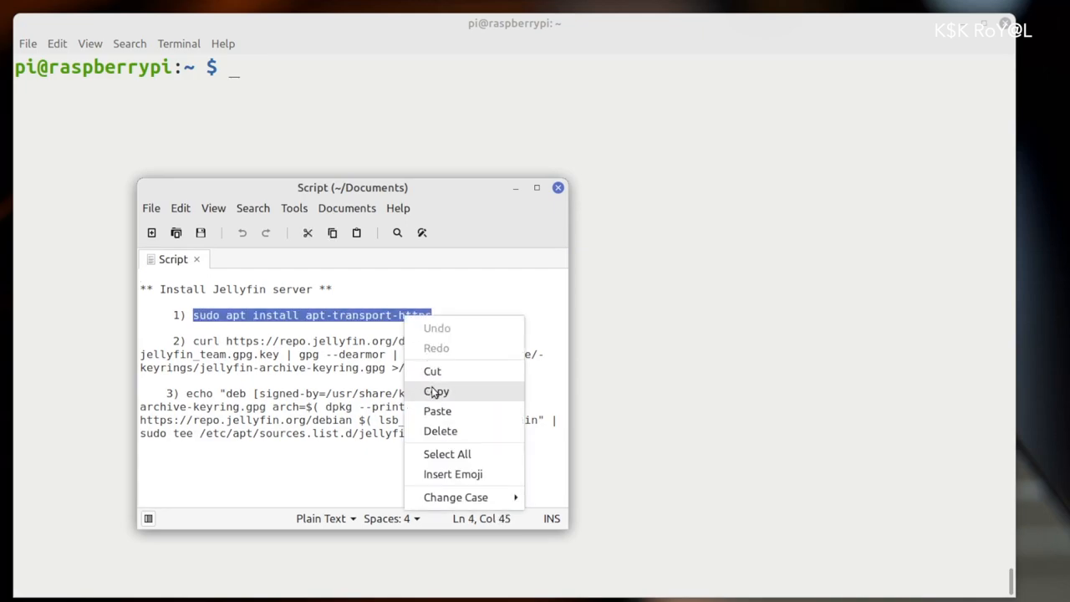
pyautogui.click(436, 392)
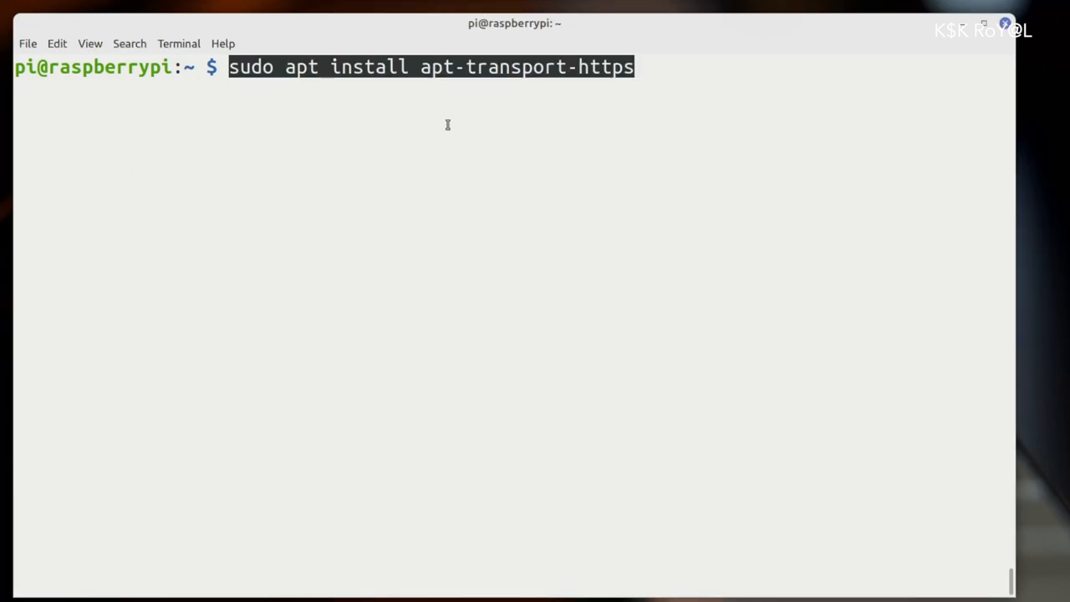
pyautogui.press('Return')
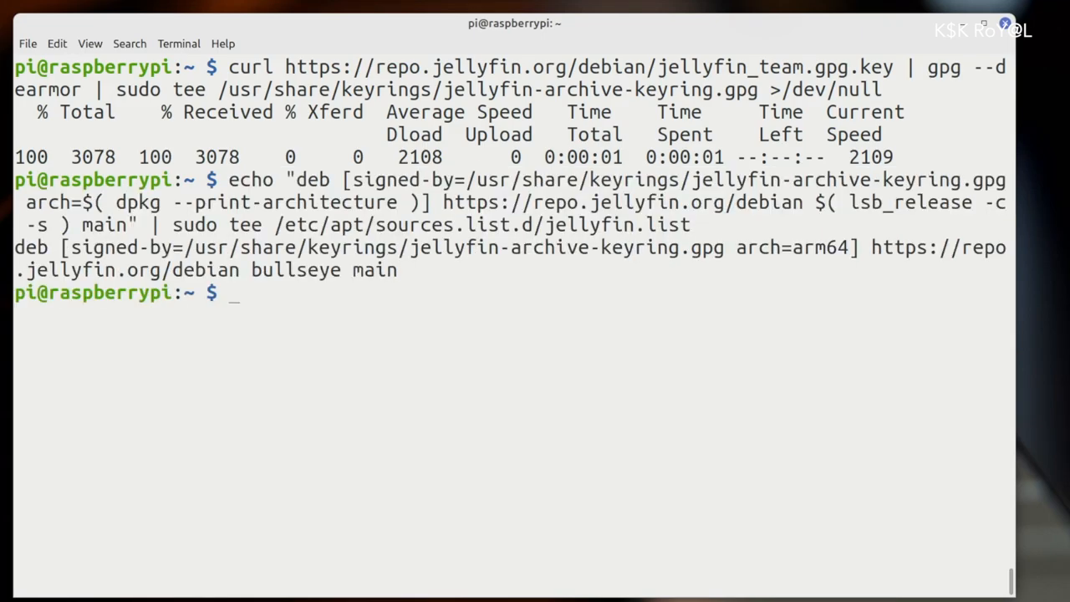
pyautogui.write('sudo apt update')
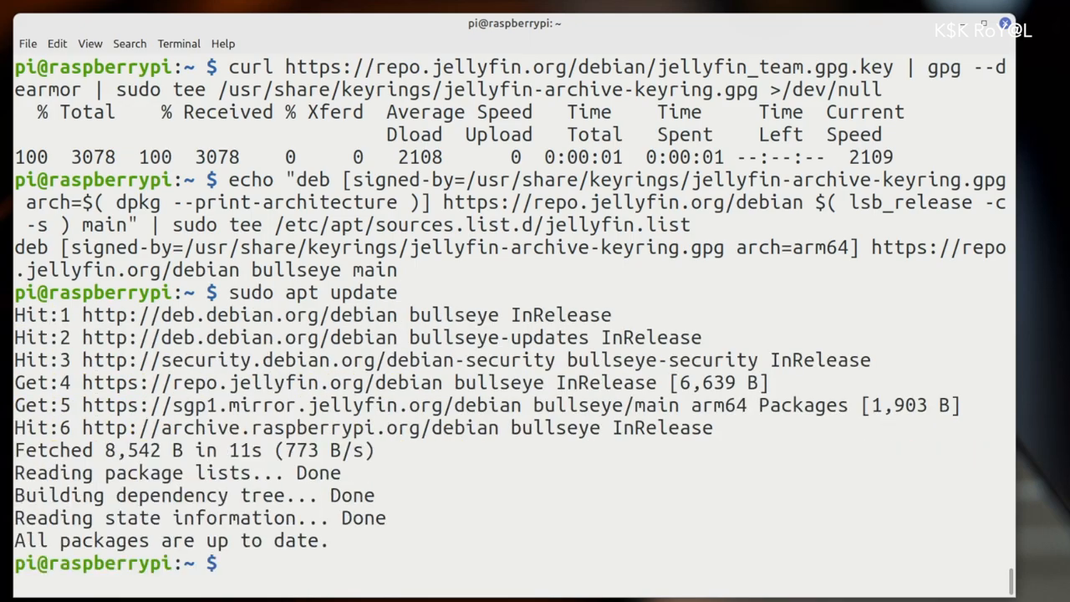
pyautogui.write('sudo apt install jellyfin')
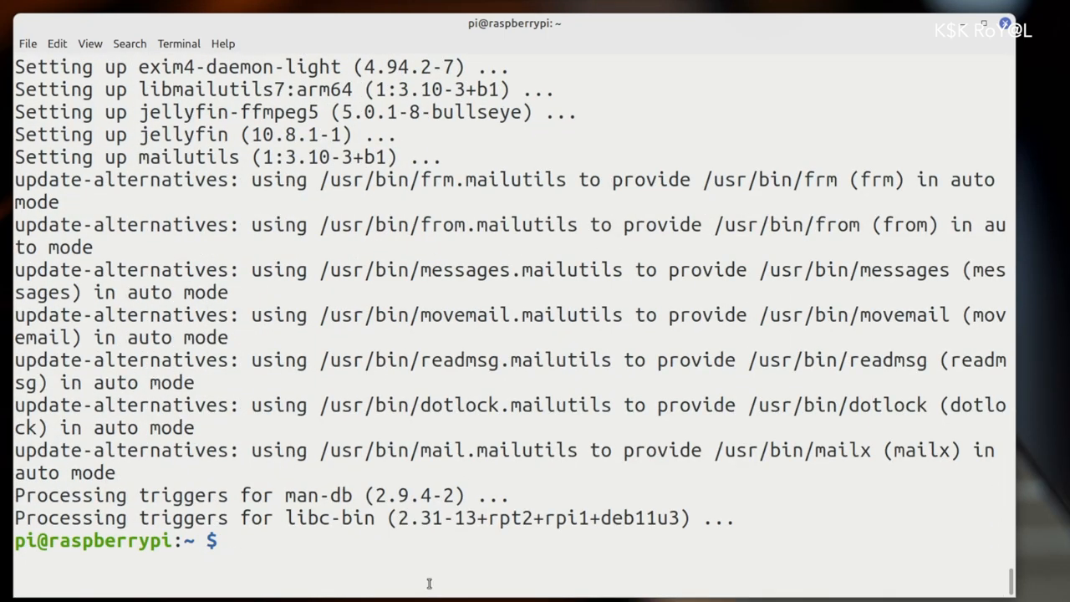
# Run sudo systemctl status jellyfin and check the service is active and running
pyautogui.write('sudo systemc')
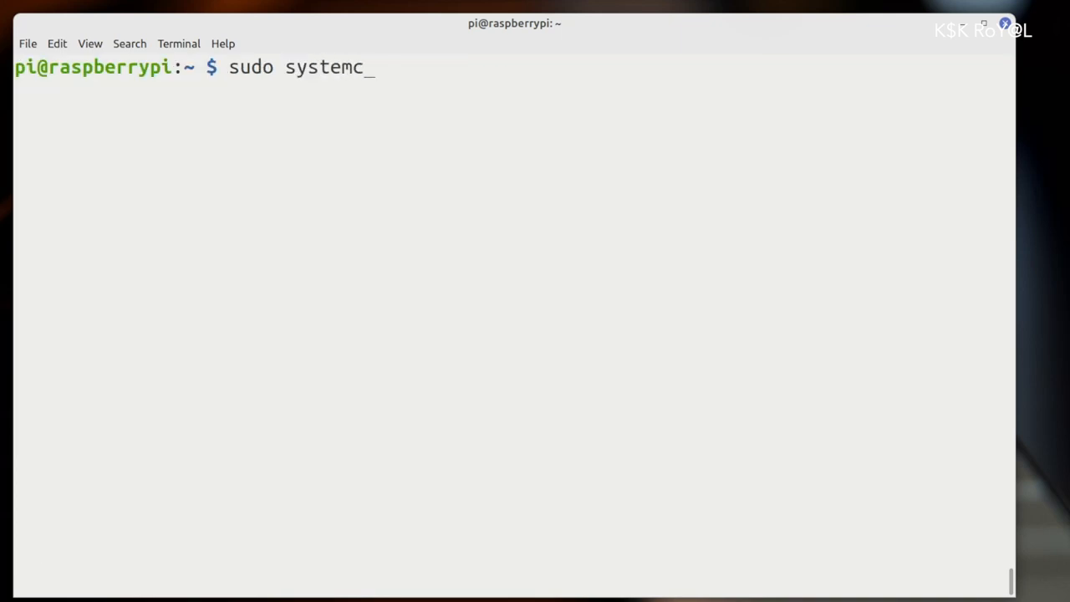
pyautogui.write('tl status e')
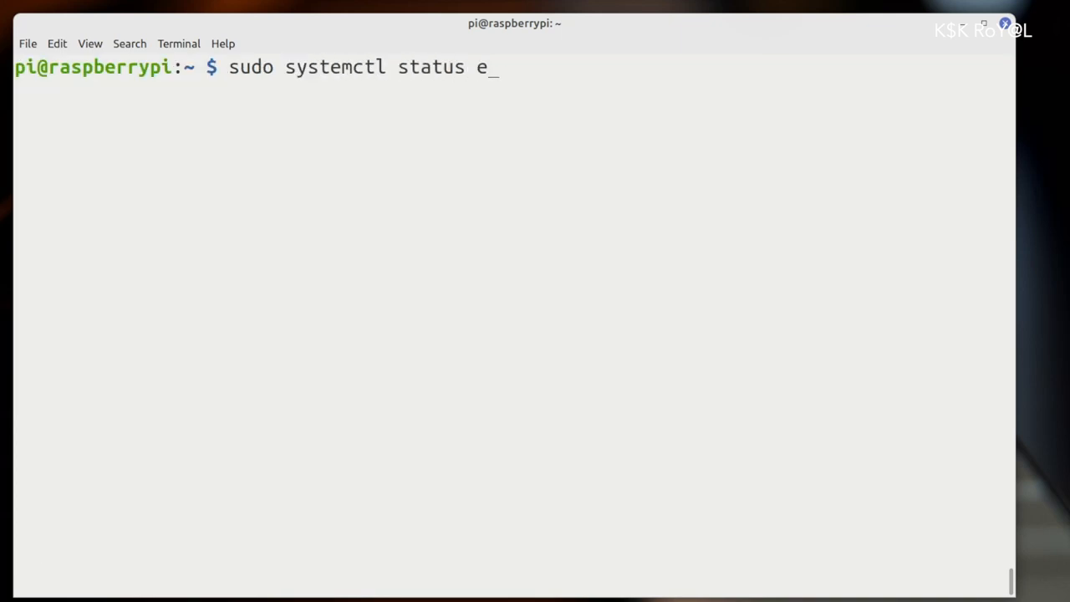
pyautogui.write('jellyfin')
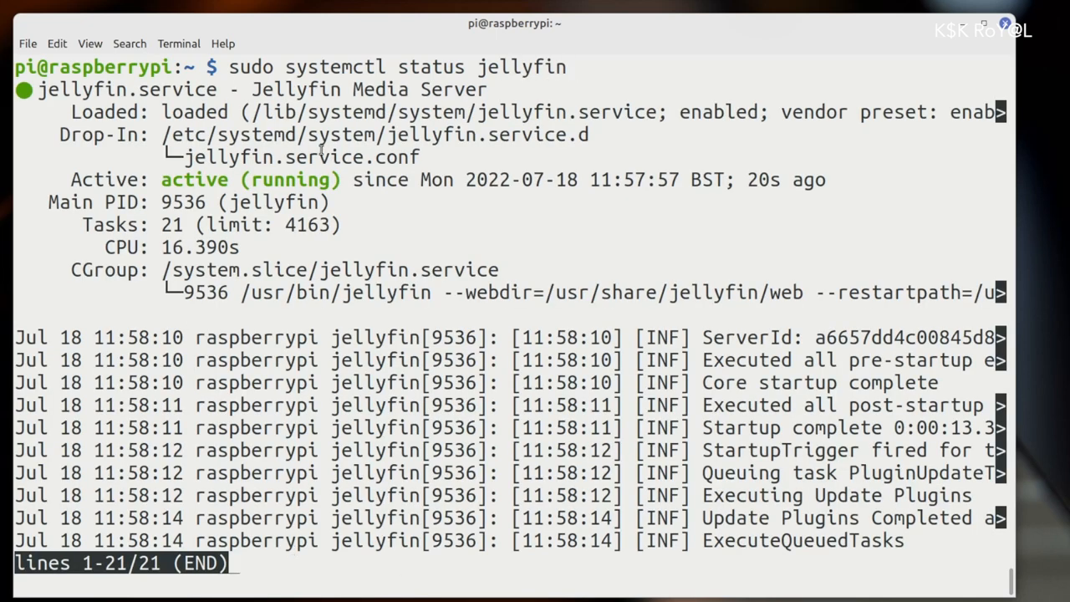
pyautogui.moveTo(259, 89); pyautogui.dragTo(488, 90)
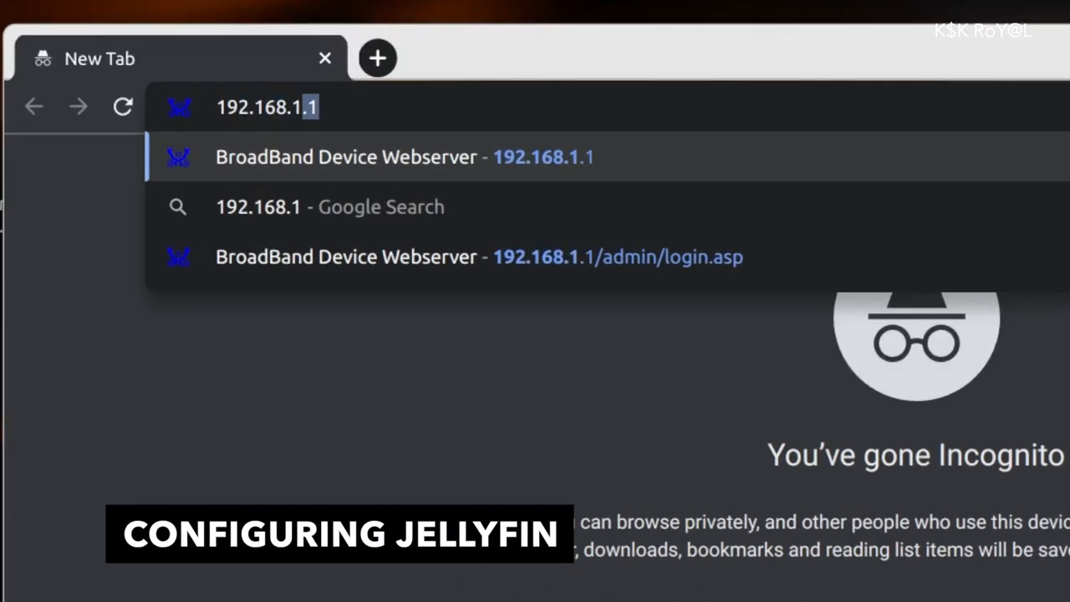
# Browse to 192.168.1.8:8096 in Chrome to load the Jellyfin welcome wizard
pyautogui.write('192.168.1.8:8')
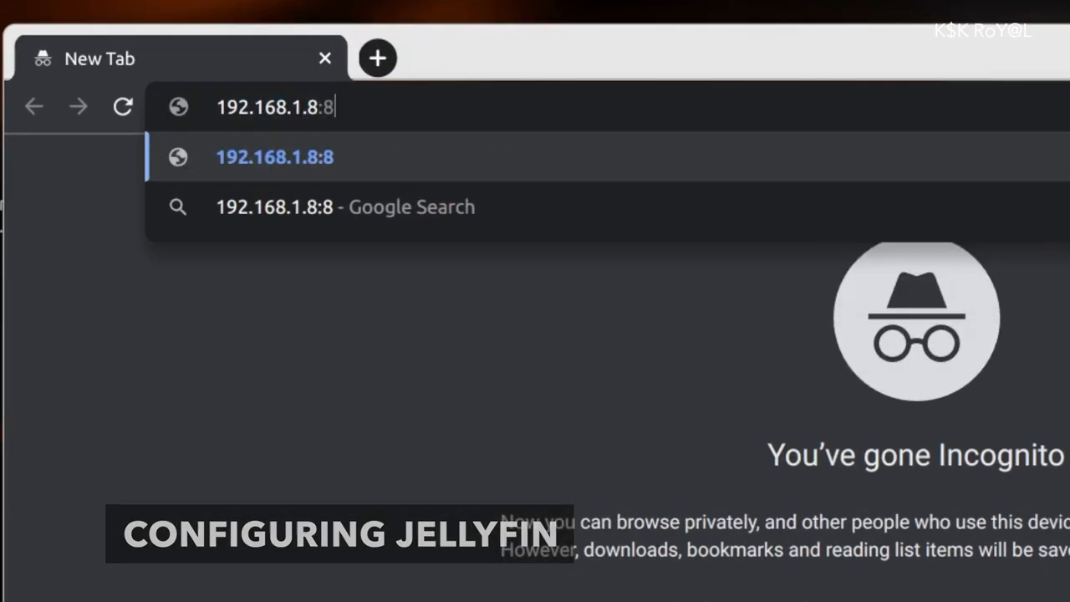
pyautogui.write('096')
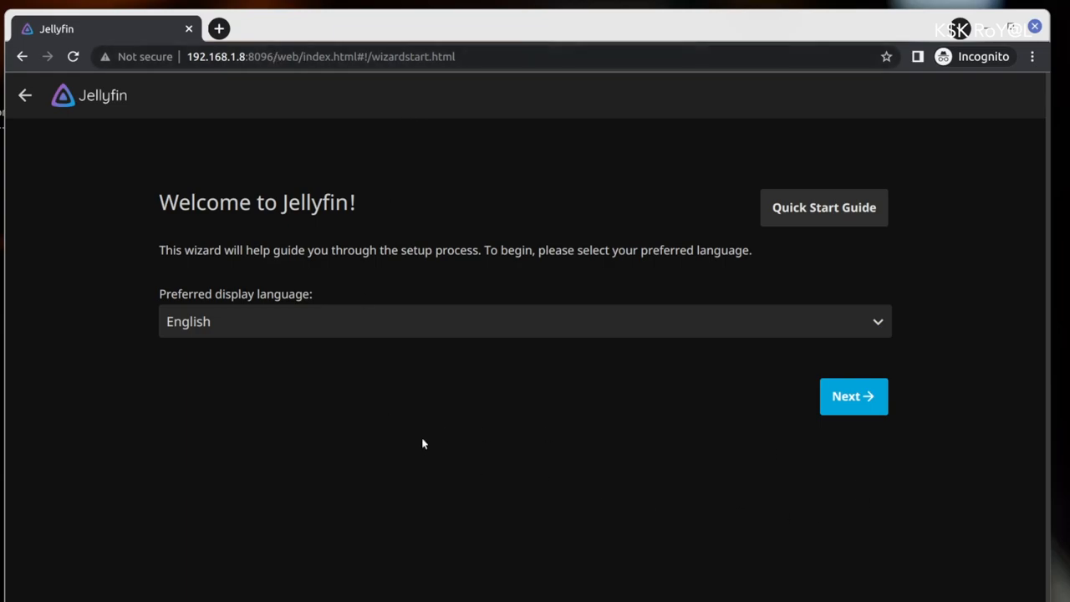
# Keep English and create the admin user jellyfin with a password
pyautogui.click(853, 395)
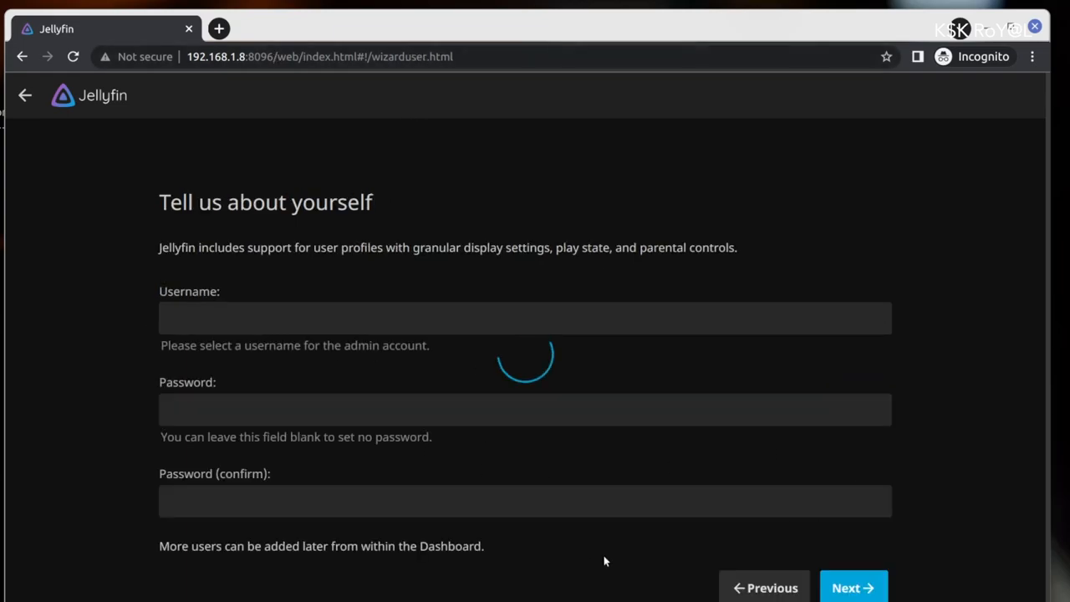
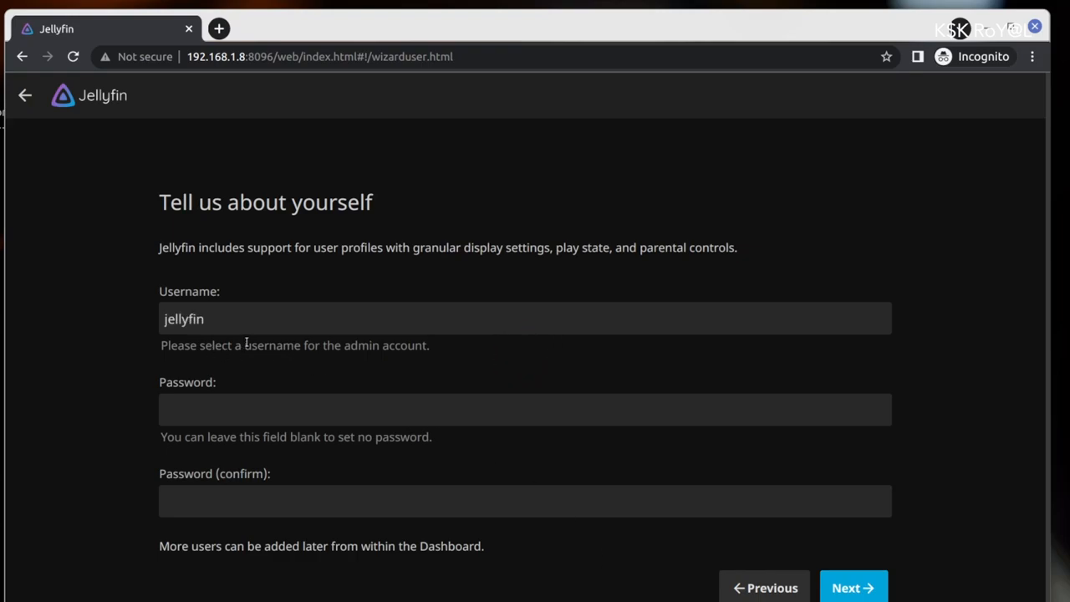
pyautogui.click(526, 410)
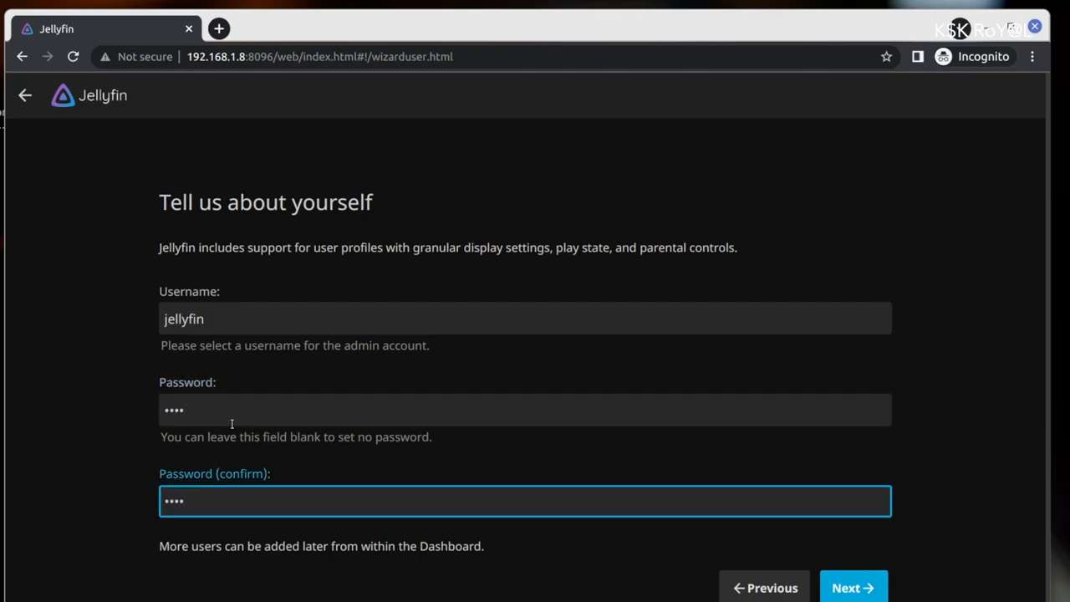
pyautogui.click(853, 587)
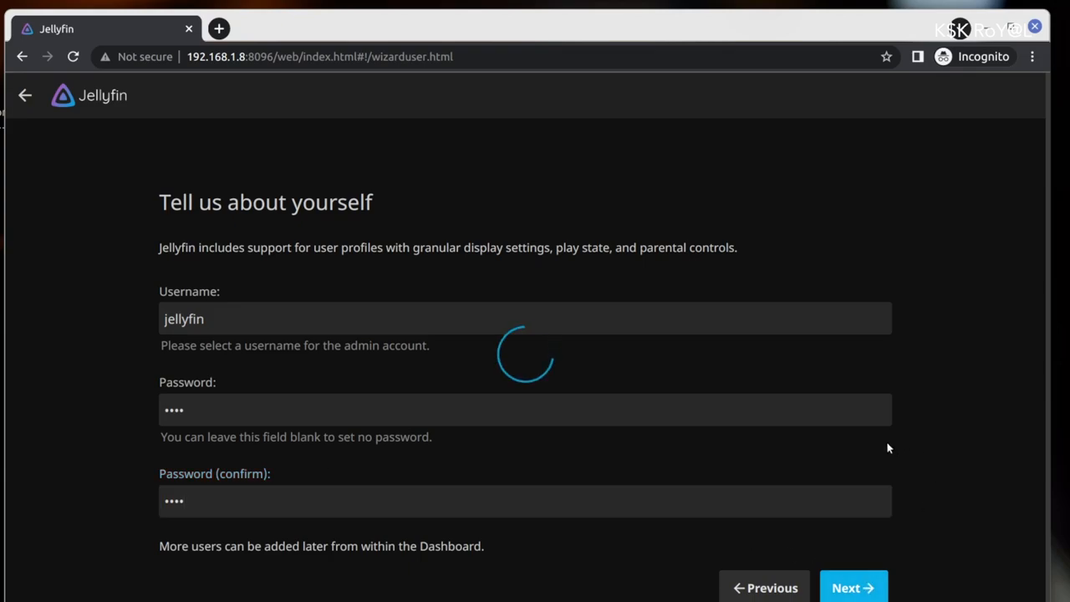
pyautogui.click(853, 587)
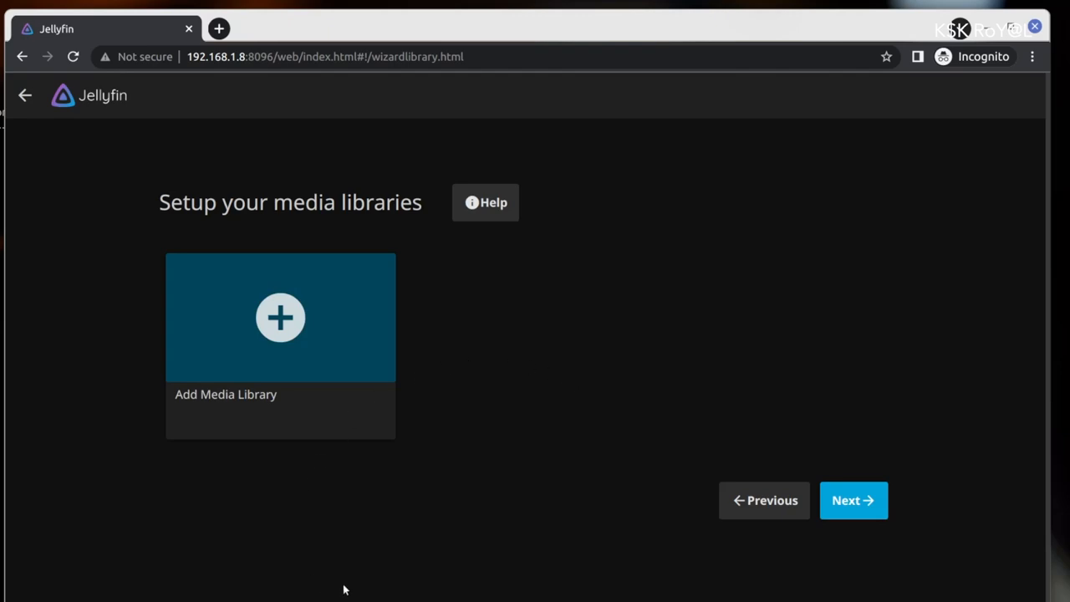
pyautogui.moveTo(343, 575)
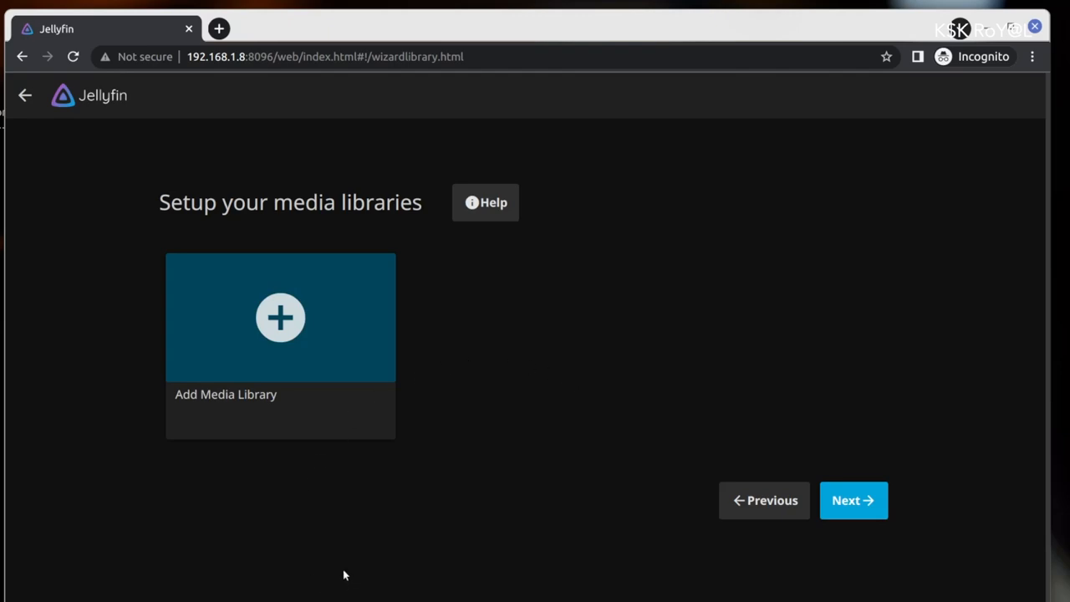
pyautogui.moveTo(284, 331)
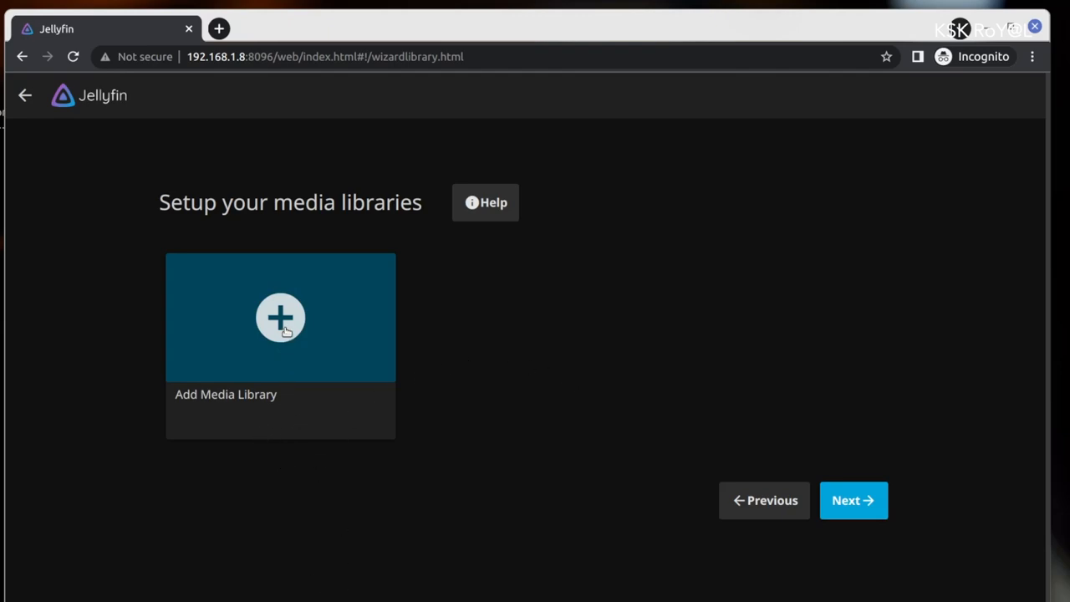
# Start a new media library with Movies as the content type
pyautogui.click(280, 317)
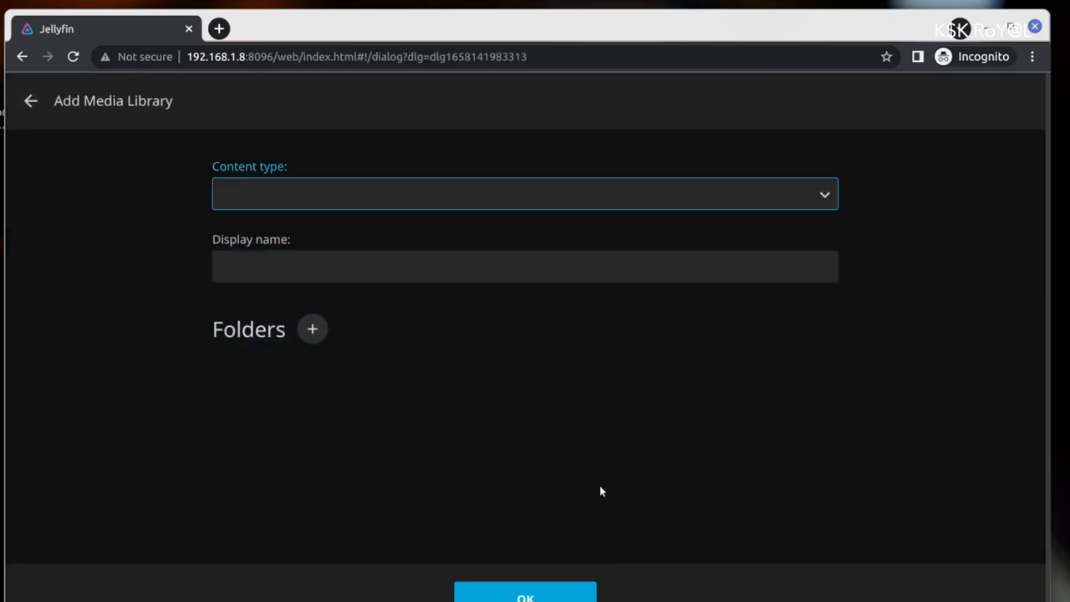
pyautogui.click(524, 194)
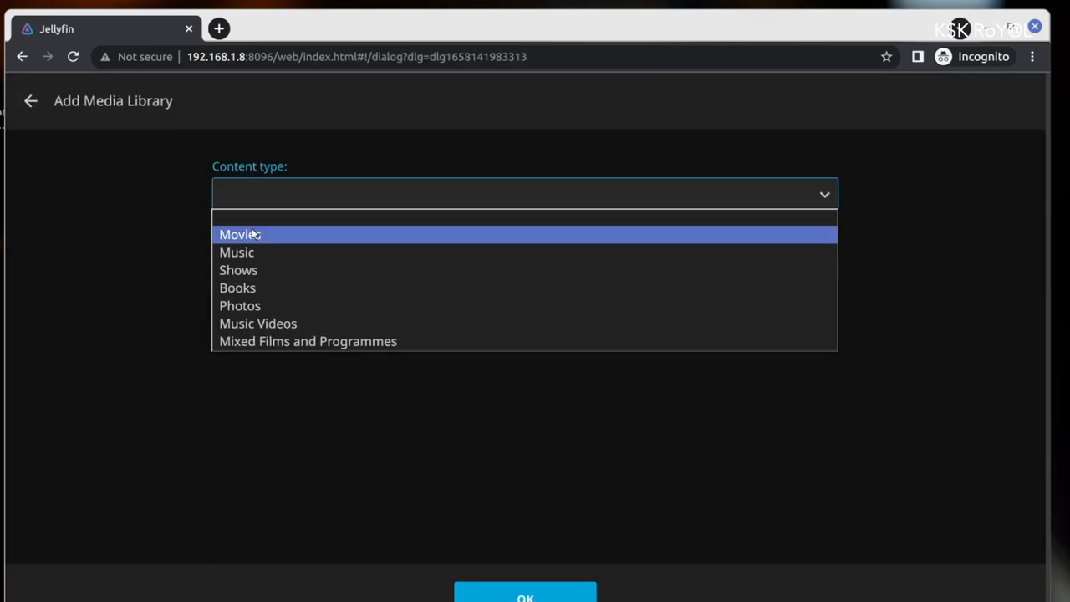
pyautogui.click(240, 234)
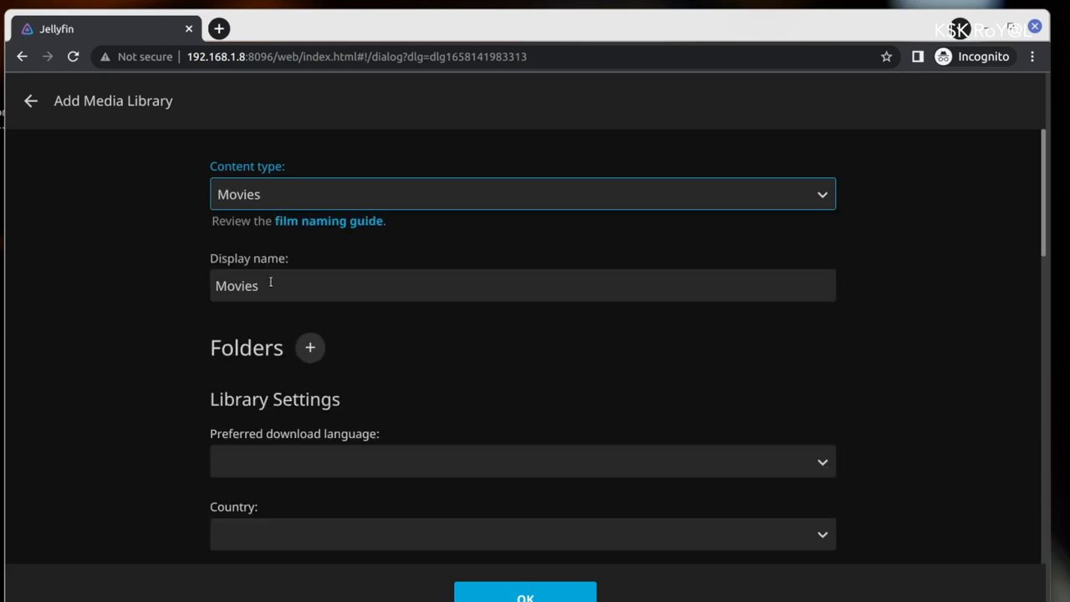
pyautogui.moveTo(284, 357)
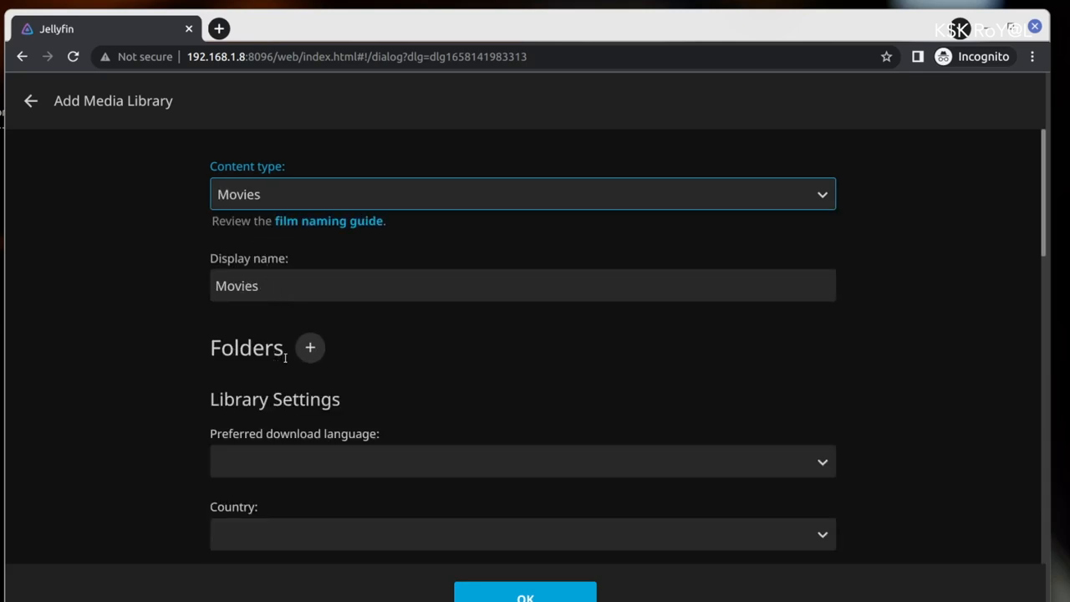
# Add the /media/files/Movies folder and confirm the Movies library
pyautogui.click(309, 347)
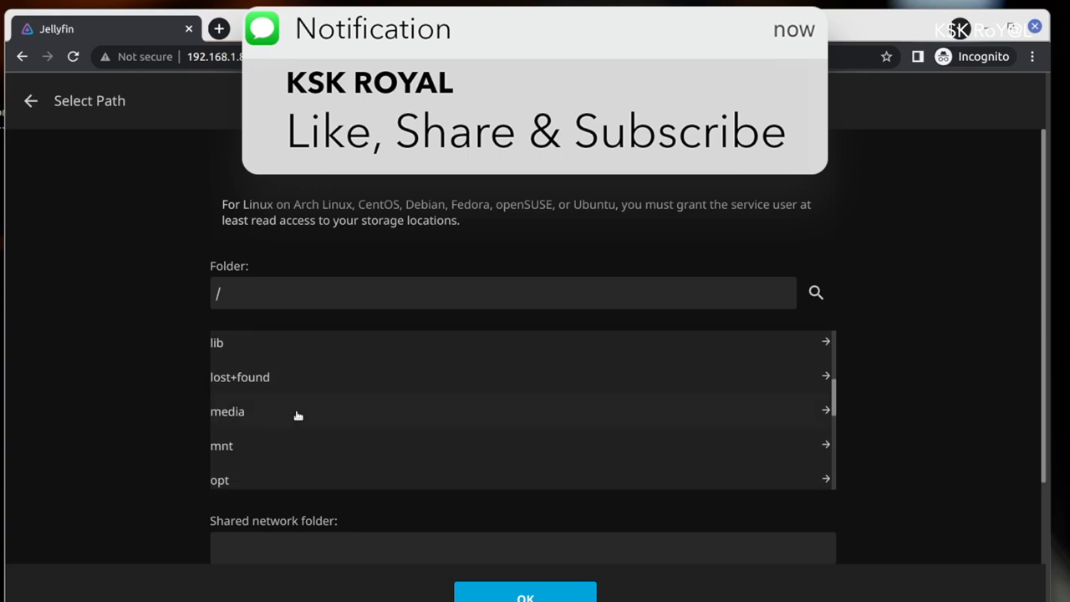
pyautogui.click(228, 411)
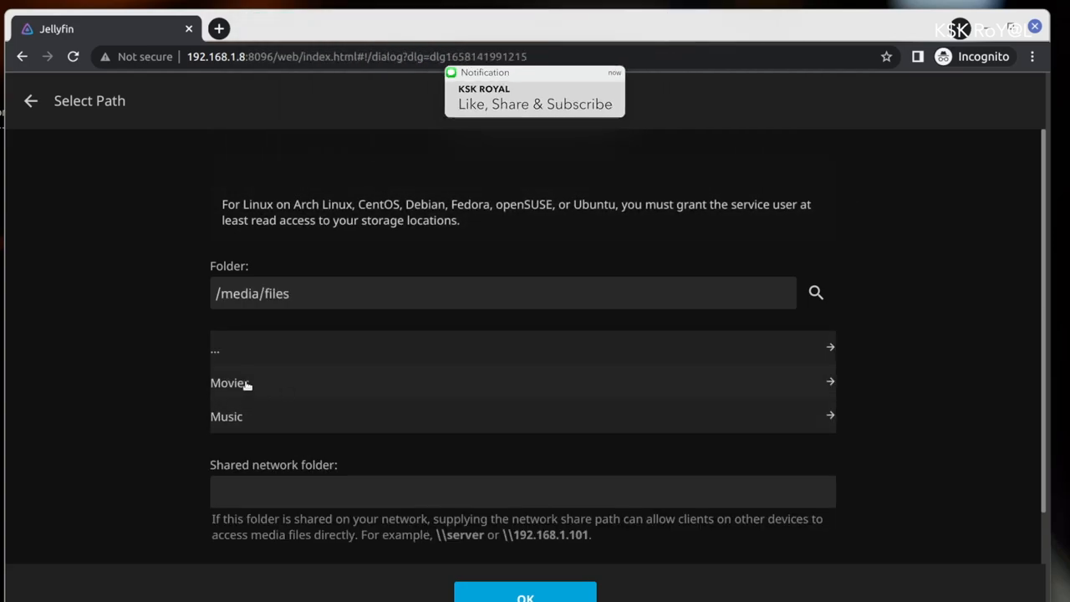
pyautogui.click(230, 383)
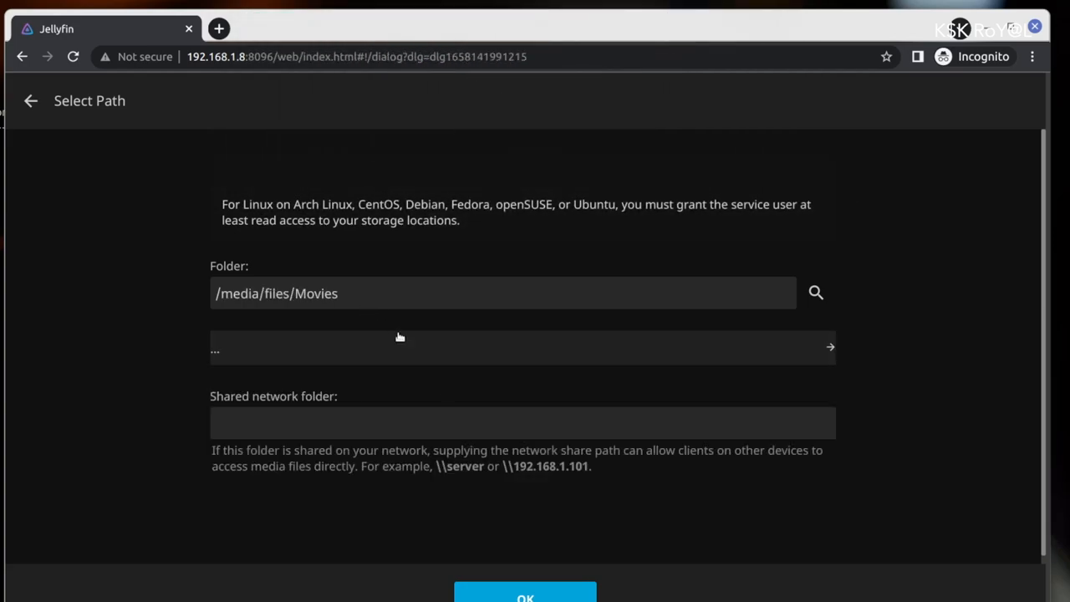
pyautogui.click(525, 597)
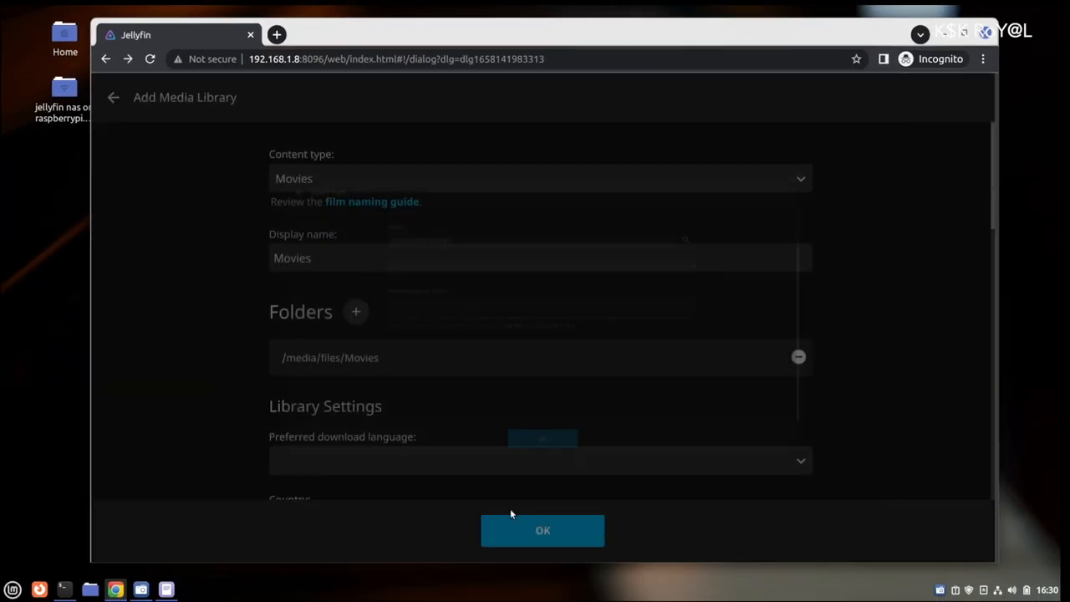
pyautogui.scroll(-3)
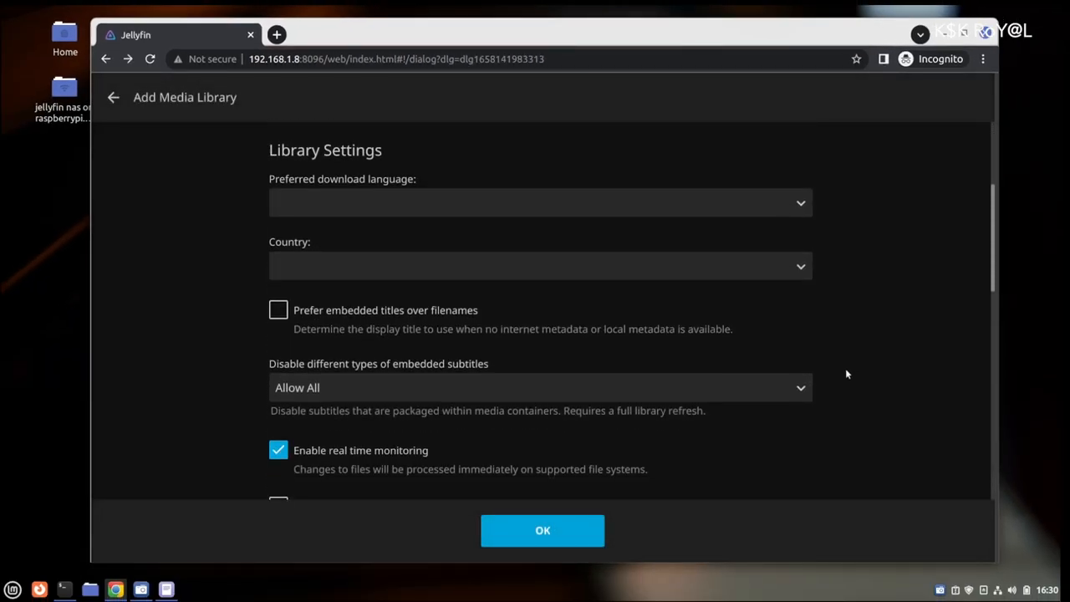
pyautogui.scroll(-3)
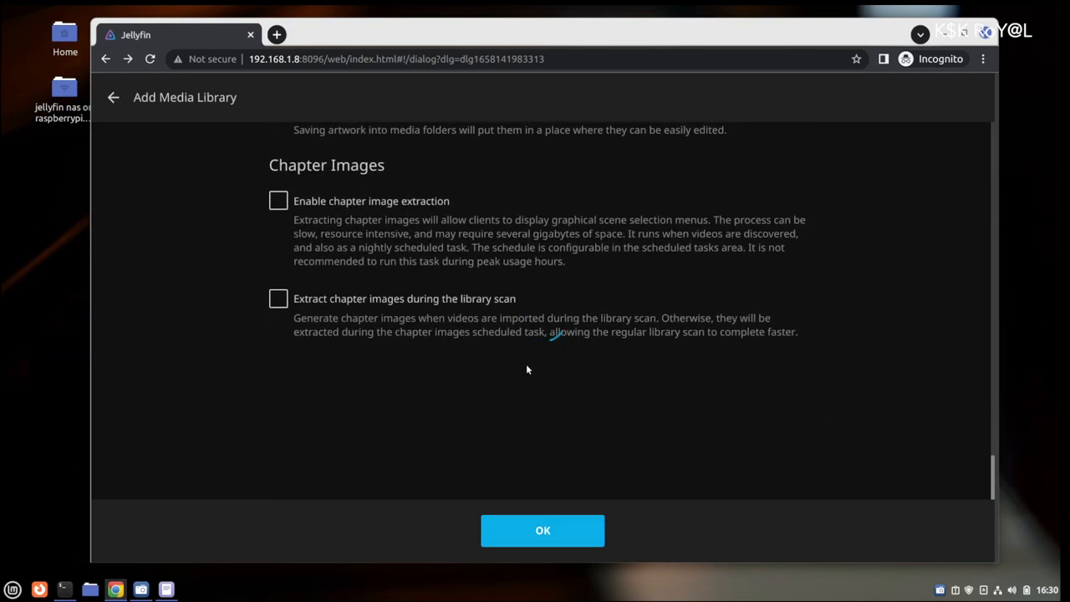
pyautogui.click(542, 531)
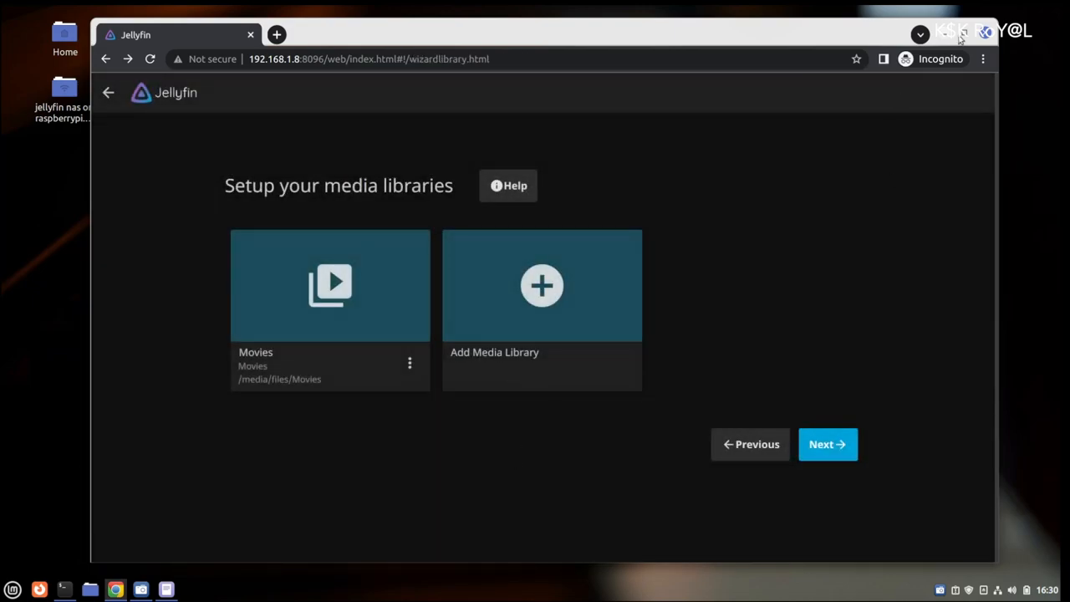
# Create a Music library pointing at the /media/files/Music folder
pyautogui.click(542, 286)
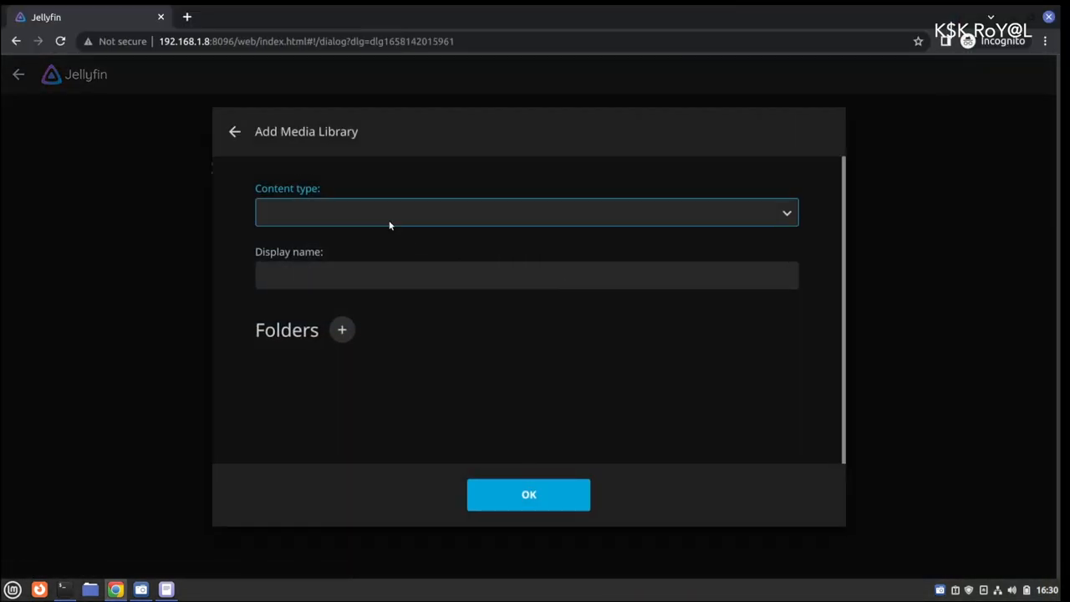
pyautogui.click(342, 330)
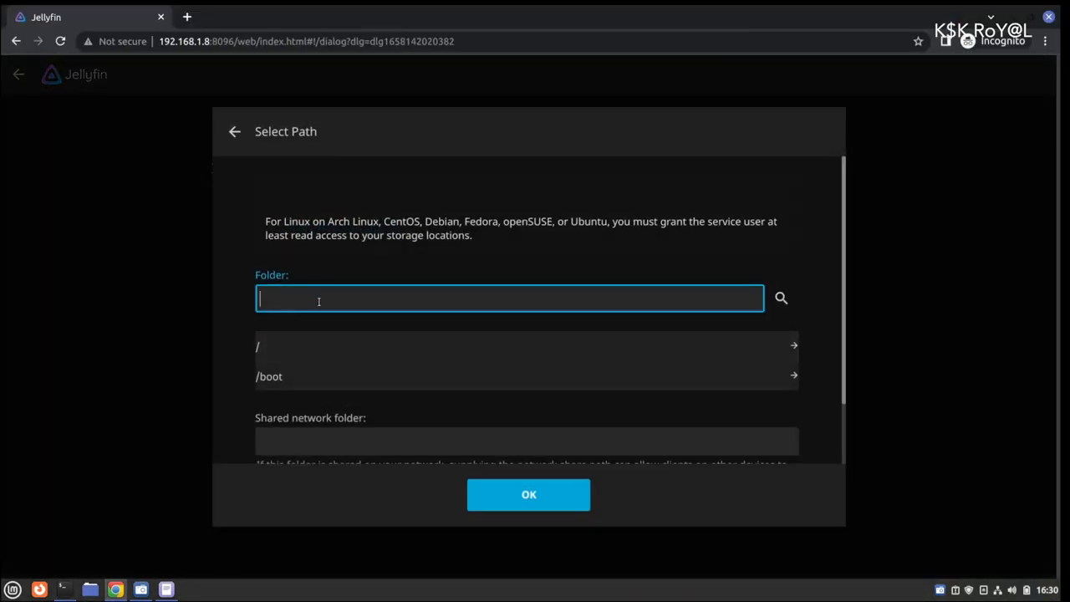
pyautogui.click(257, 345)
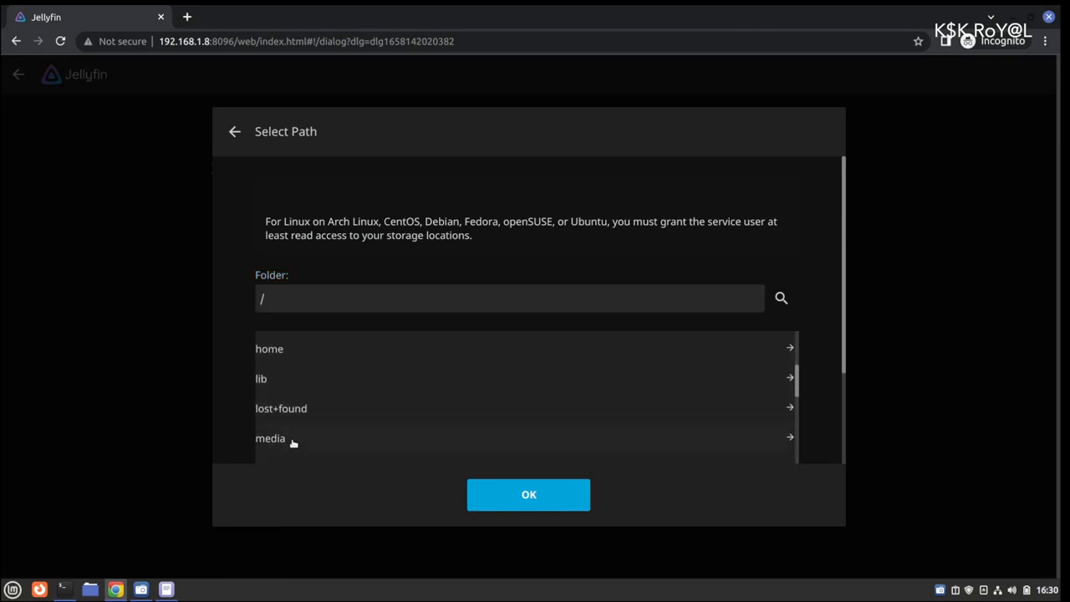
pyautogui.click(270, 438)
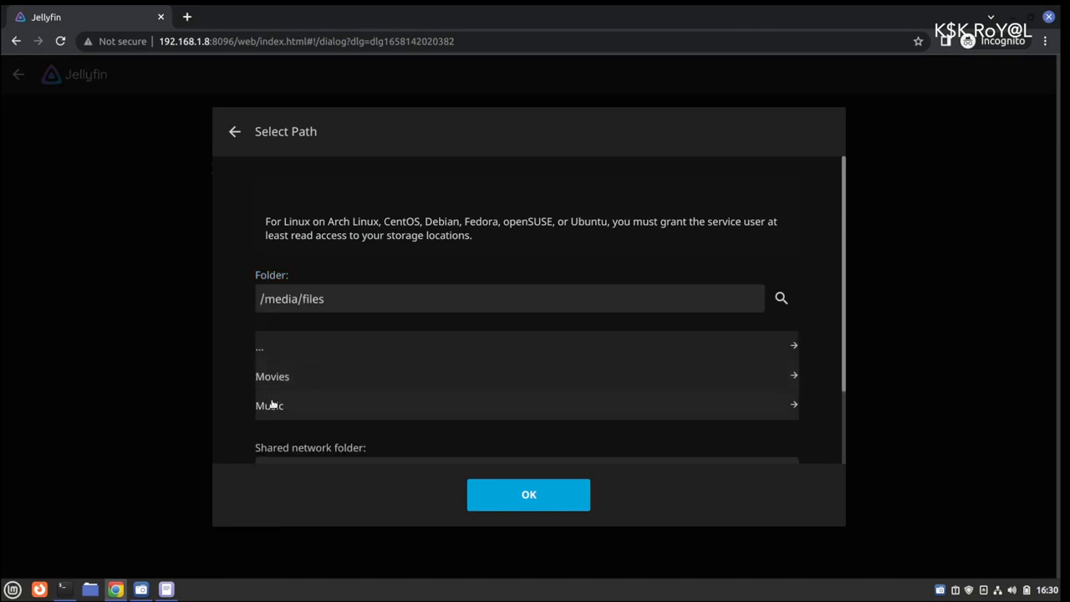
pyautogui.click(529, 494)
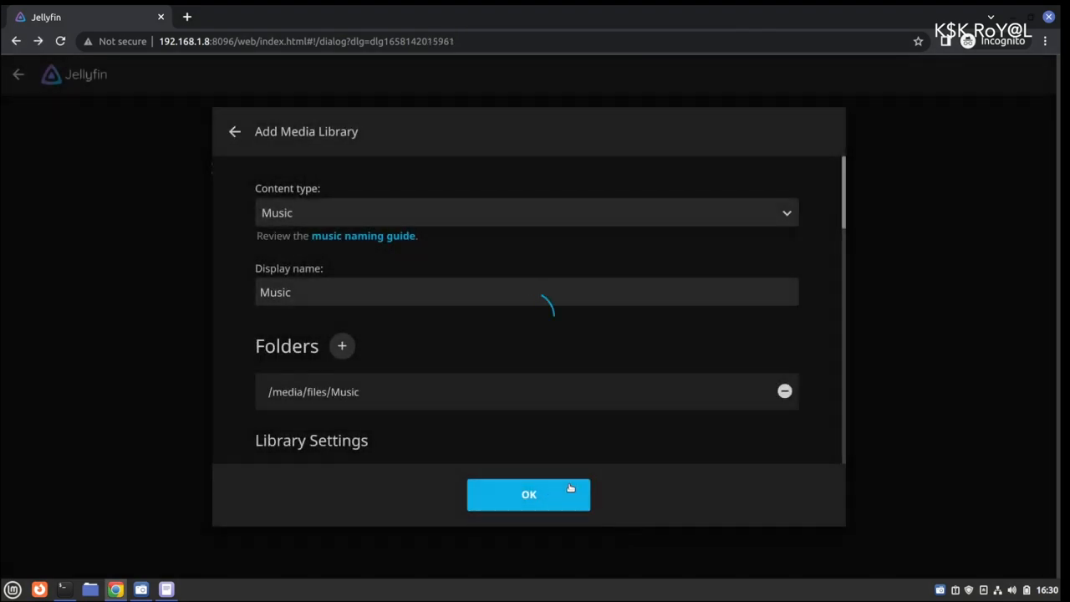
pyautogui.click(529, 494)
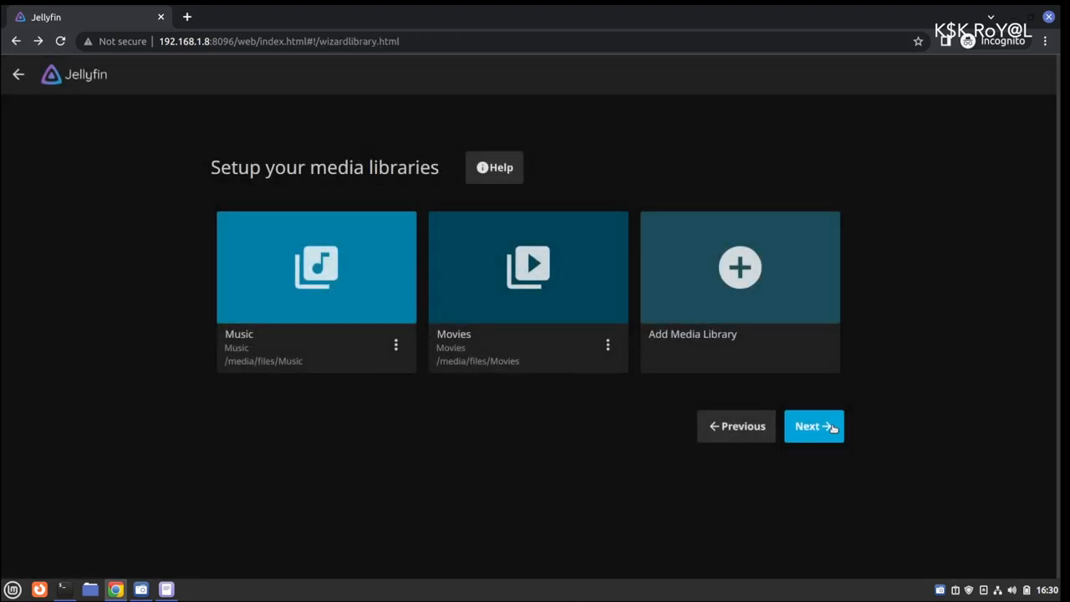
# Move past the libraries page, keeping English/United States metadata and allowing remote connections
pyautogui.click(814, 425)
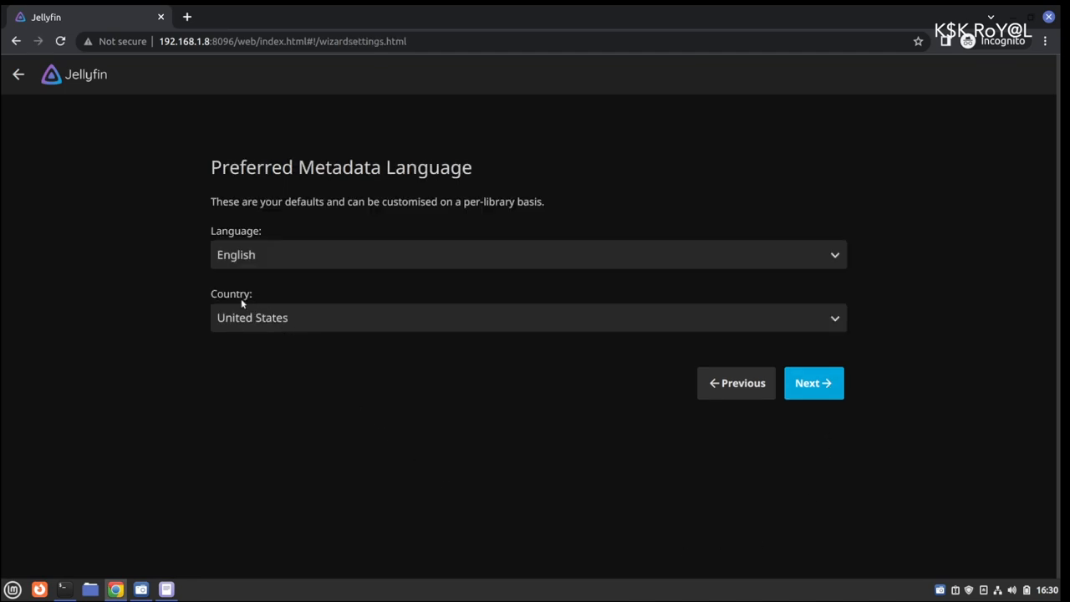
pyautogui.click(813, 383)
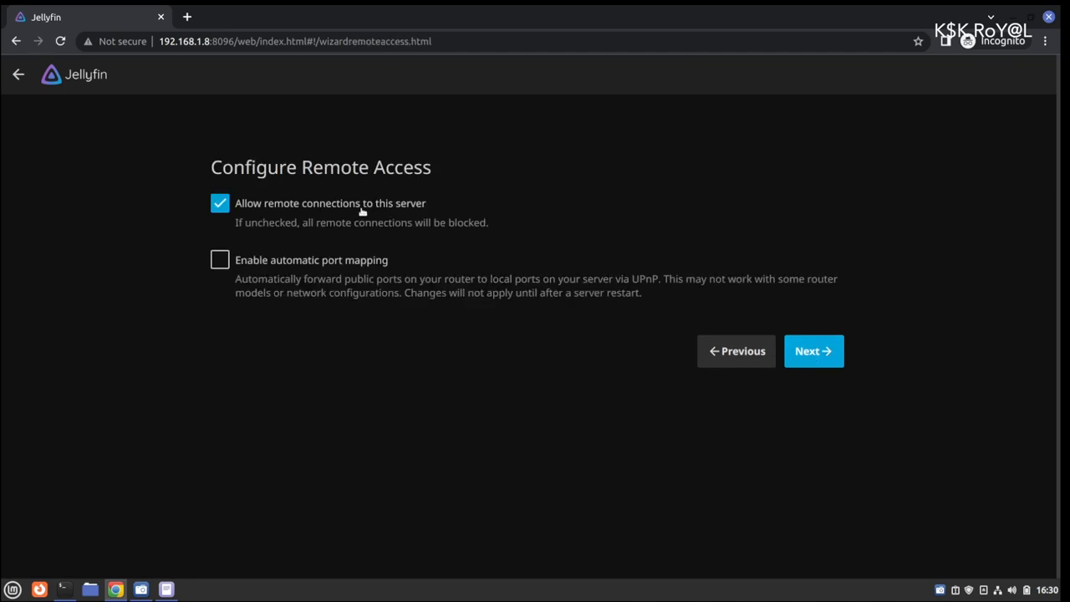
pyautogui.moveTo(338, 222)
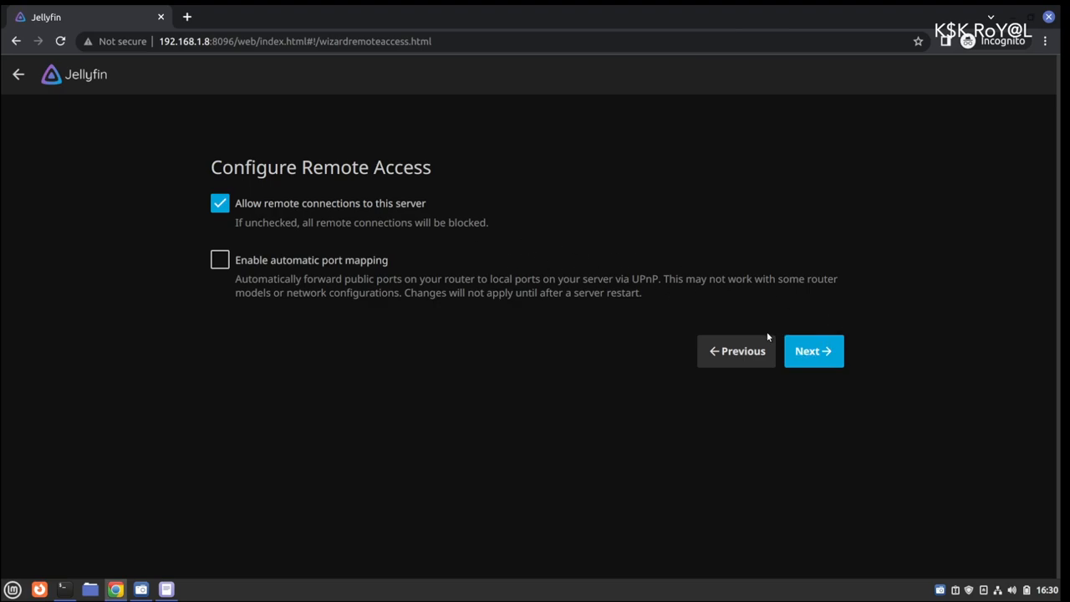
pyautogui.moveTo(199, 197)
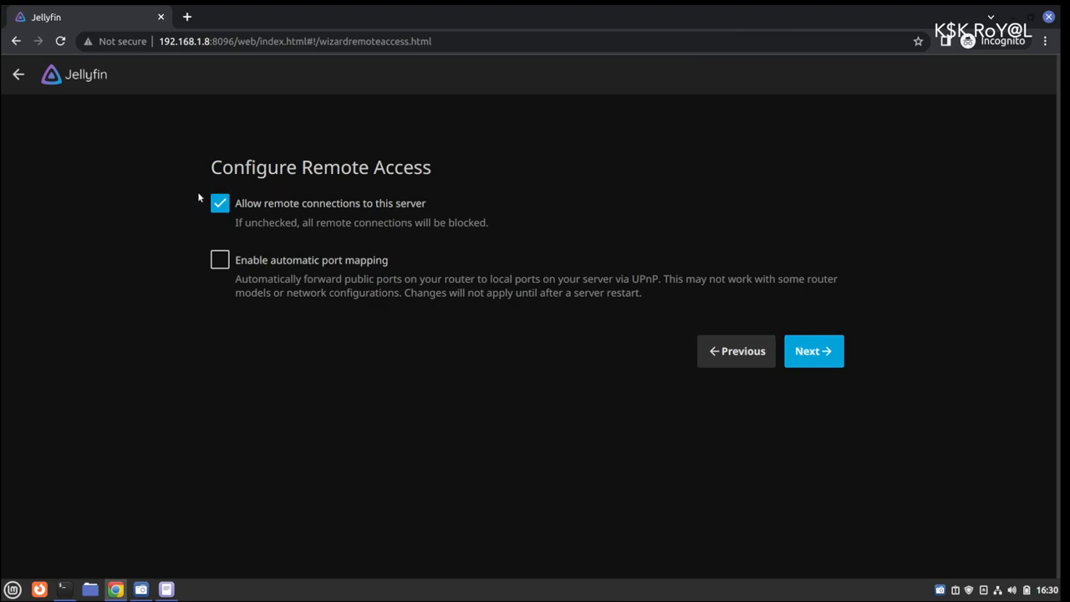
pyautogui.moveTo(813, 350)
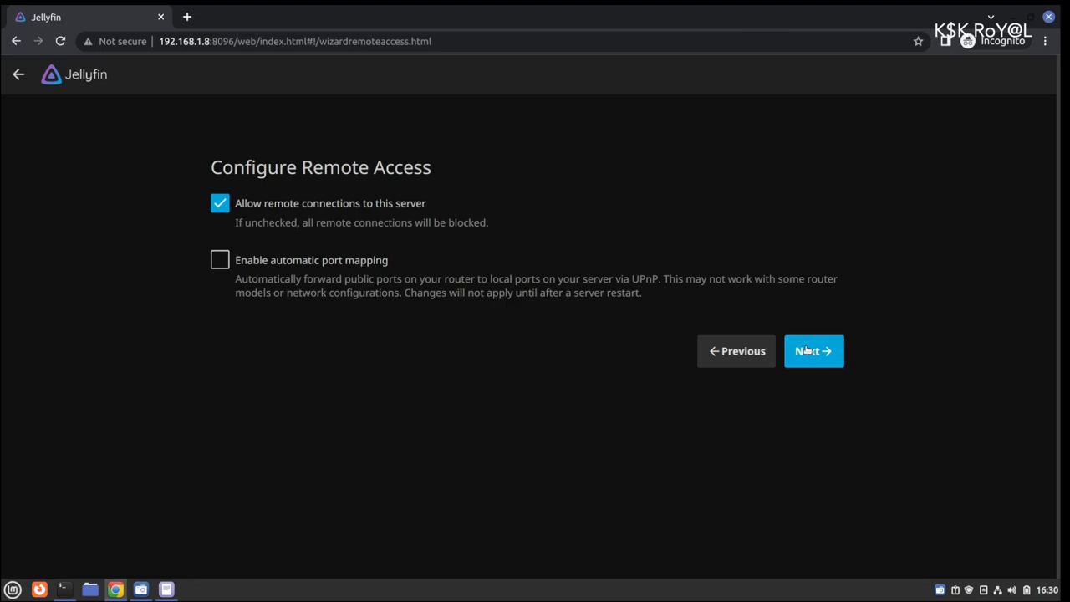
pyautogui.click(812, 351)
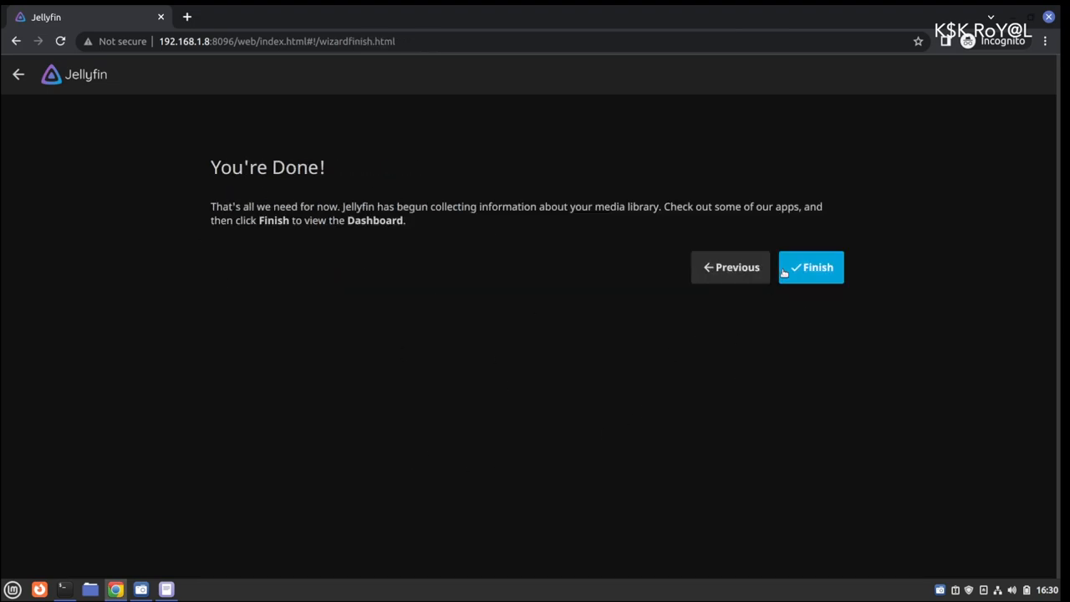
# Finish the setup wizard and sign in as the jellyfin user with its password
pyautogui.click(812, 267)
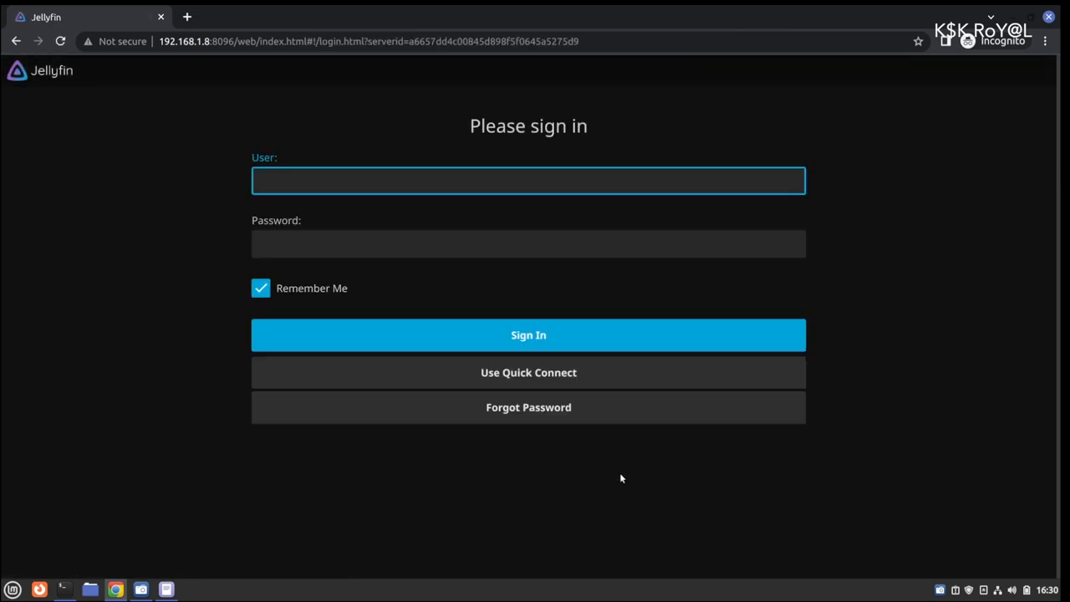
pyautogui.write('jel')
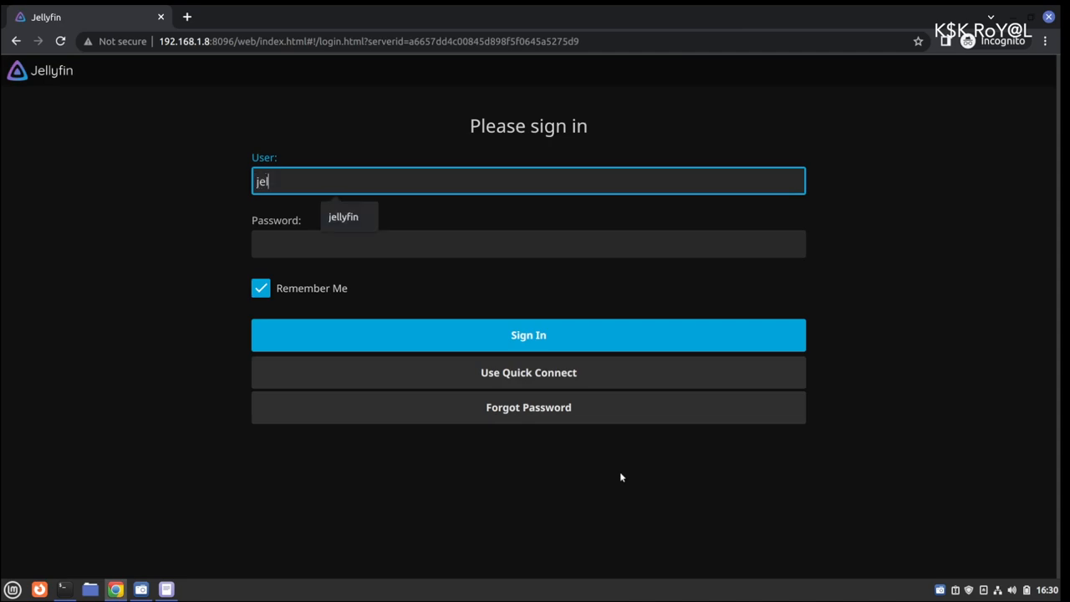
pyautogui.write('••••')
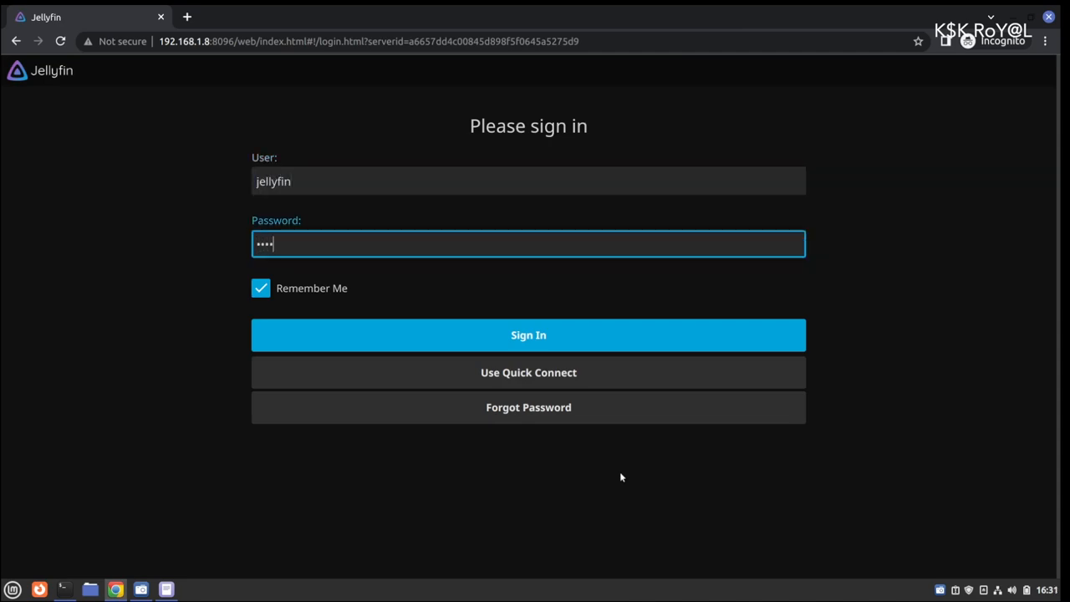
pyautogui.click(529, 335)
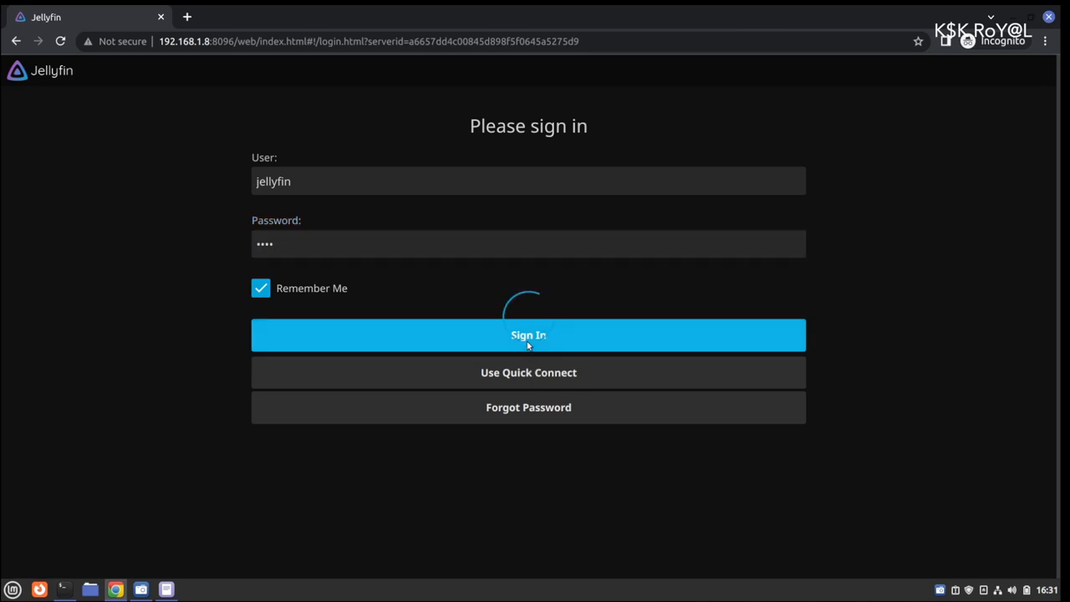
pyautogui.click(529, 335)
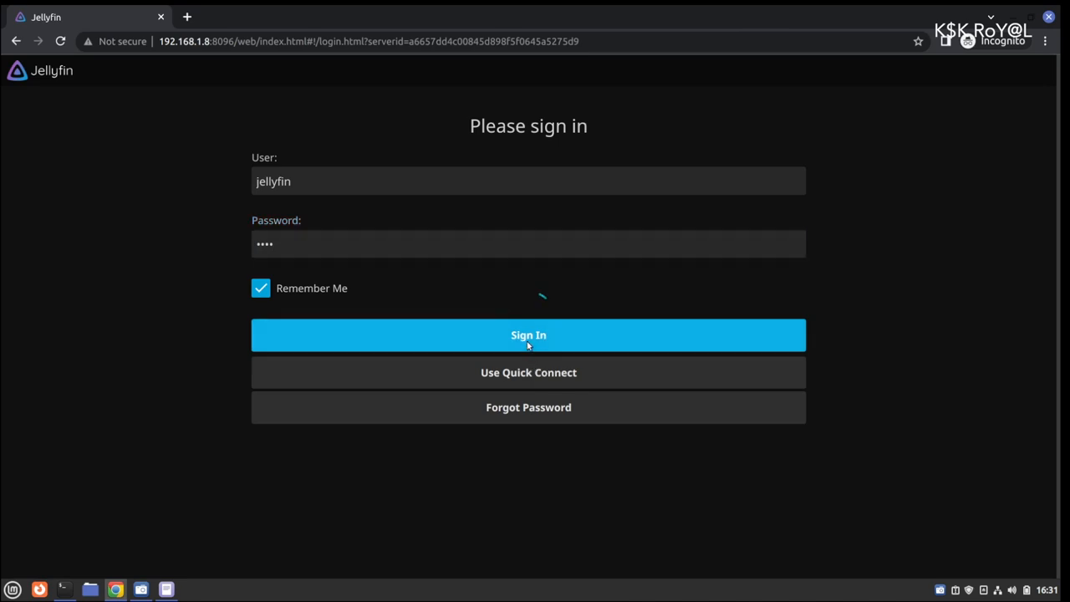
pyautogui.click(528, 335)
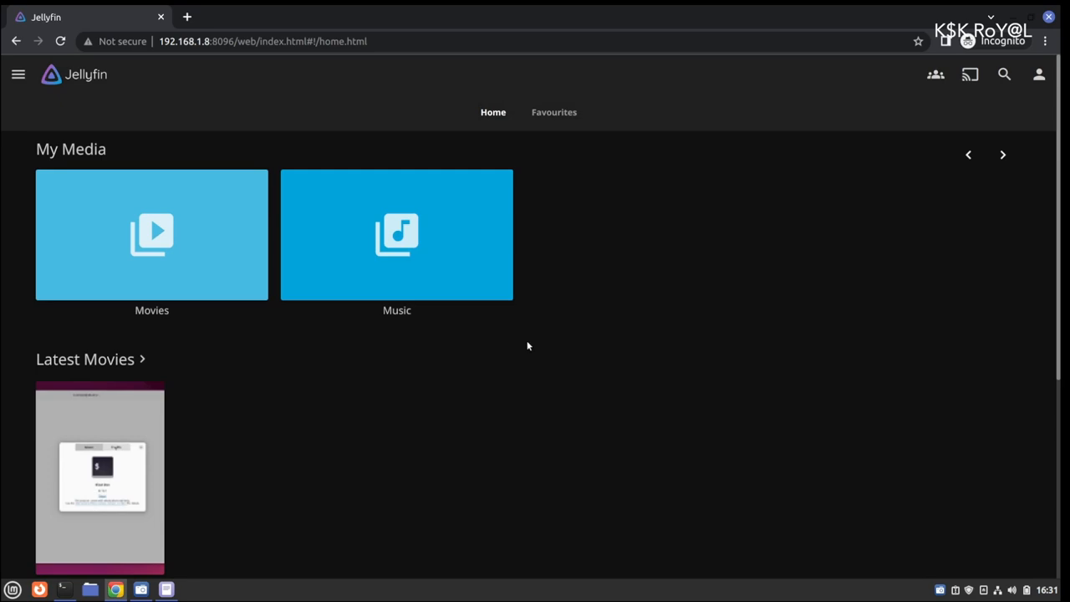
pyautogui.moveTo(264, 309)
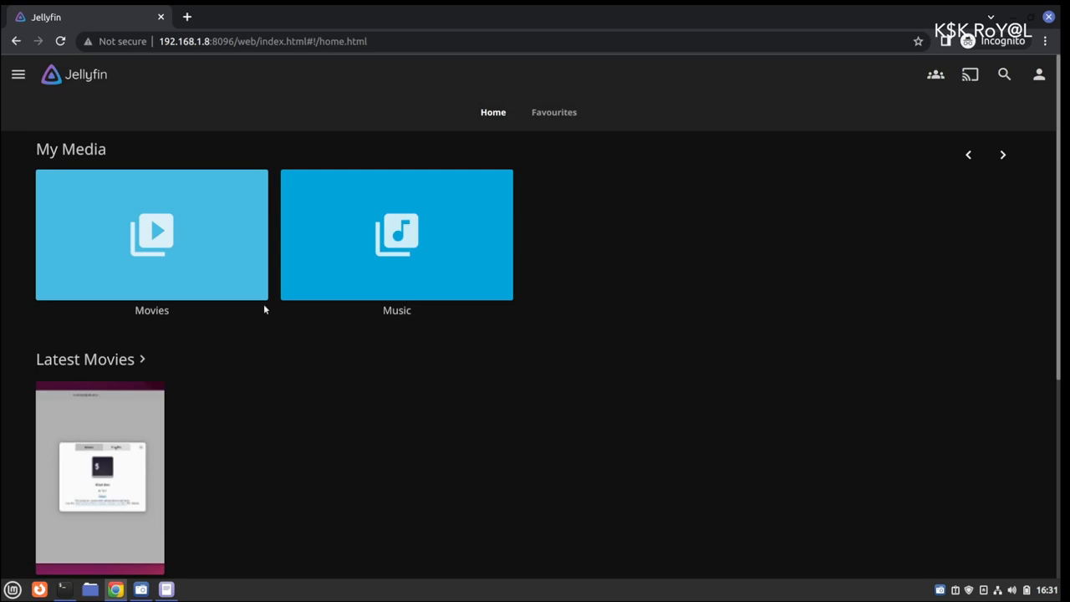
# Play the Black Box video from the Movies library and view its playback options
pyautogui.click(151, 234)
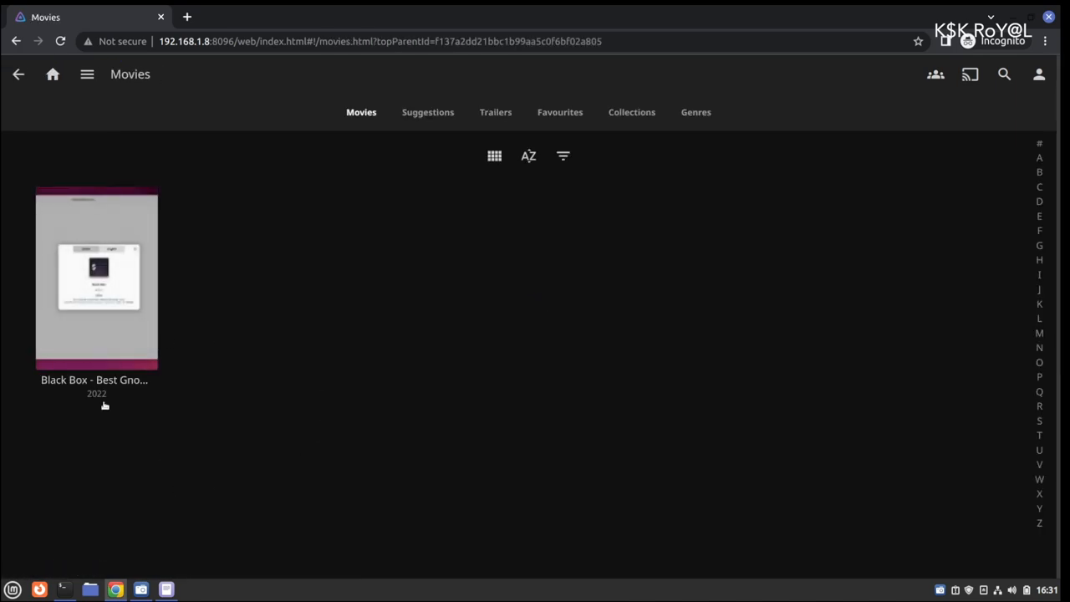
pyautogui.moveTo(96, 280)
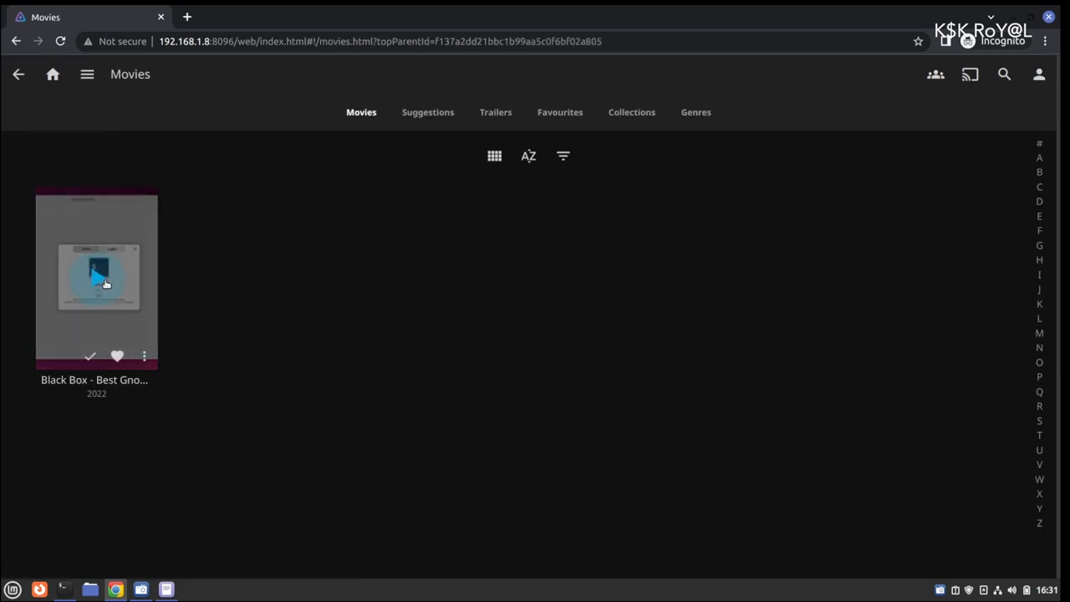
pyautogui.click(96, 278)
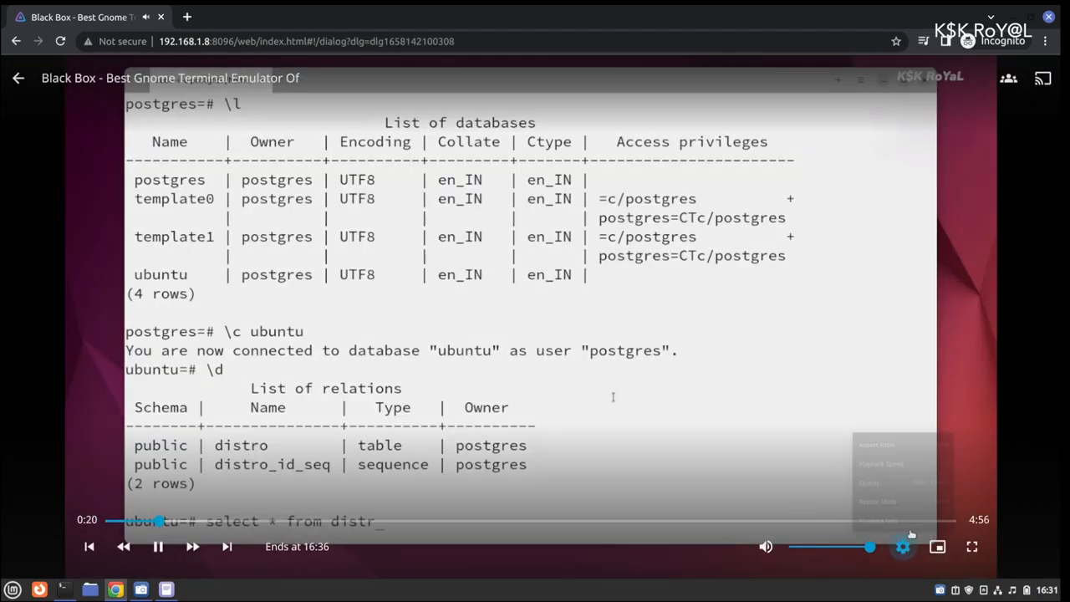
pyautogui.click(903, 546)
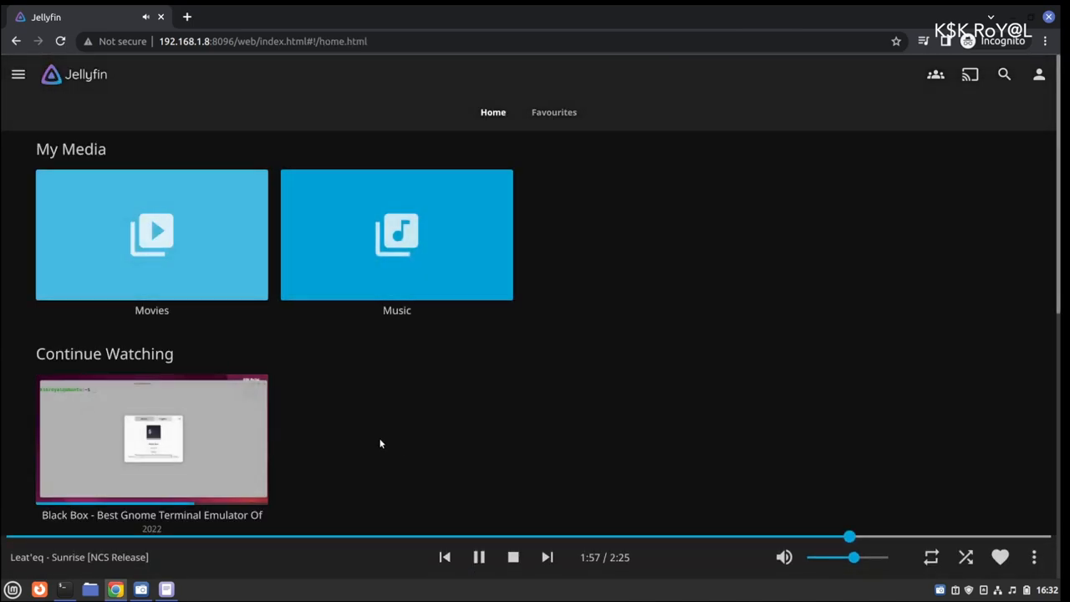
pyautogui.moveTo(571, 466)
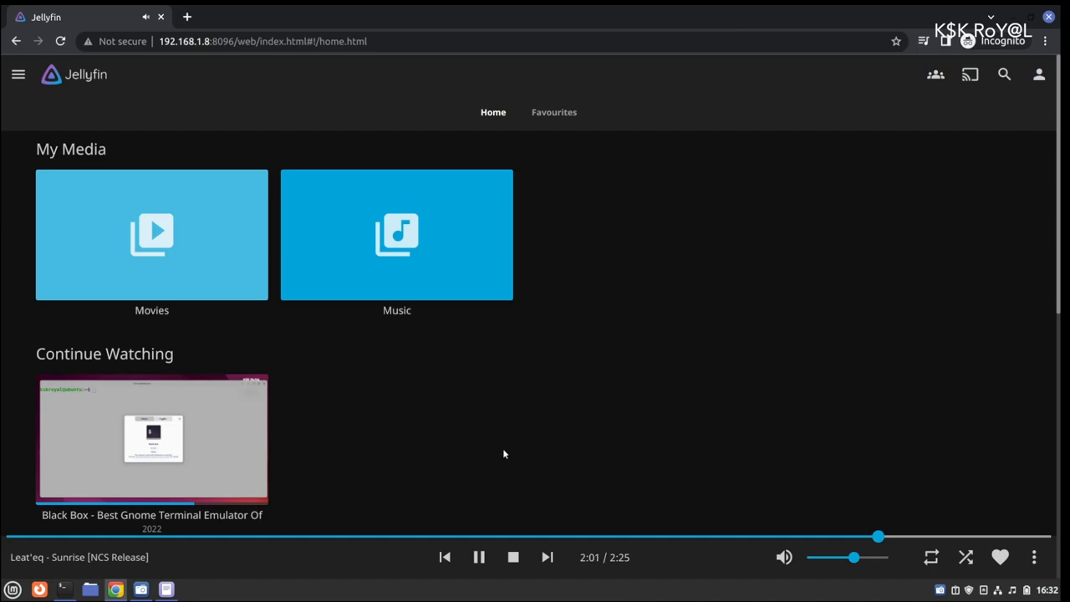
# Choose Video4Linux2 (V4L2) hardware acceleration under Dashboard > Playback > Transcoding
pyautogui.click(18, 75)
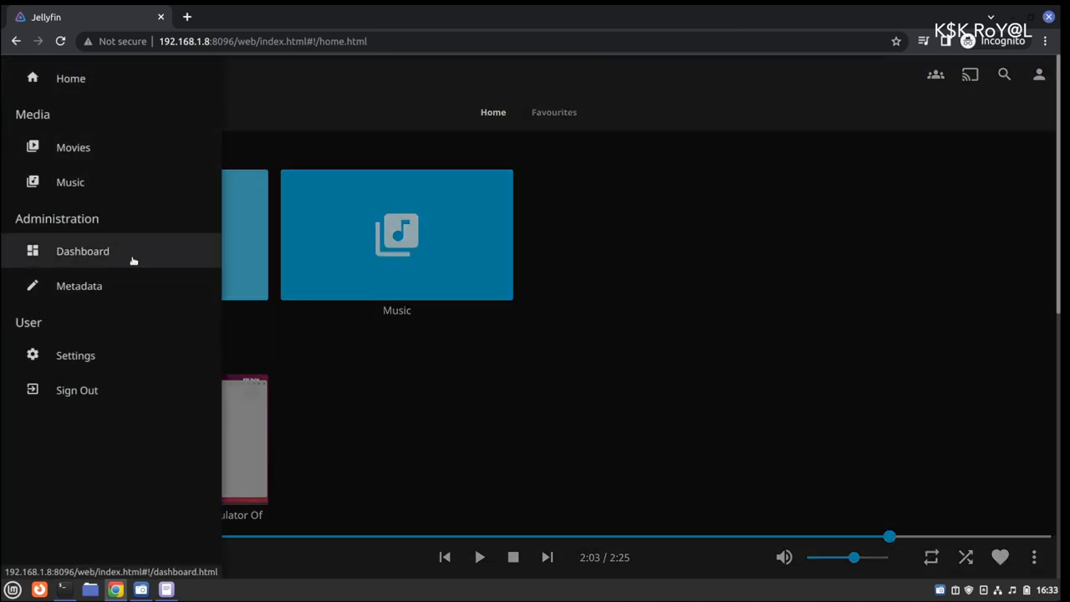
pyautogui.click(81, 251)
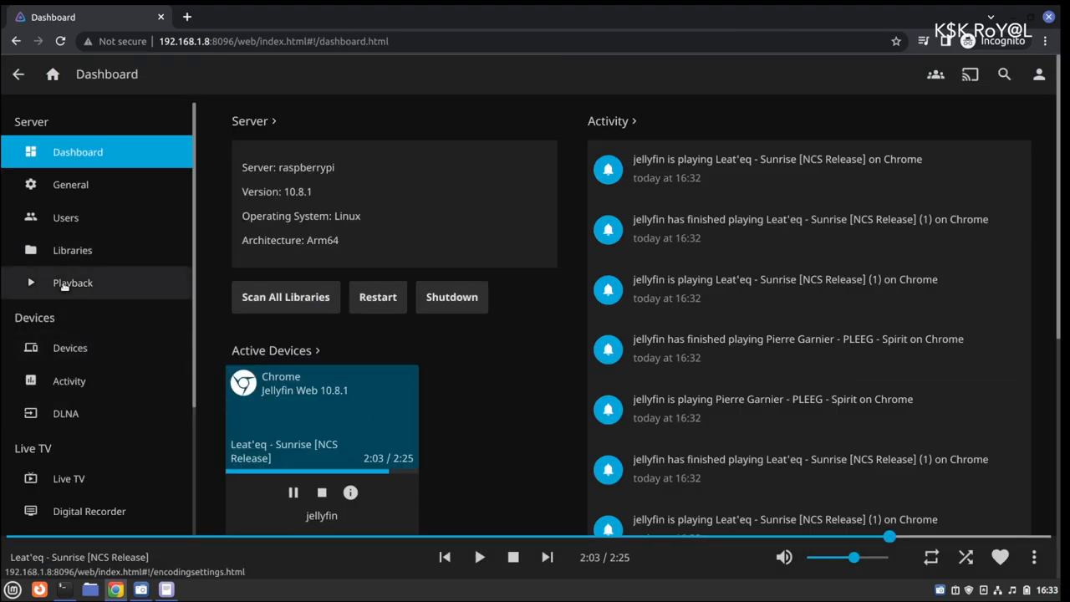
pyautogui.click(73, 283)
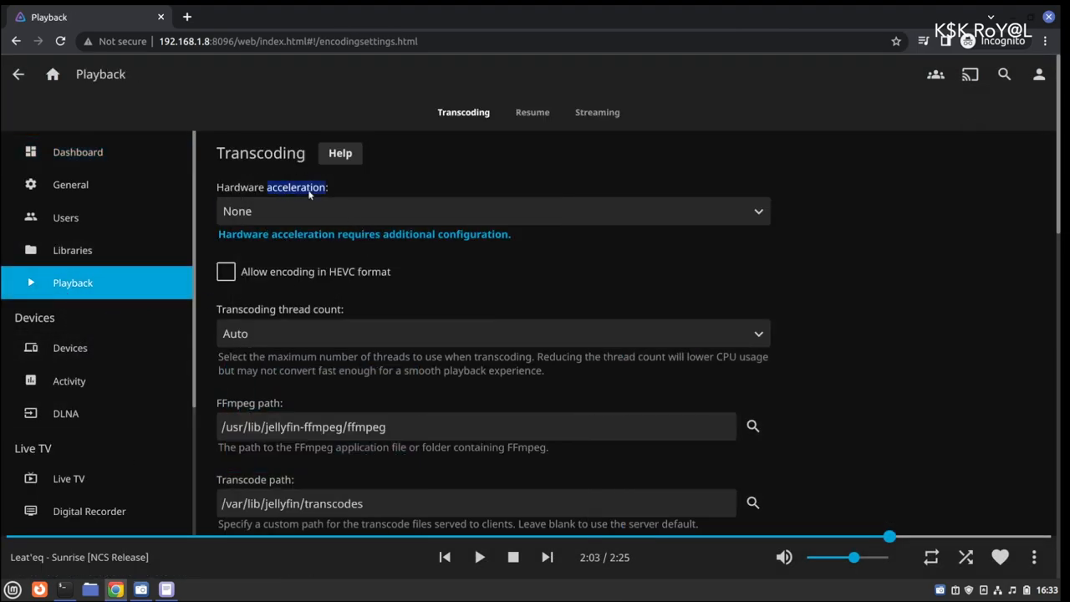
pyautogui.click(493, 211)
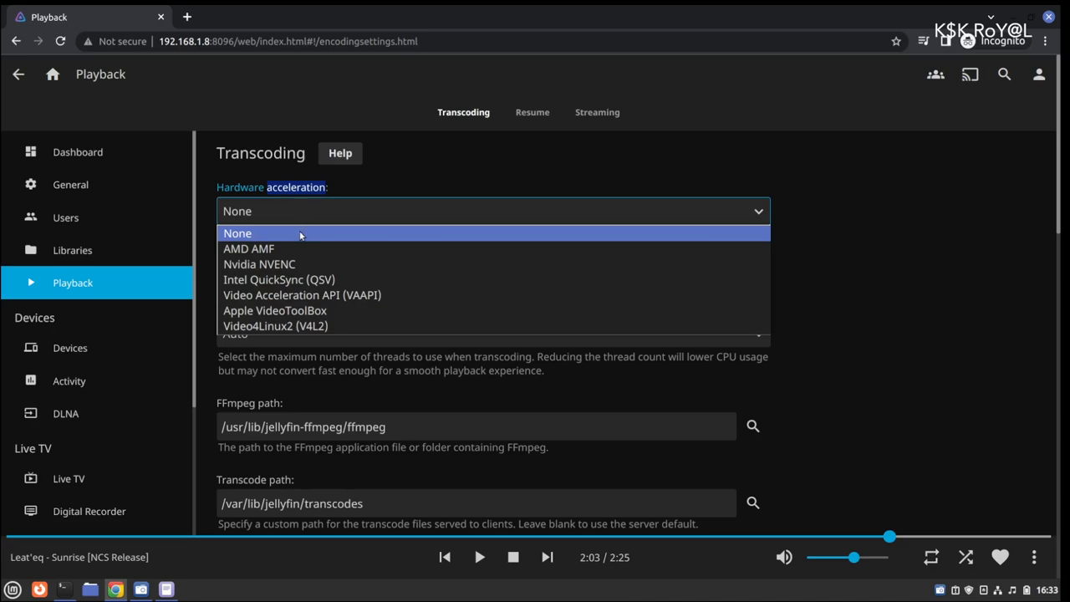
pyautogui.moveTo(285, 326)
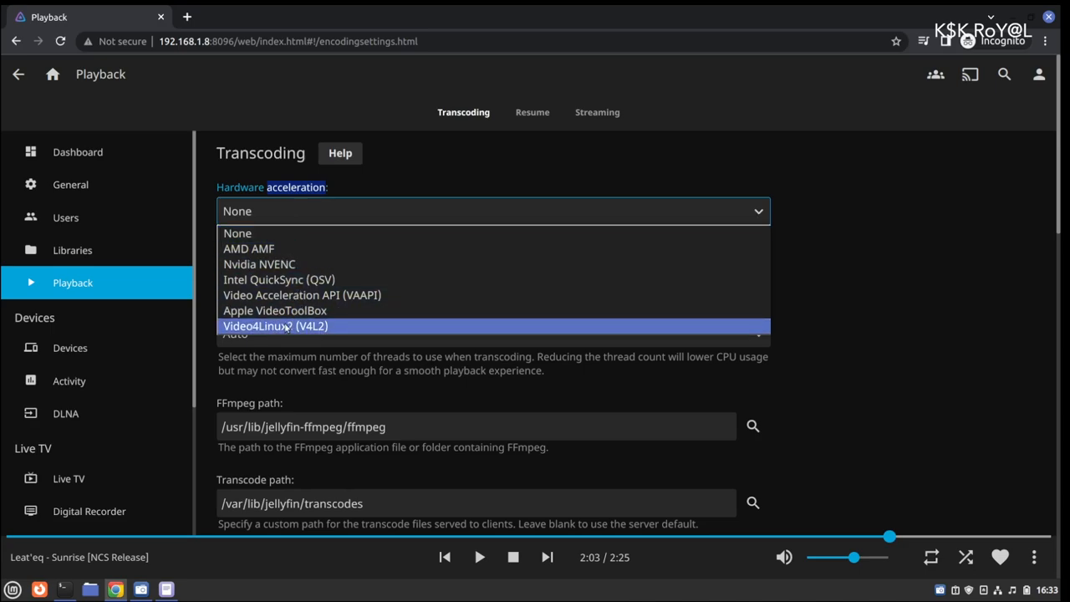
pyautogui.moveTo(332, 328)
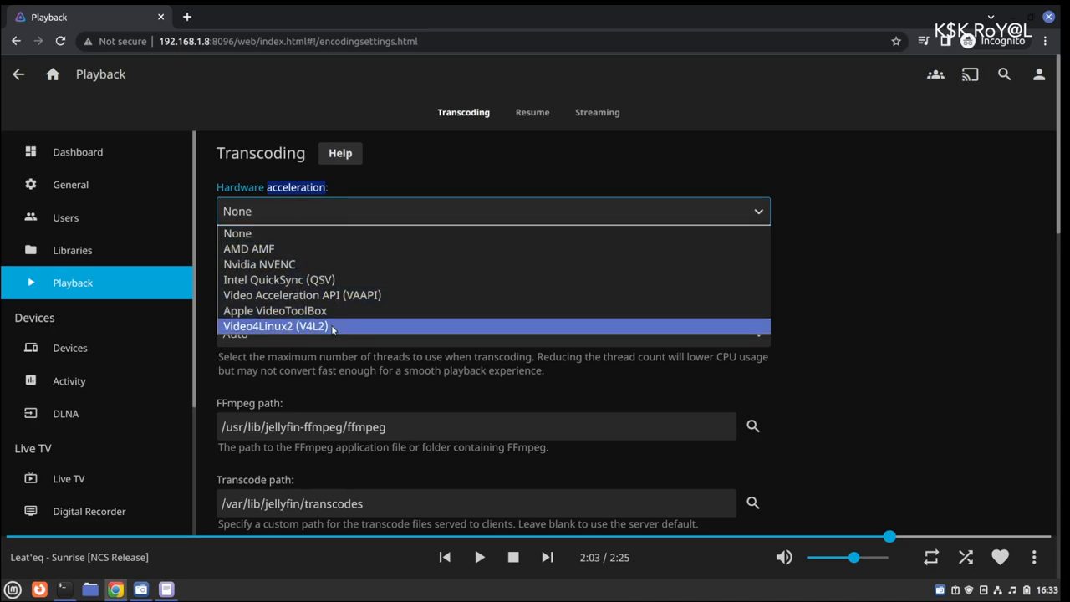
pyautogui.click(275, 326)
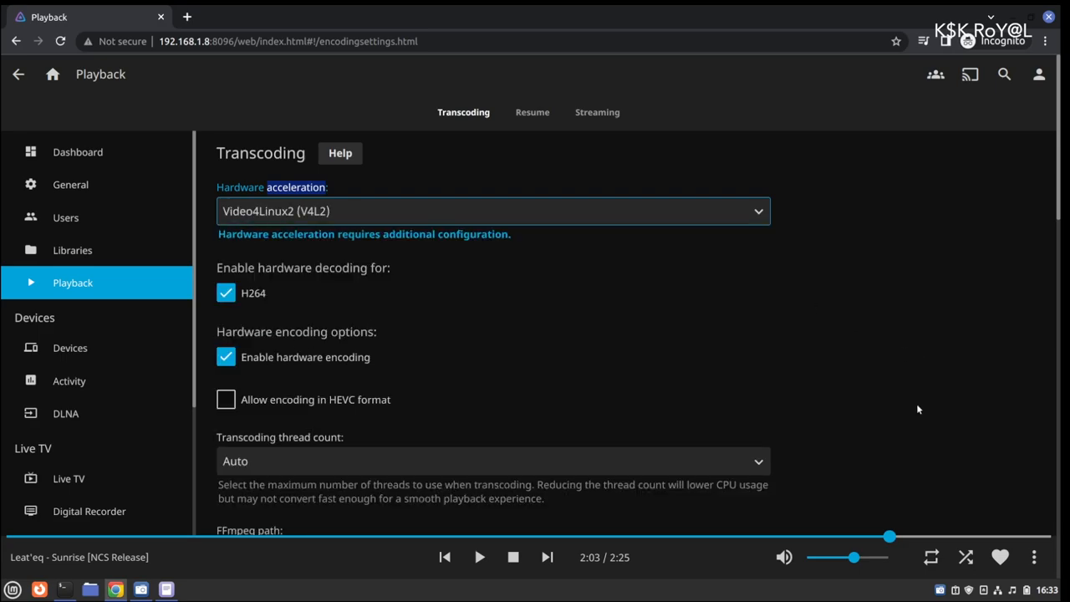
pyautogui.scroll(-3)
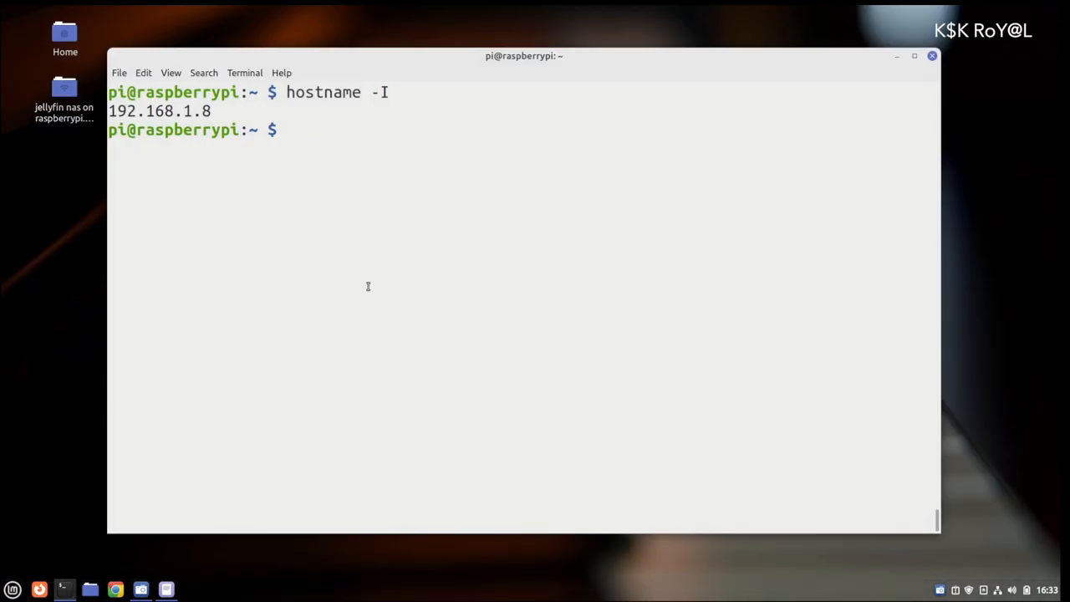
pyautogui.moveTo(382, 285)
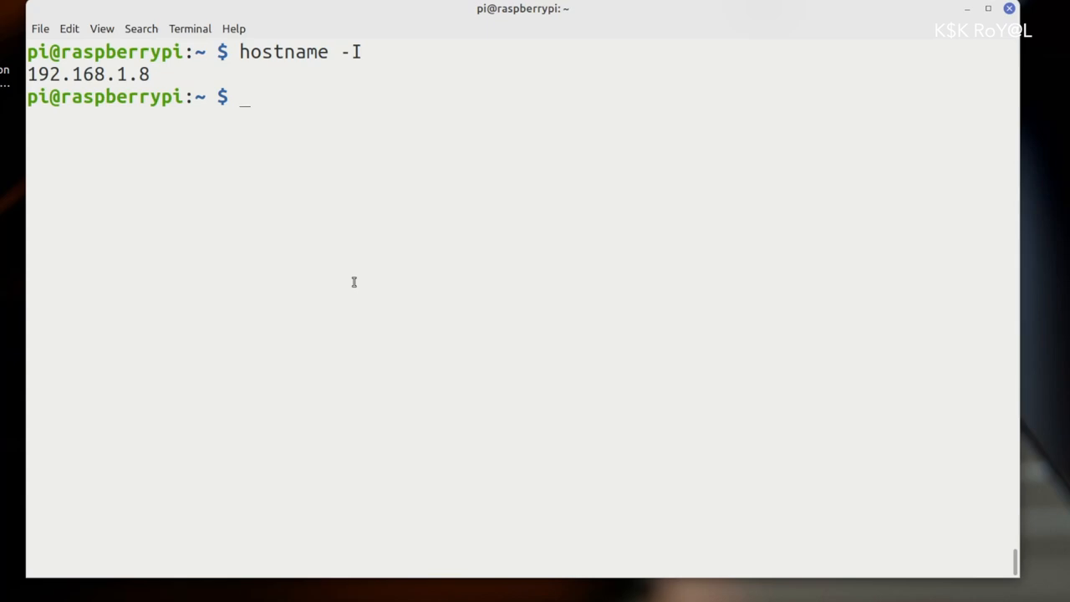
# Add gpu_mem=320, arm_freq=2000, gpu_freq=700 and over_voltage=6 to /boot/config.txt with nano
pyautogui.write('sudo nano /boot/config.txt')
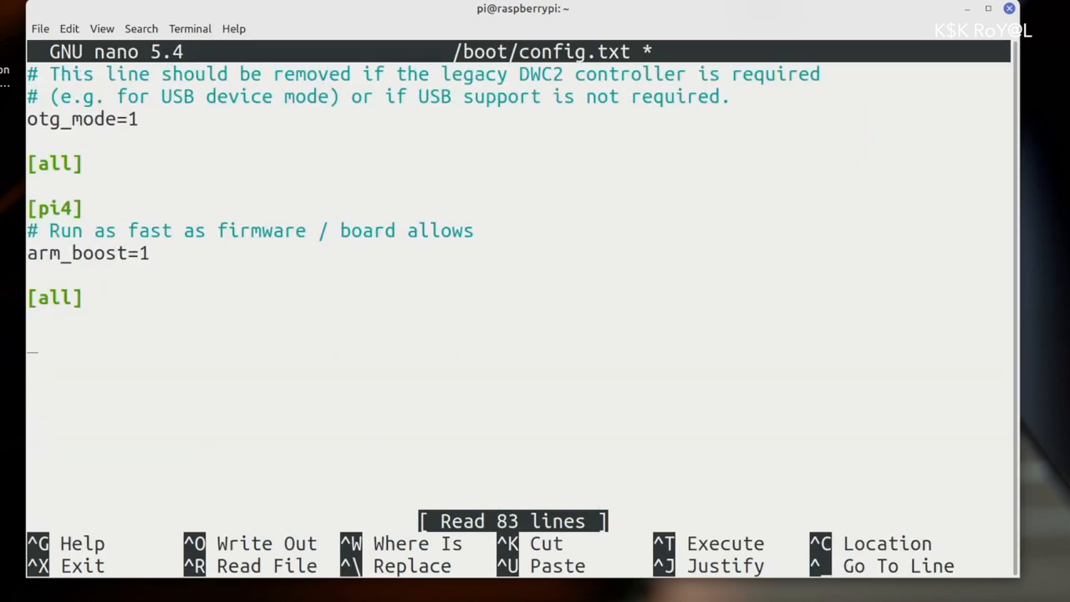
pyautogui.write('gpu_mem=320')
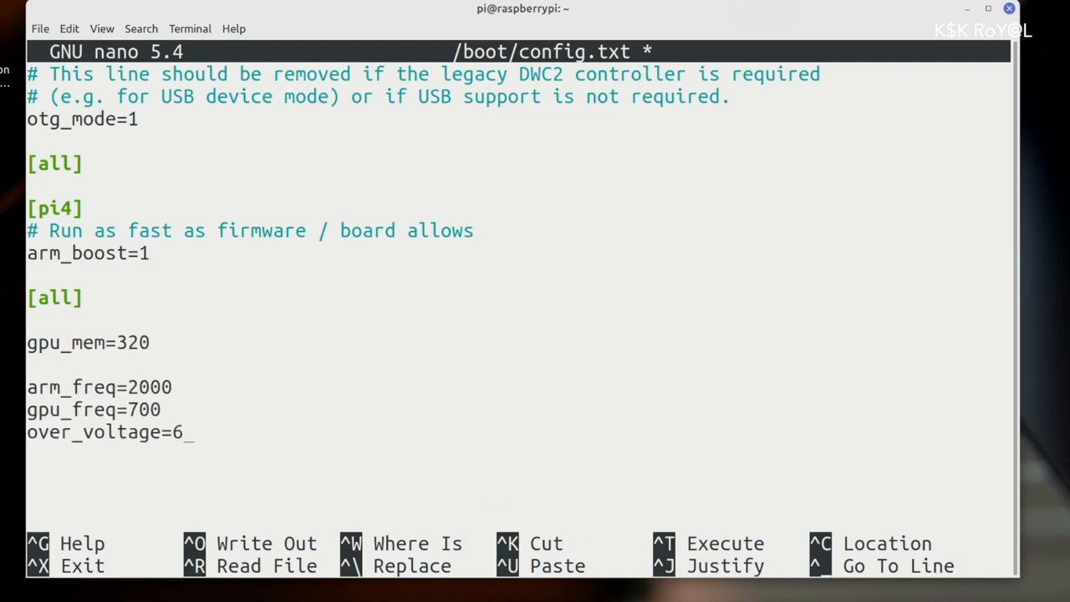
pyautogui.moveTo(26, 386); pyautogui.dragTo(183, 433)
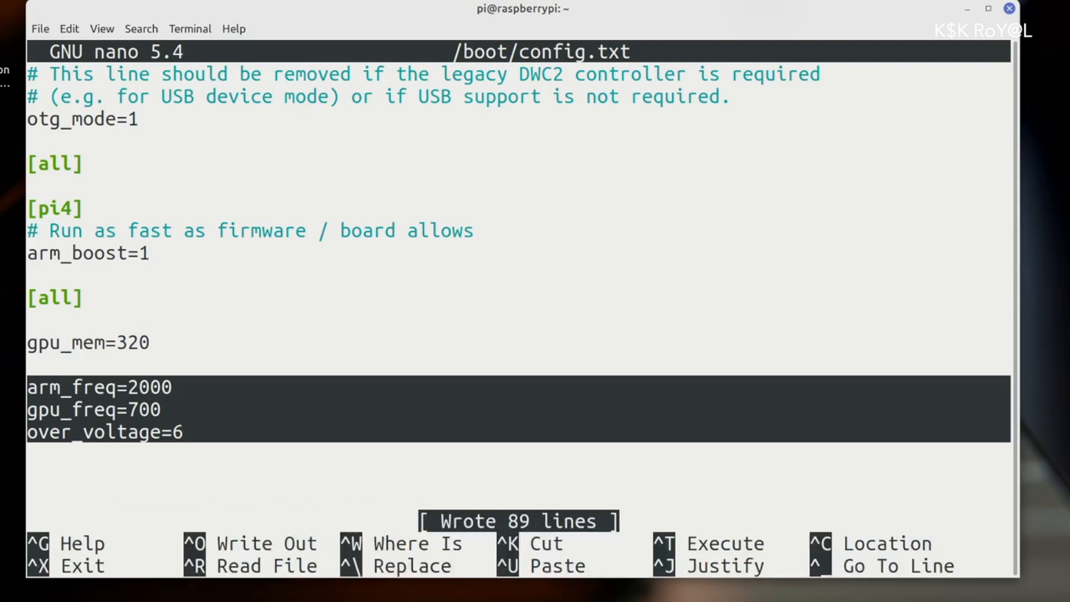
pyautogui.press('ctrl+x')
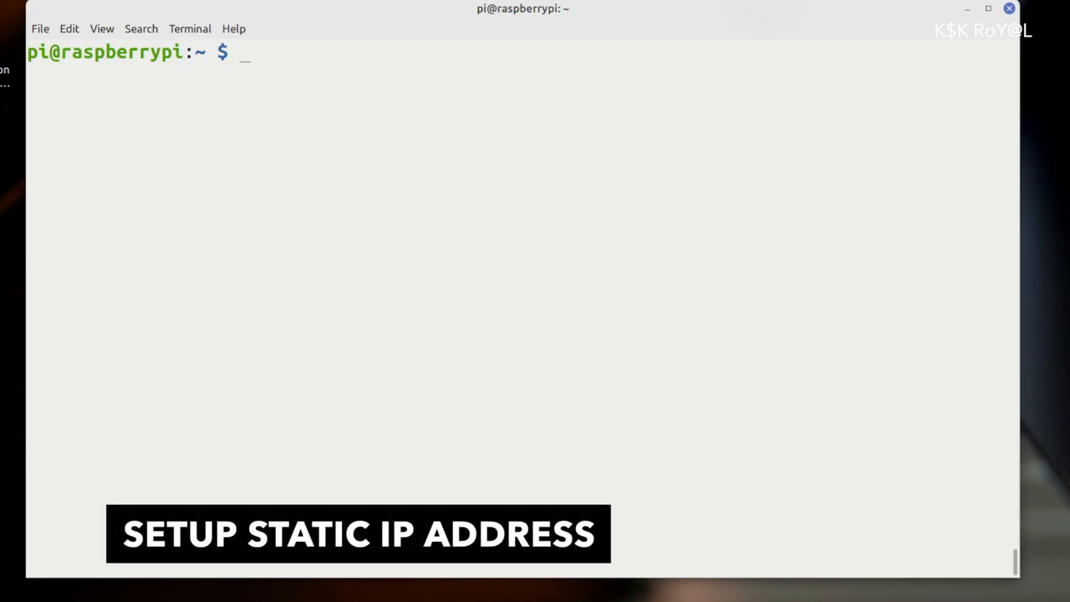
# Check the Pi's current IP address (192.168.1.8) with hostname -I
pyautogui.write('h')
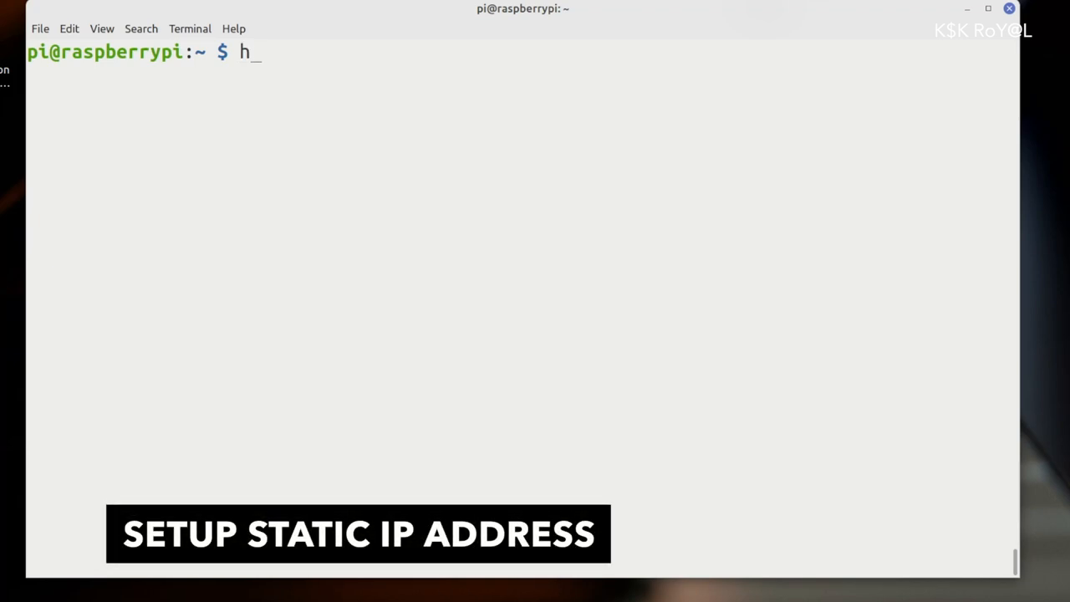
pyautogui.write('ostnam e')
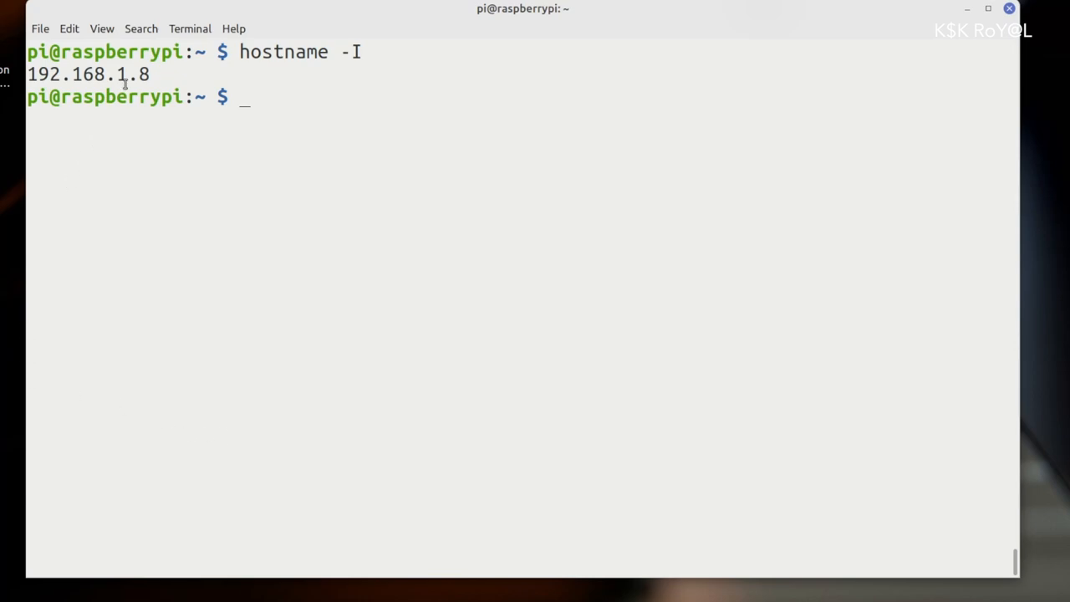
pyautogui.tripleClick(87, 73)
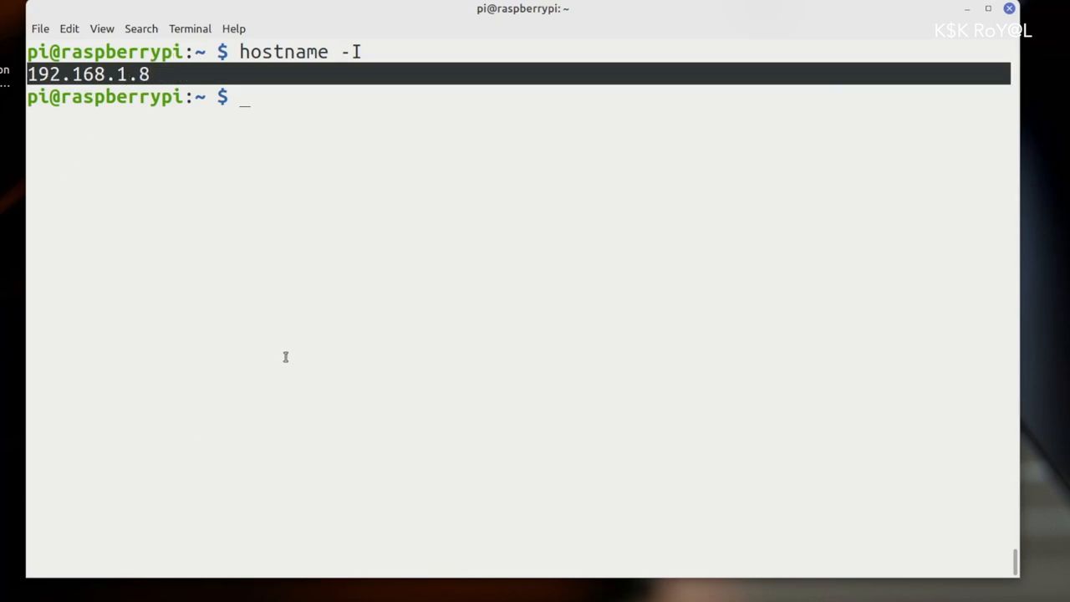
# Add static ip_address=192.168.1.8/24, routers and DNS 192.168.1.1 to /etc/dhcpcd.conf and save
pyautogui.write('sudo nano /')
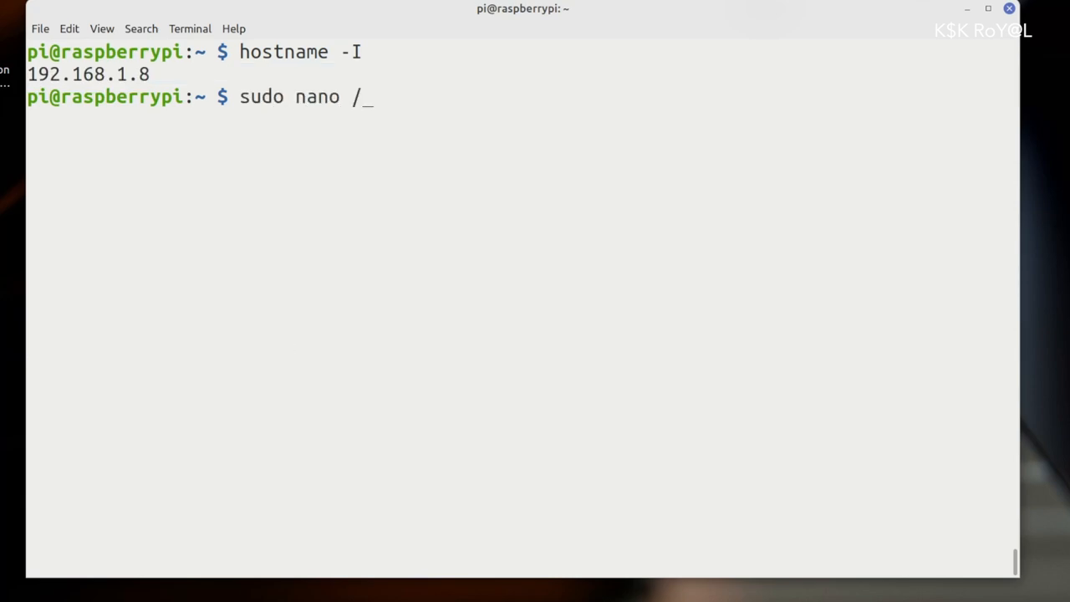
pyautogui.write('etc/')
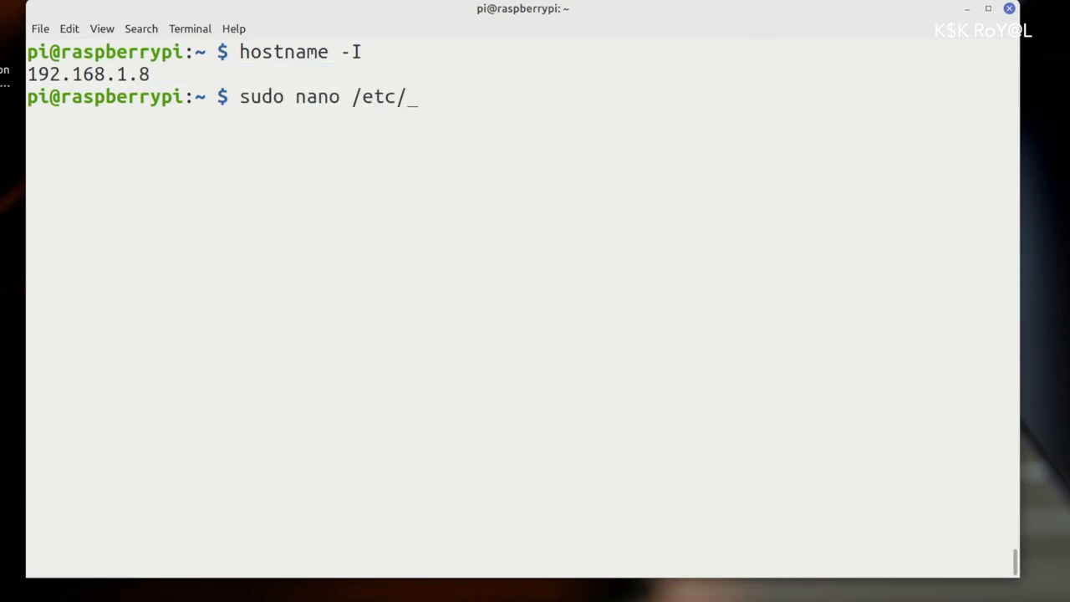
pyautogui.write('dhcpcd.conf')
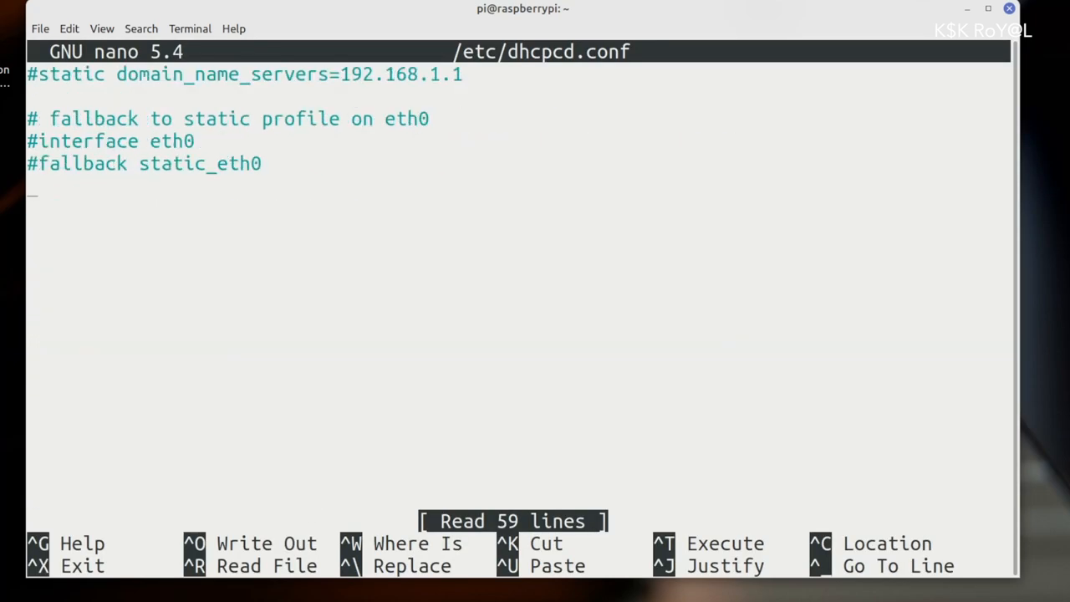
pyautogui.write('static ip_address')
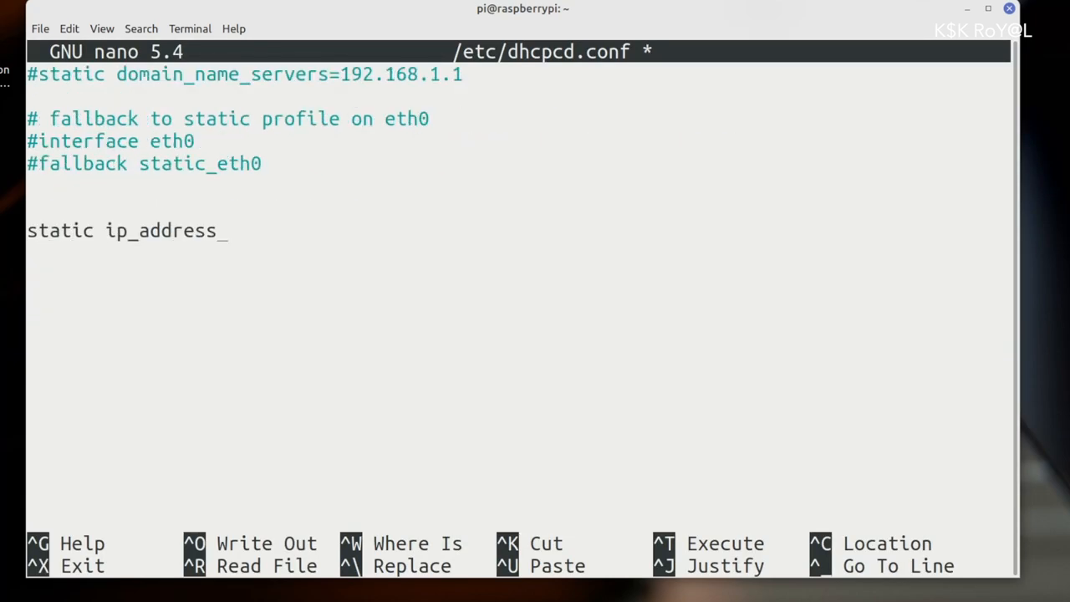
pyautogui.write('=192.168.1.8/24')
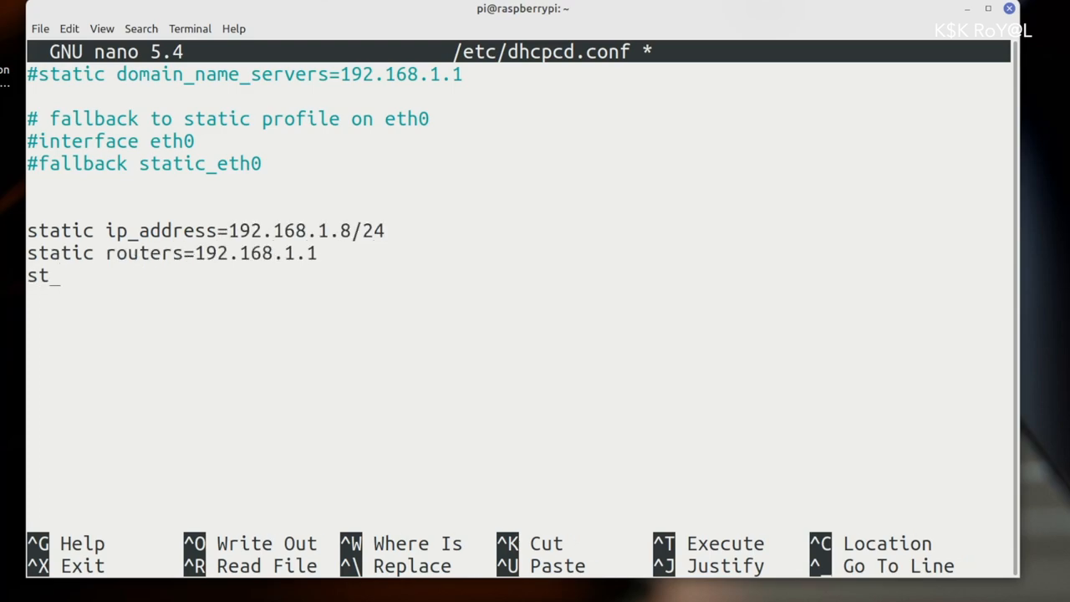
pyautogui.write('atic domain_name_servers=192.168.1.1')
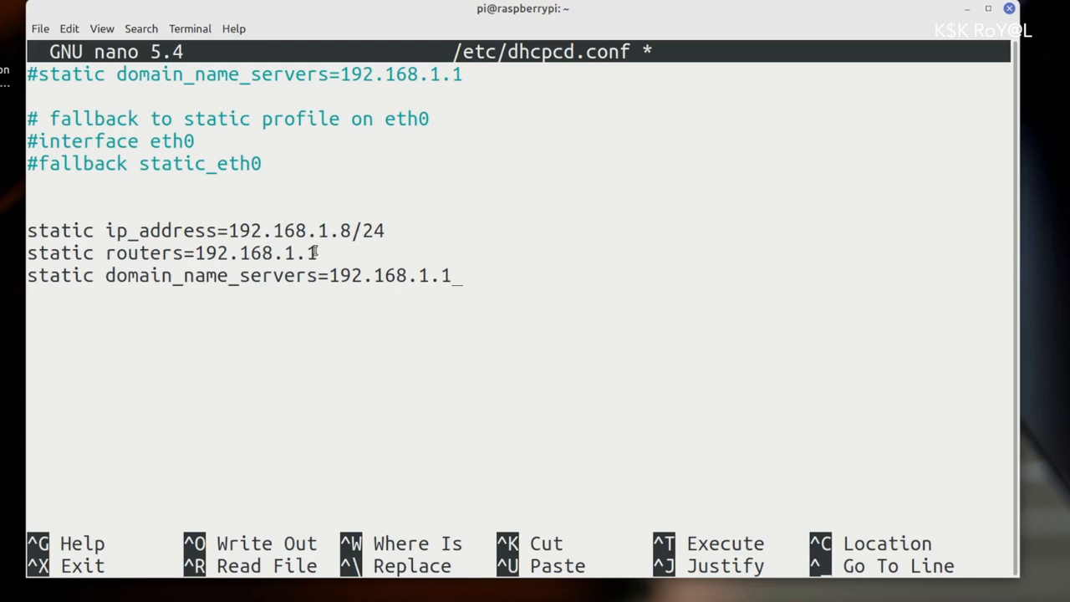
pyautogui.doubleClick(255, 253)
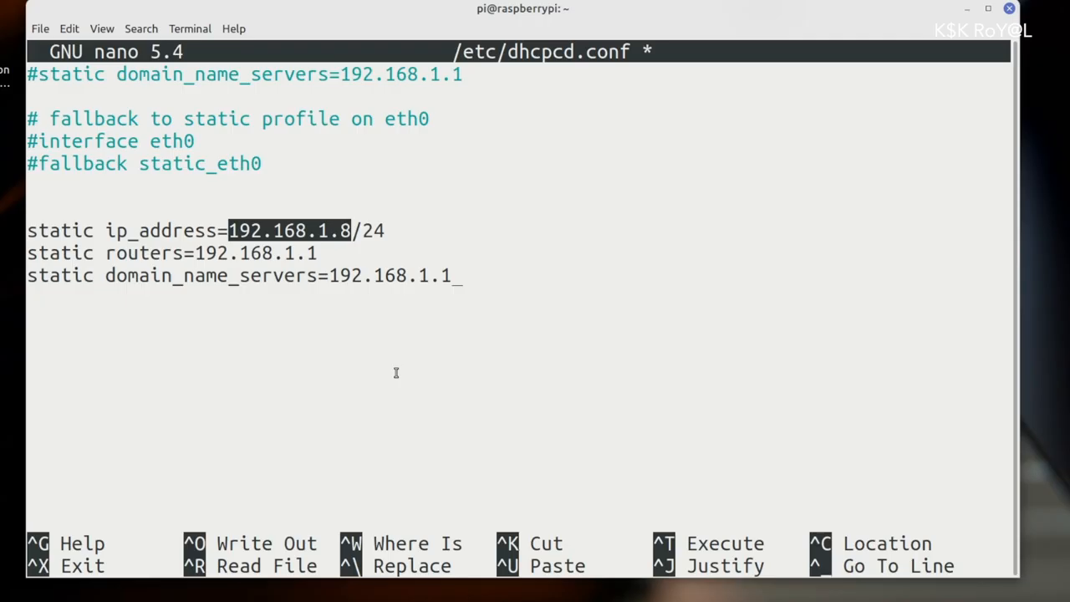
pyautogui.press('ctrl+o')
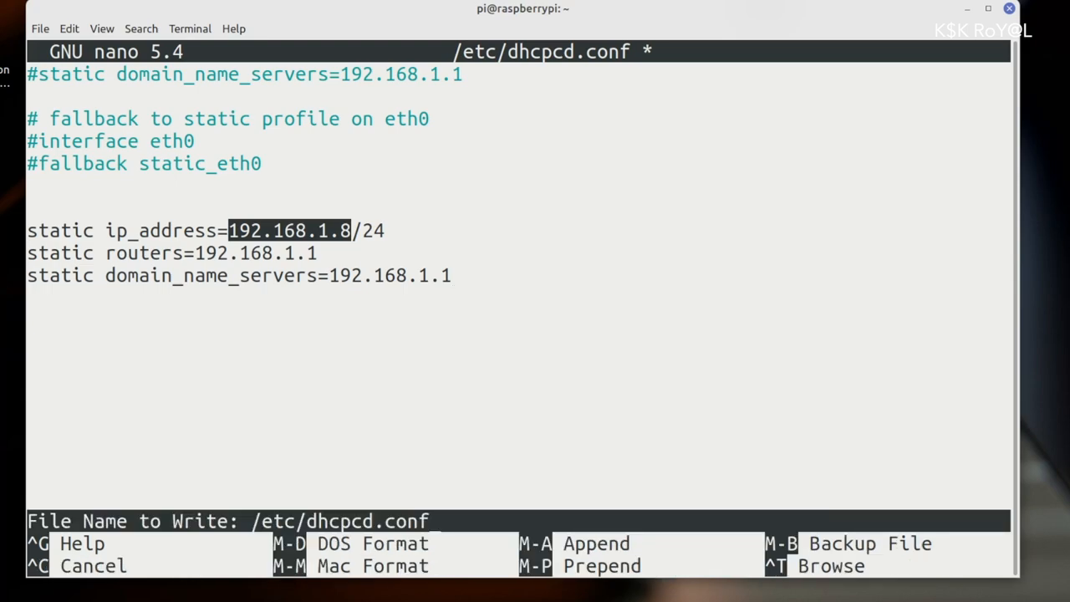
pyautogui.press('Enter')
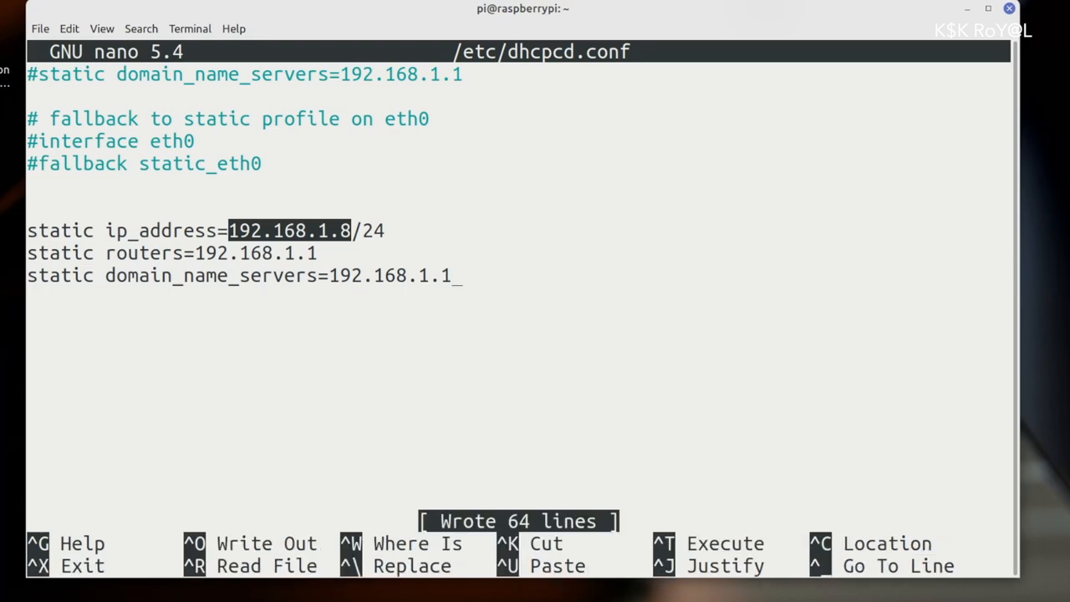
pyautogui.press('ctrl+x')
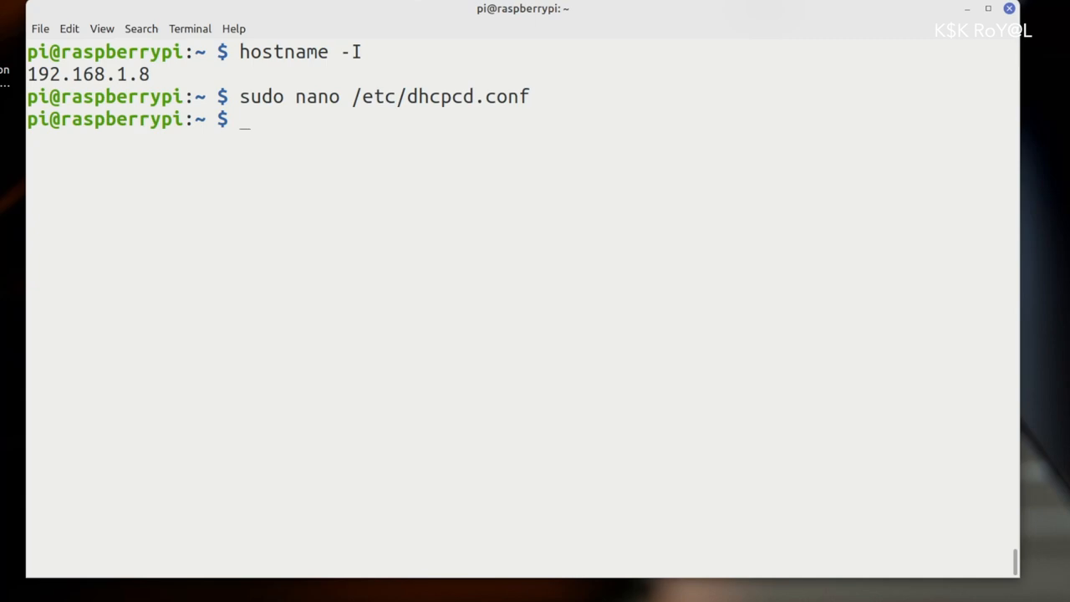
# Reboot the Pi, then sign in as jellyfin at 192.168.1.8:8096 from the laptop
pyautogui.write('sudo reb')
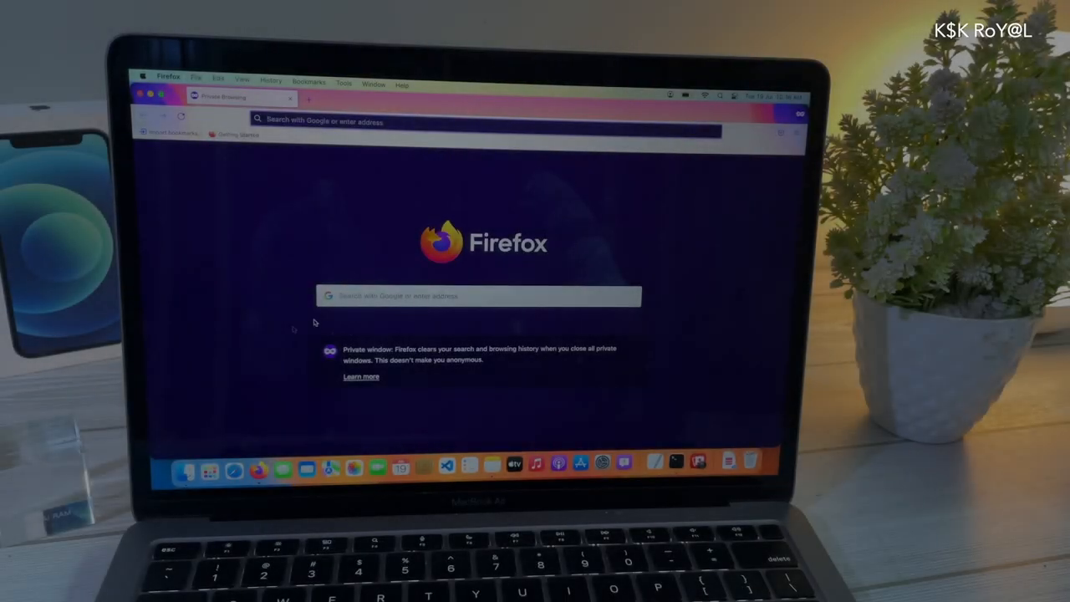
pyautogui.write('192.168.1.8:8096/')
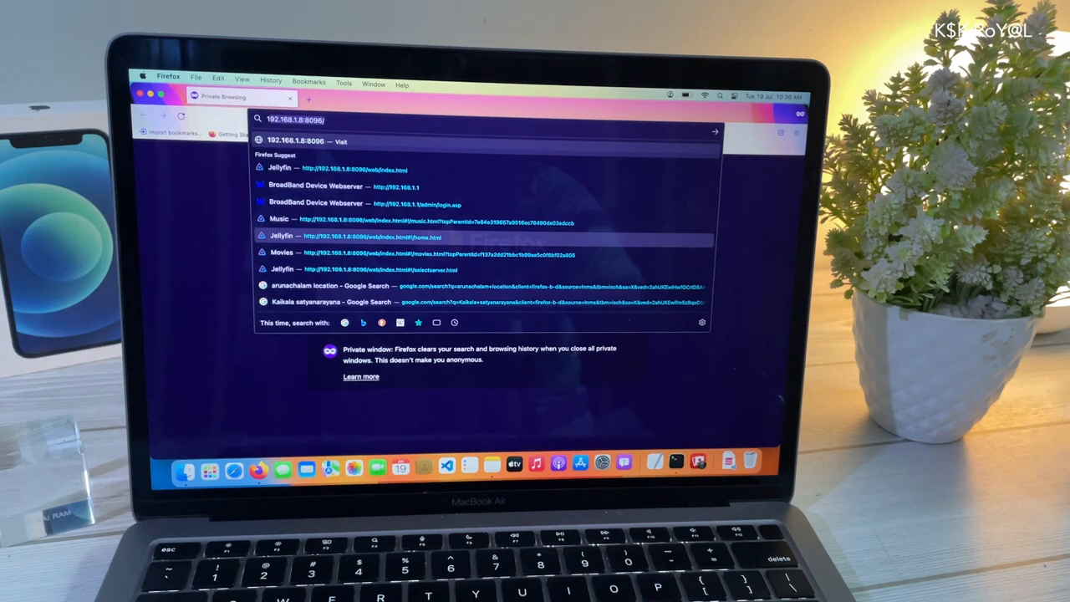
pyautogui.click(360, 235)
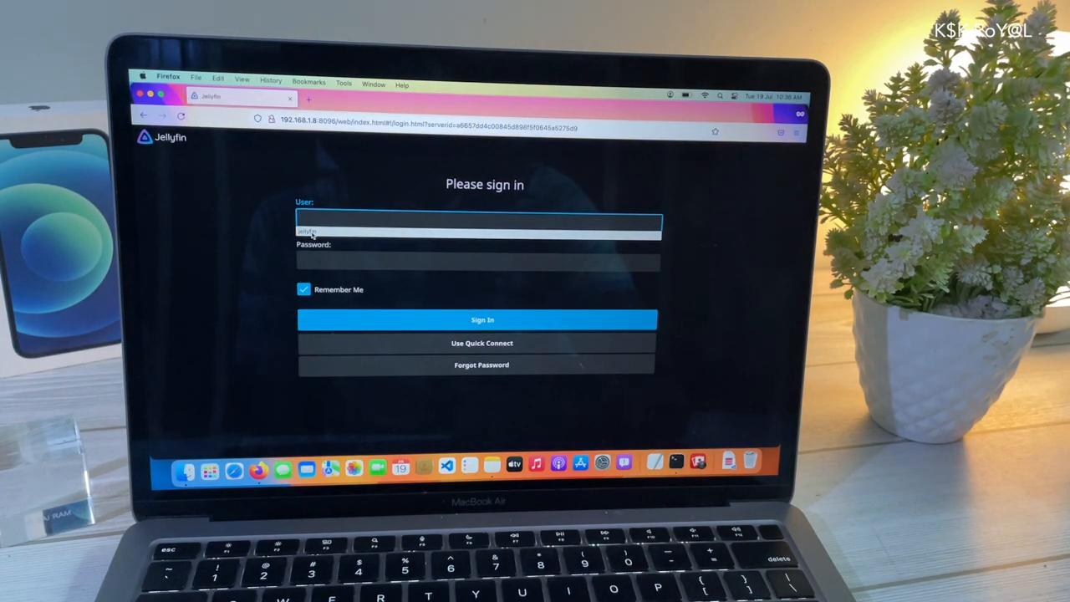
pyautogui.click(477, 261)
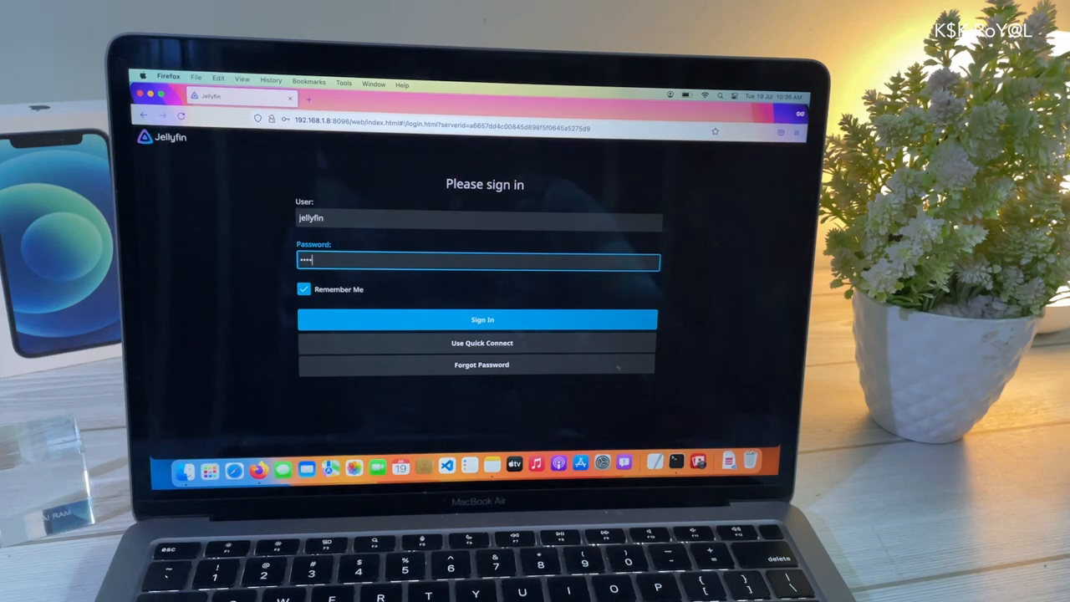
pyautogui.click(482, 319)
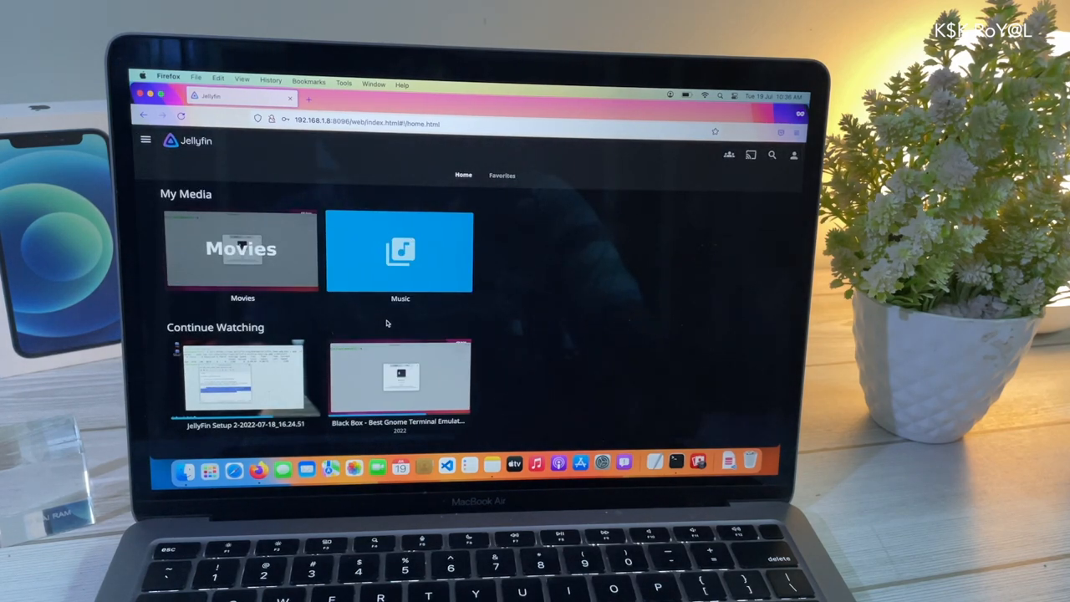
# Open the Movies library and play the Black Box video
pyautogui.scroll(-3)
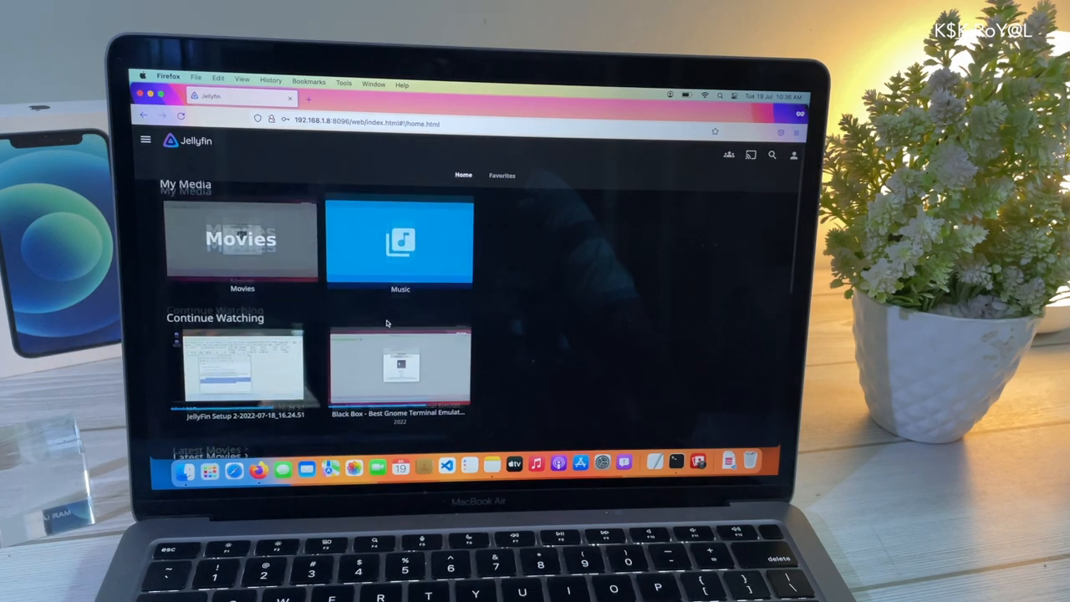
pyautogui.click(241, 240)
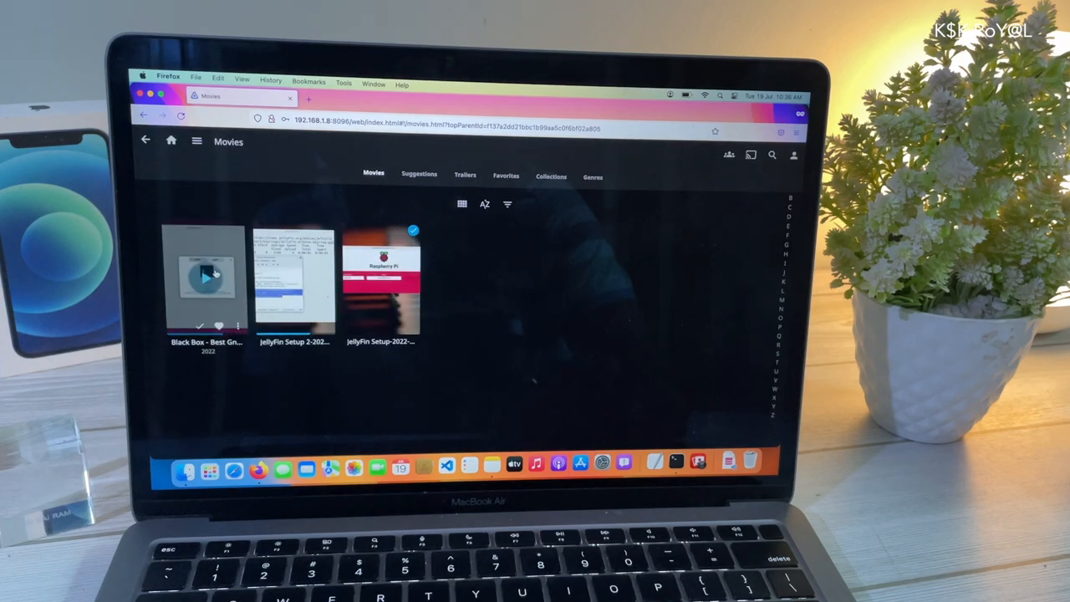
pyautogui.click(207, 276)
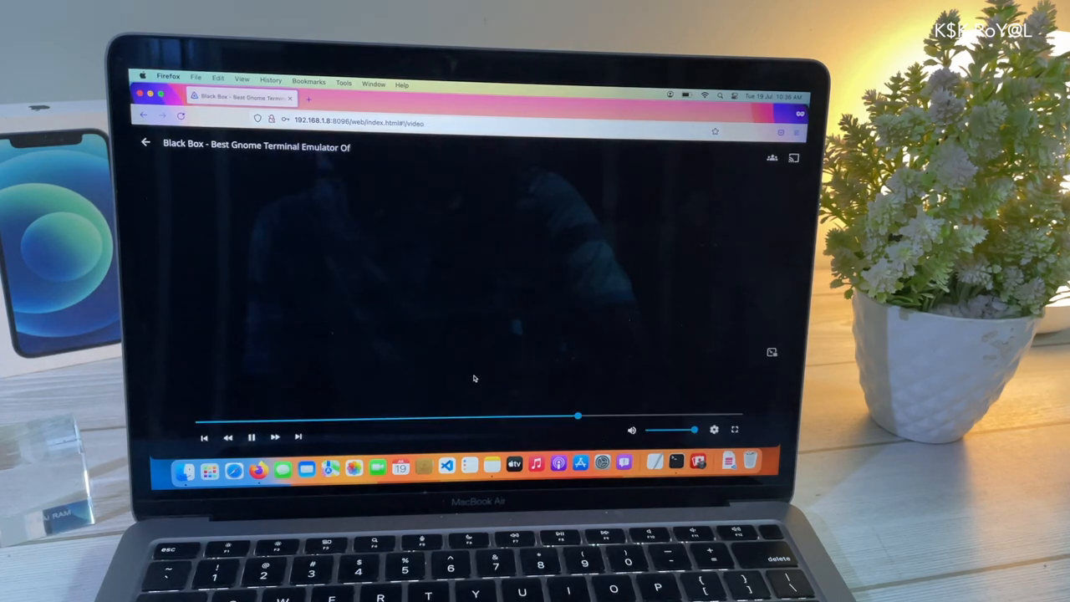